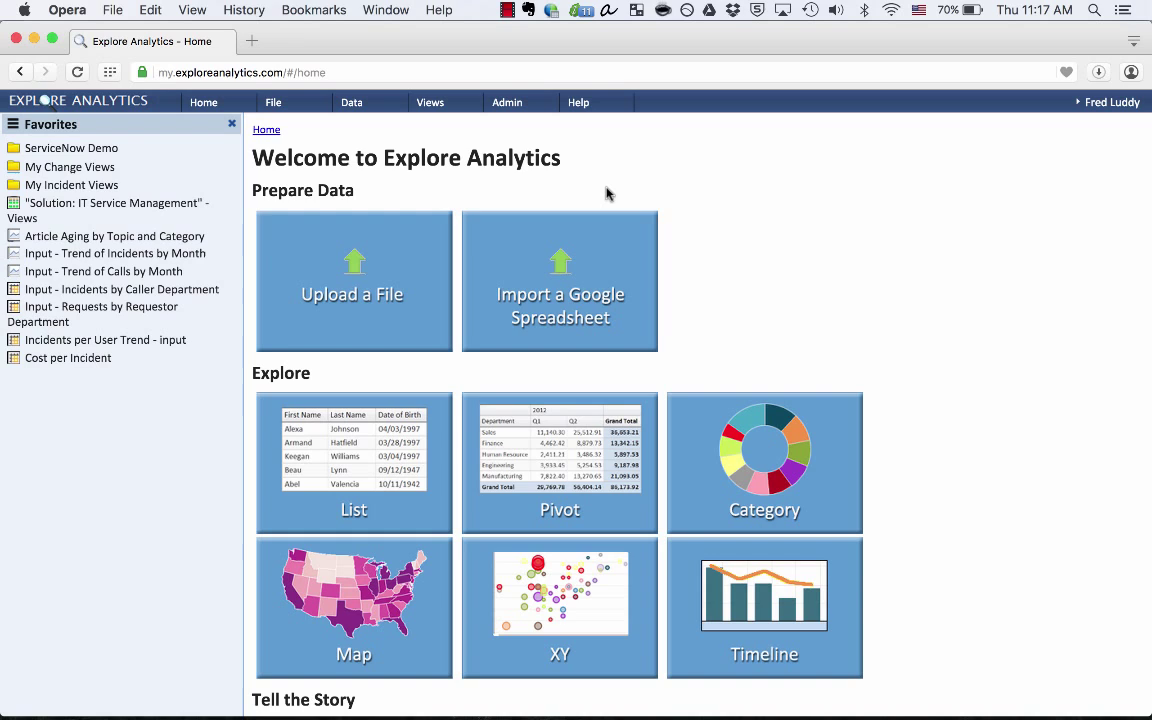
mouse_move(449, 219)
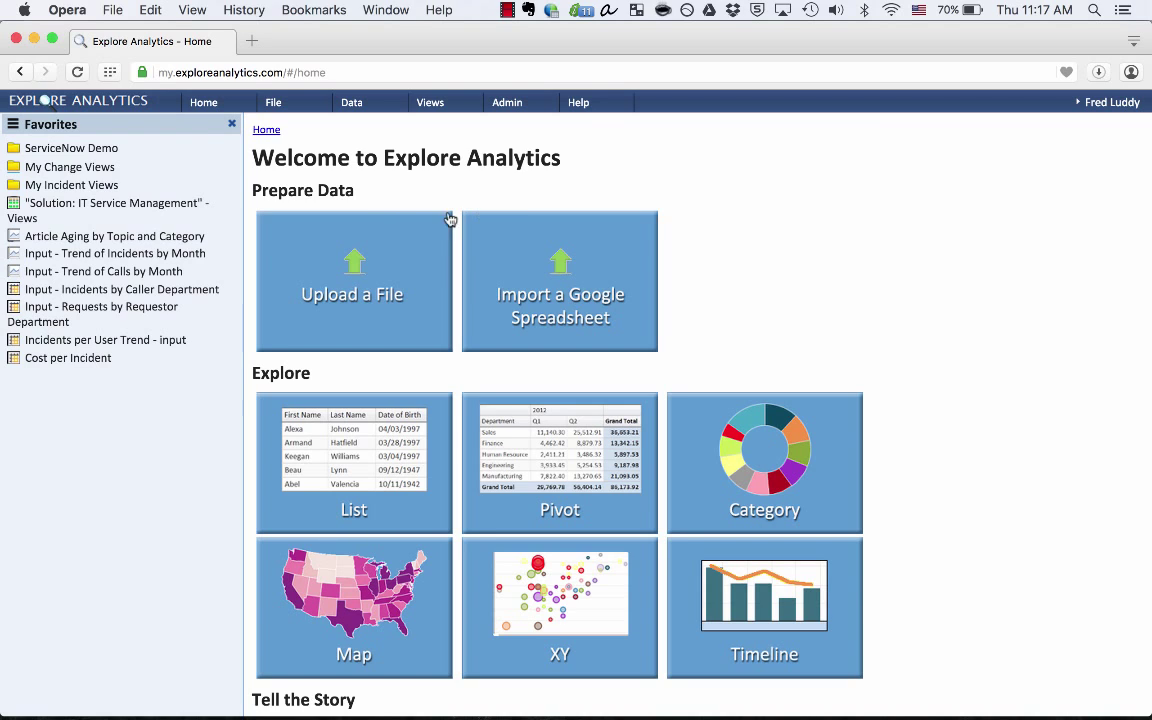
mouse_move(343, 223)
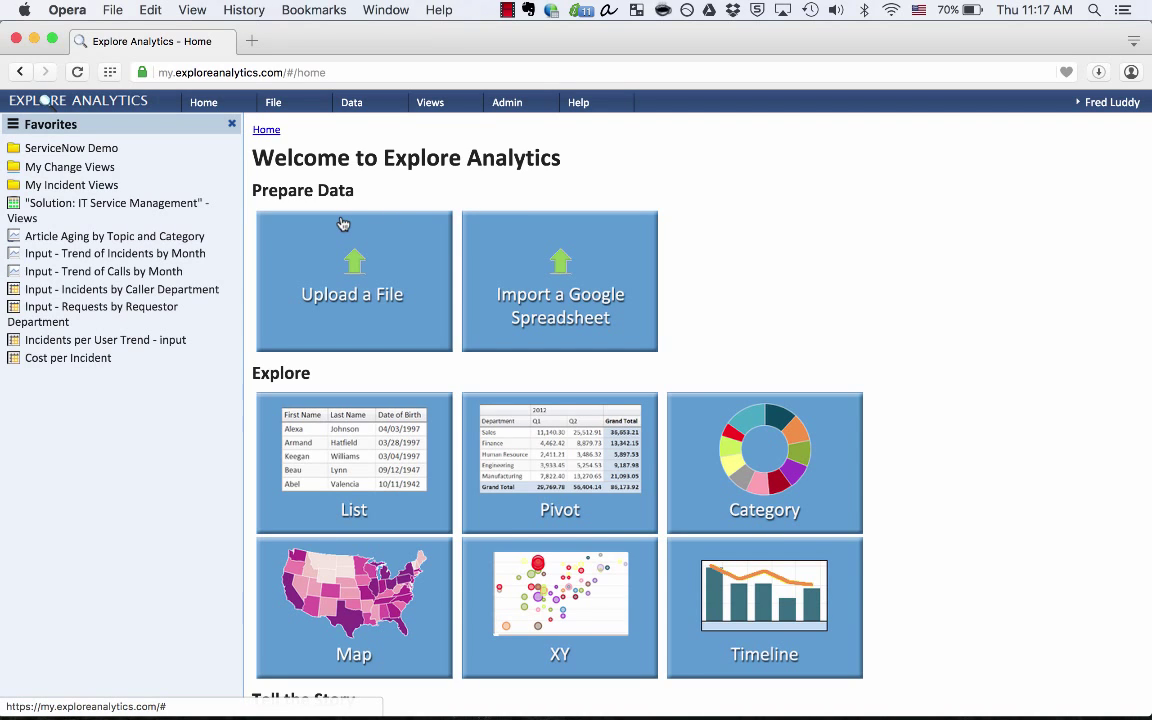
View the Input - Trend of Incidents by Month chart, then Input - Trend of Calls by Month.
click(115, 253)
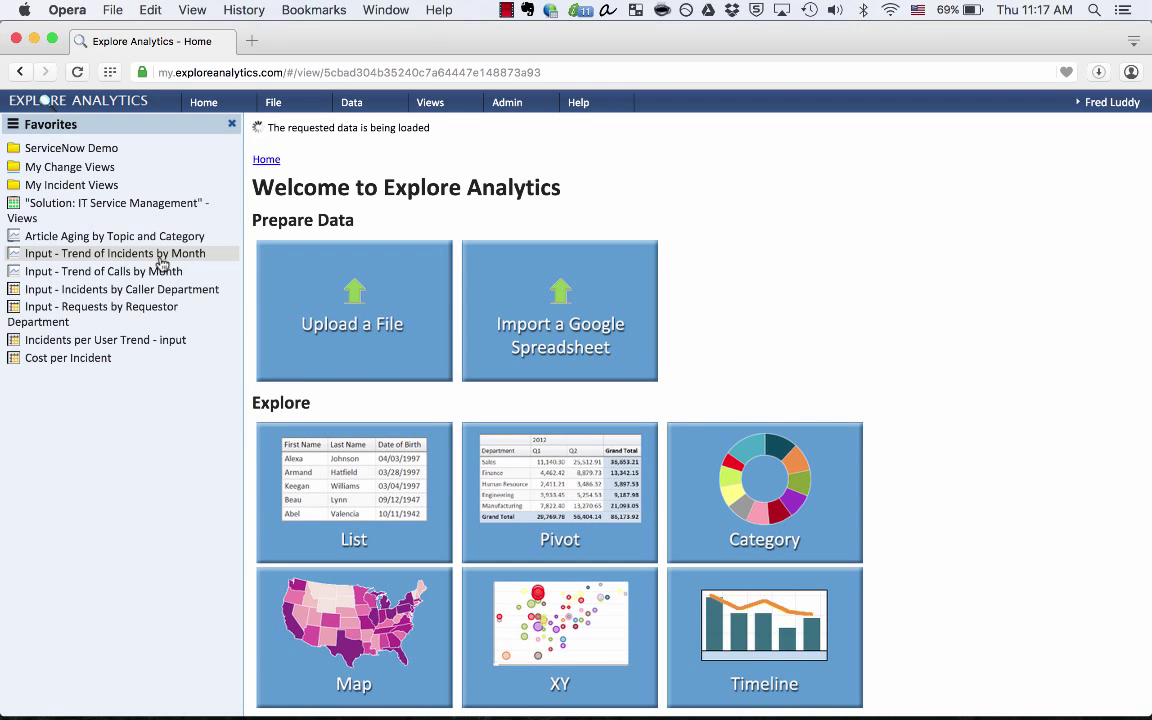
click(118, 253)
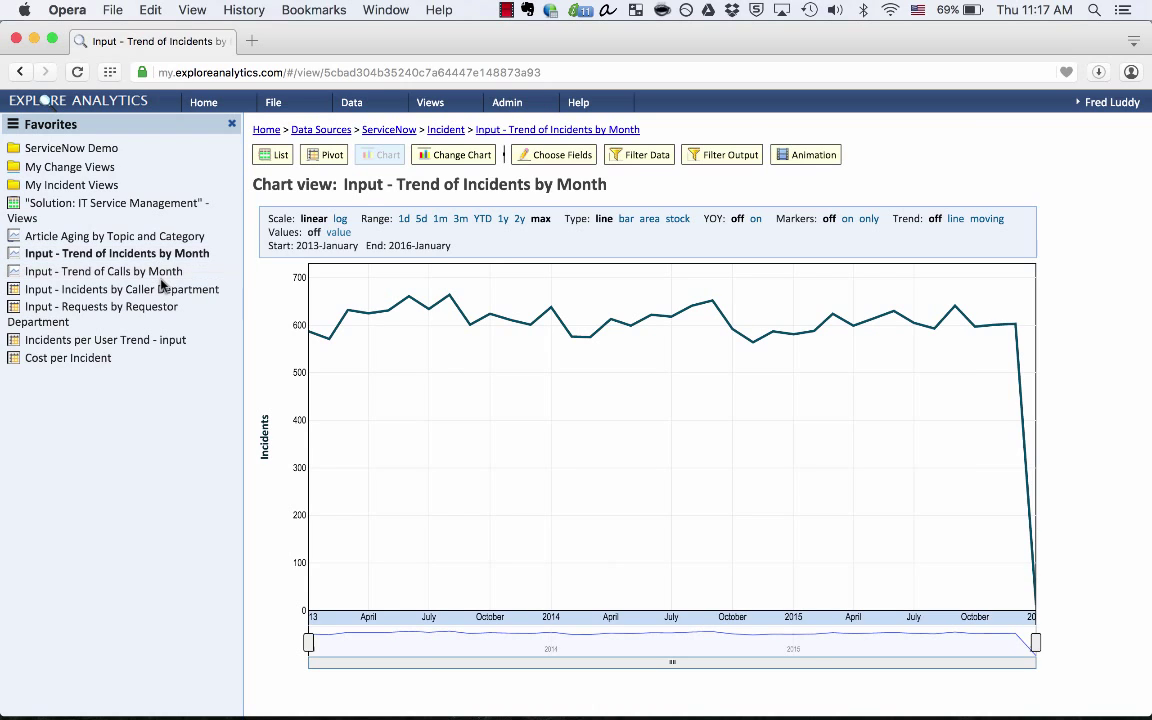
click(104, 271)
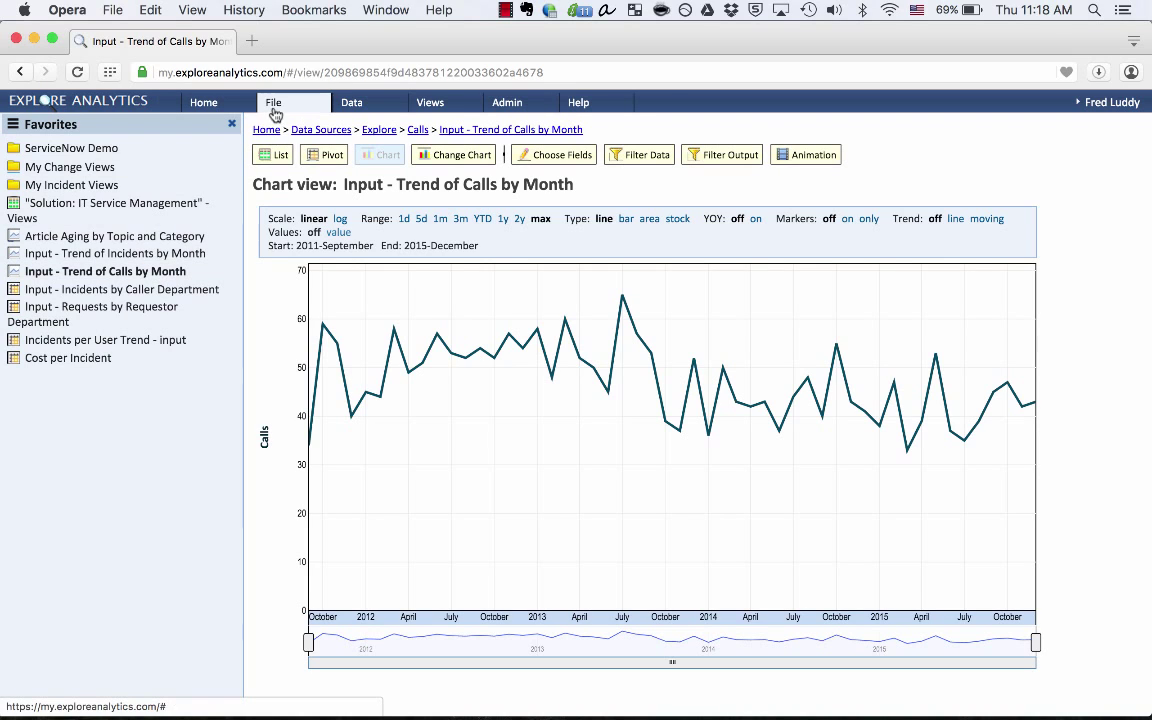
Start a mashup view 'Trend of Incidents and Calls by Month' with Input - Trend of Incidents by Month.
click(273, 102)
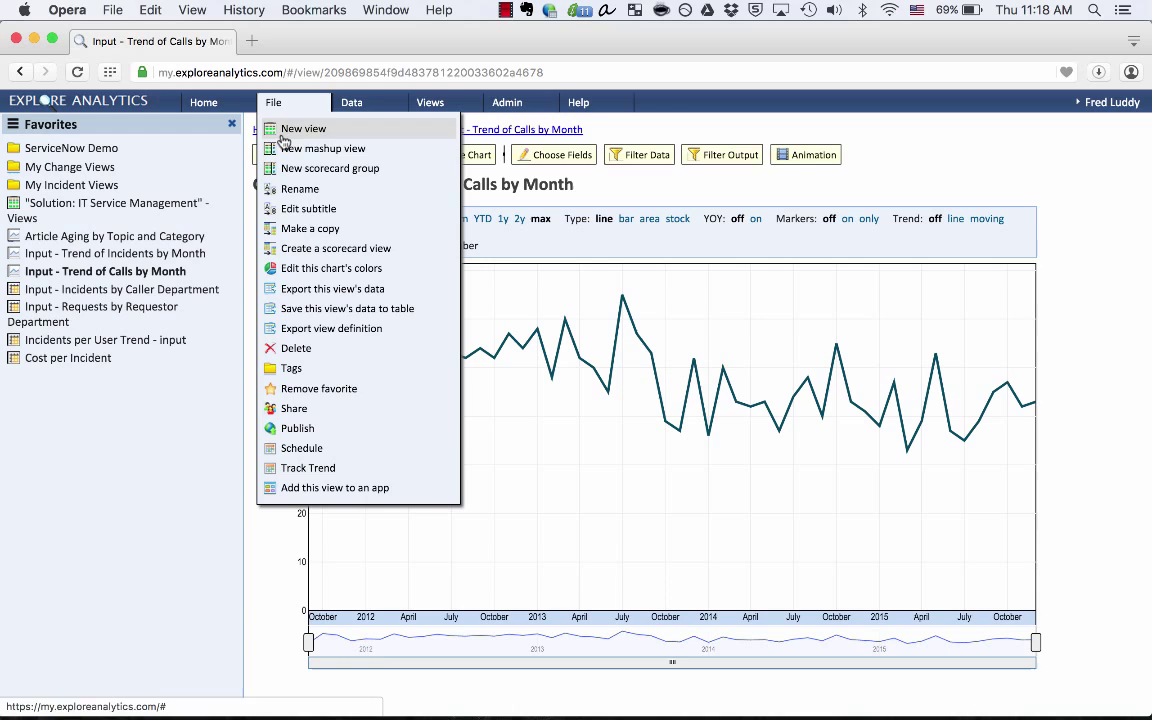
click(323, 148)
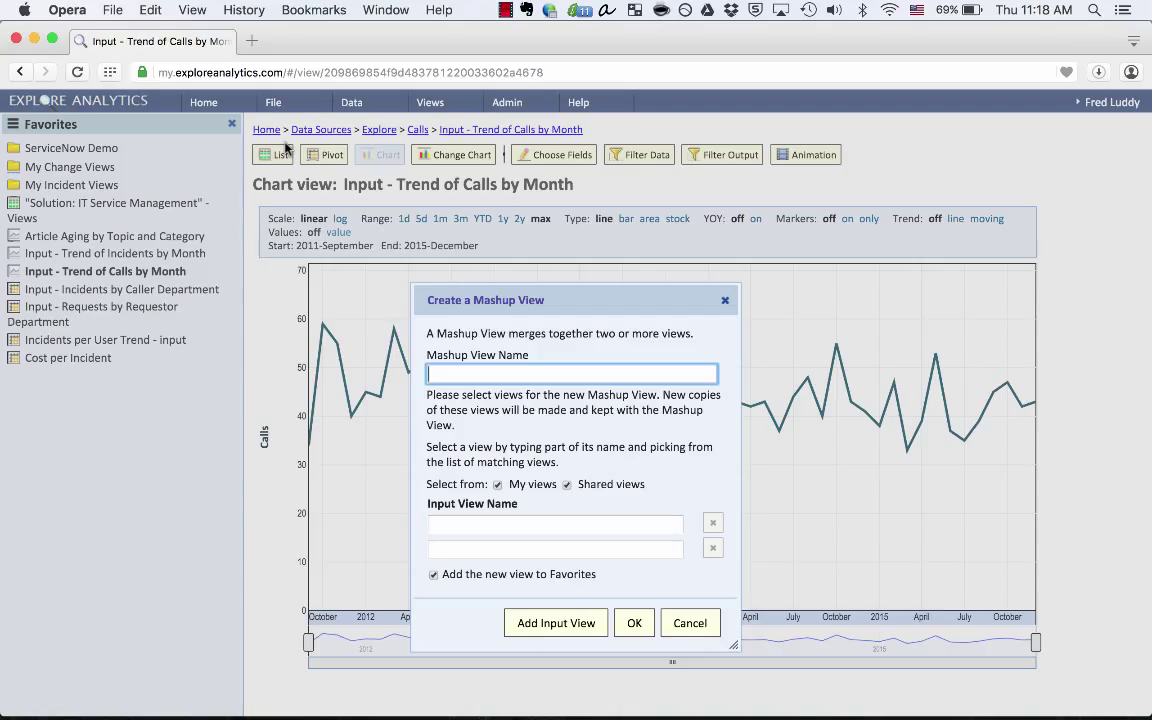
mouse_move(390, 290)
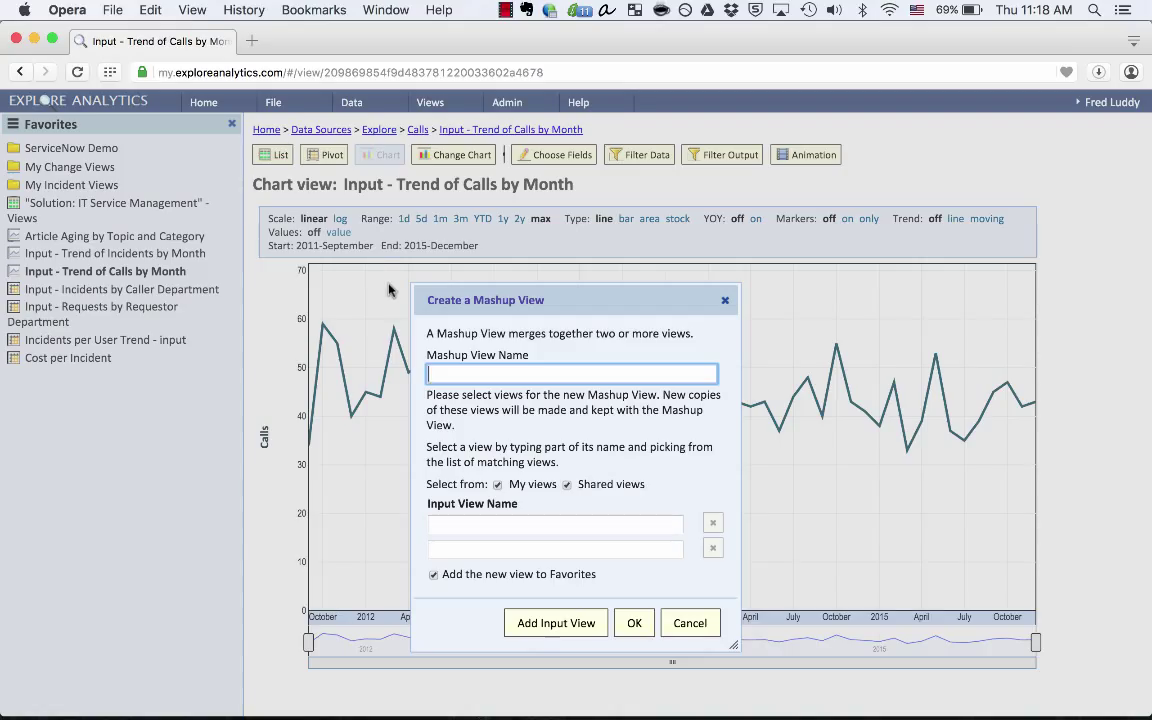
text(Trend of Incidents and Calls by Mo)
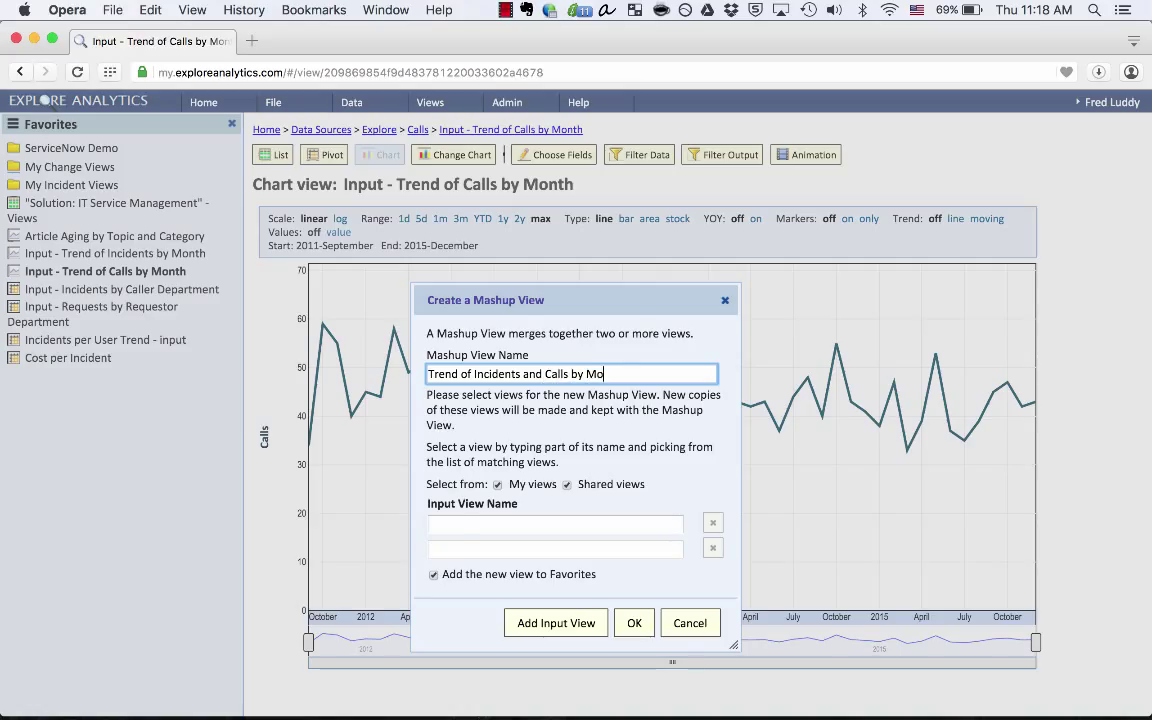
click(555, 523)
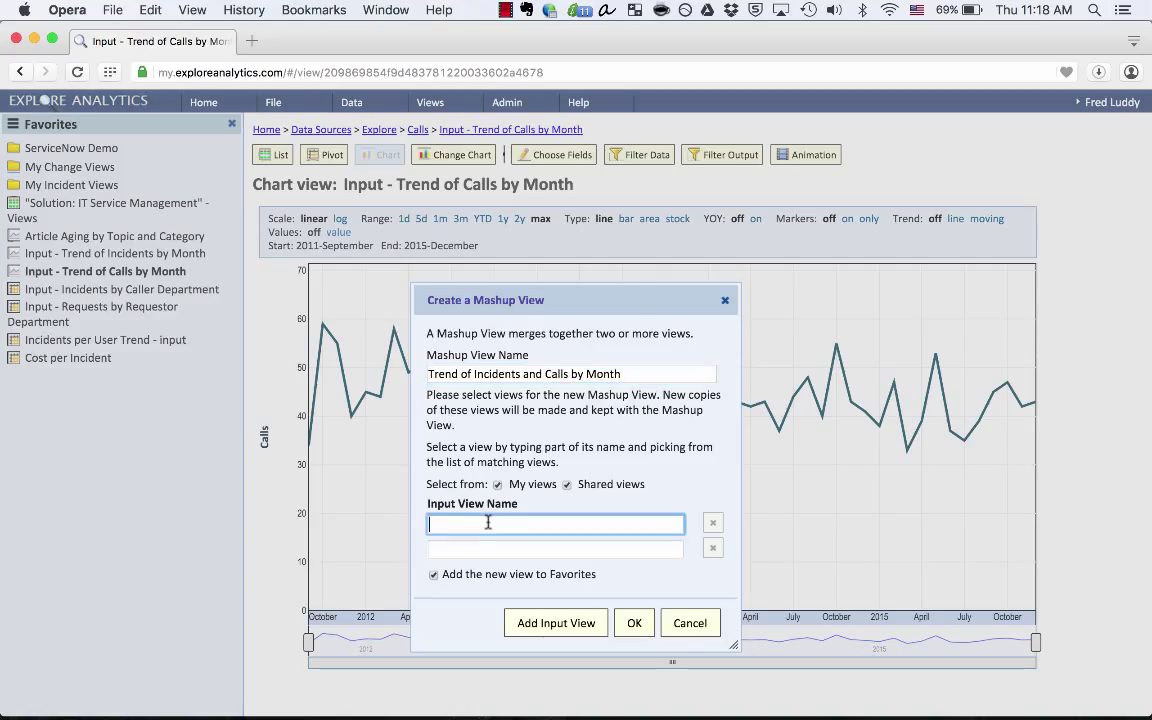
text(input - Trend of Incidents by Month)
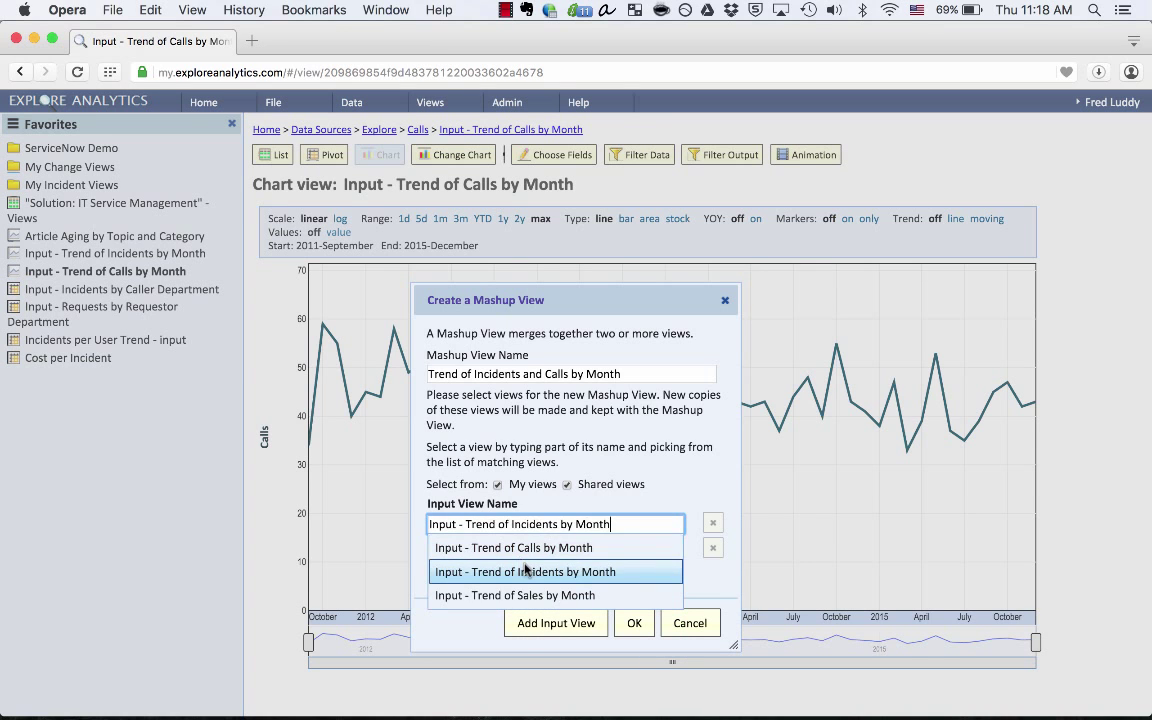
click(524, 571)
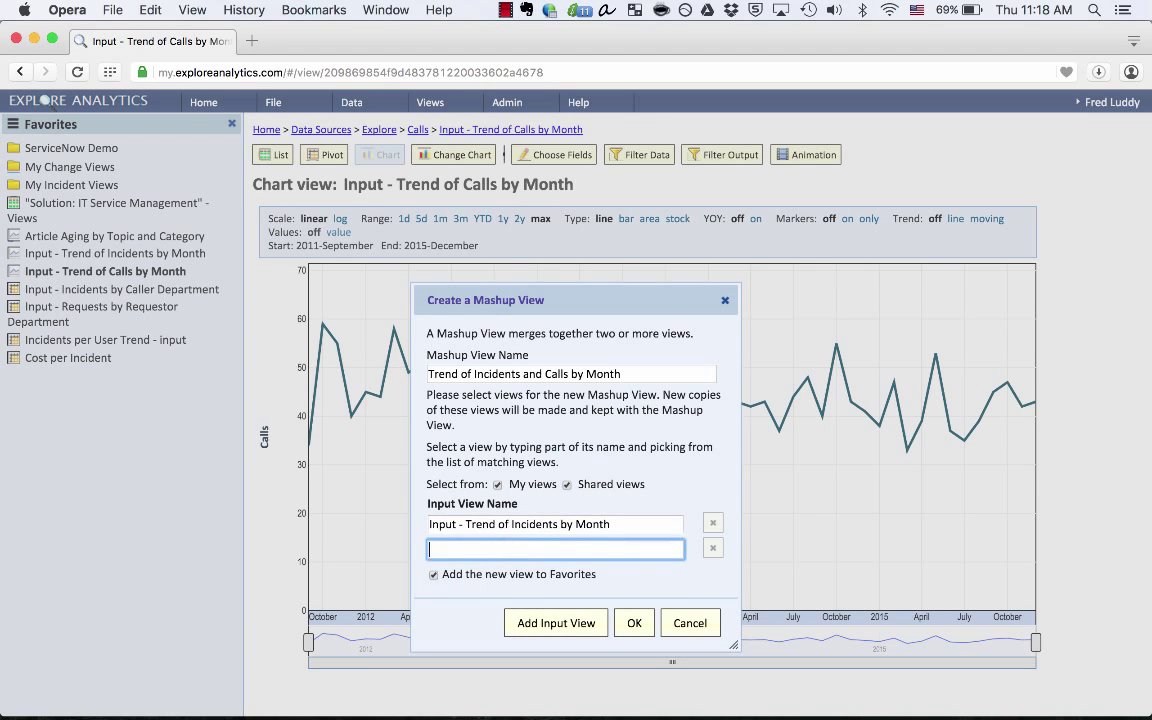
Add Input - Trend of Calls by Month as second input, remove the empty row, and create it.
text(Input - Trend of Calls by Month)
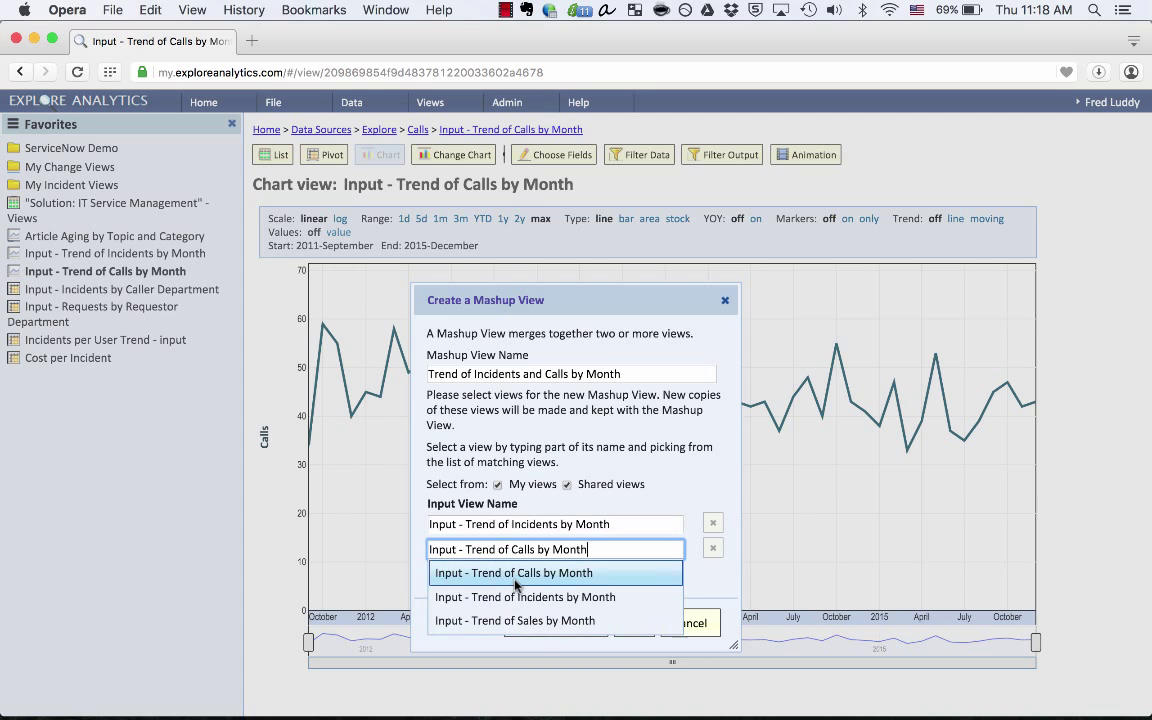
click(513, 572)
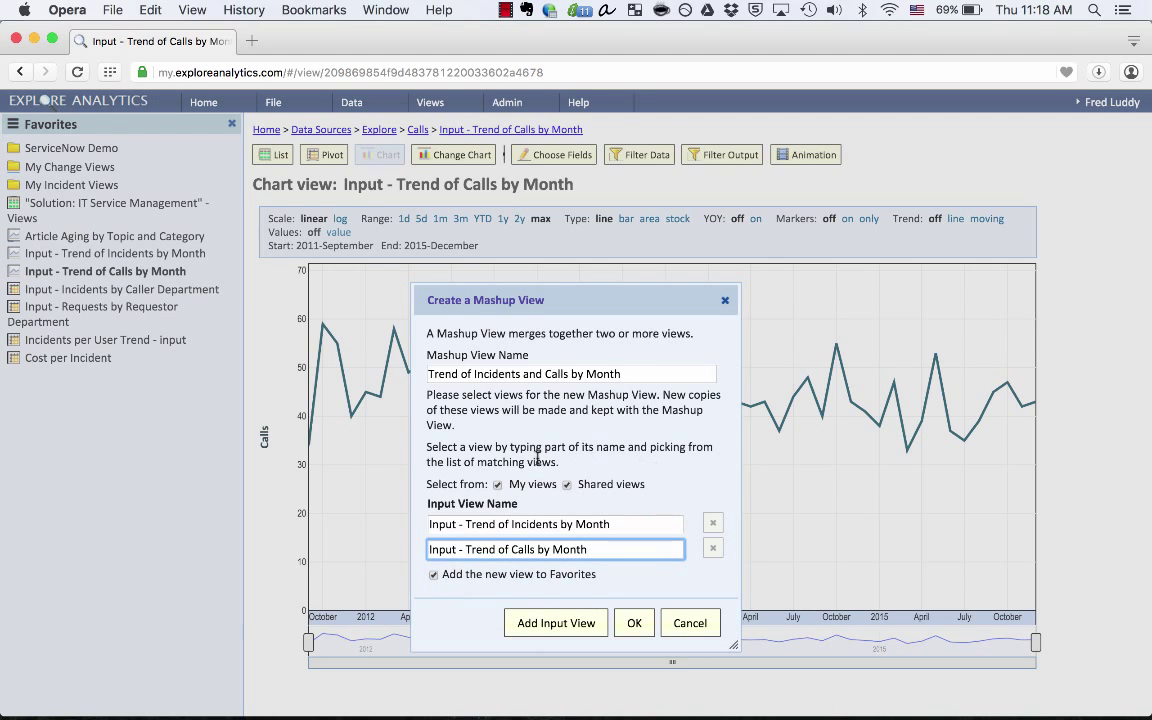
click(555, 622)
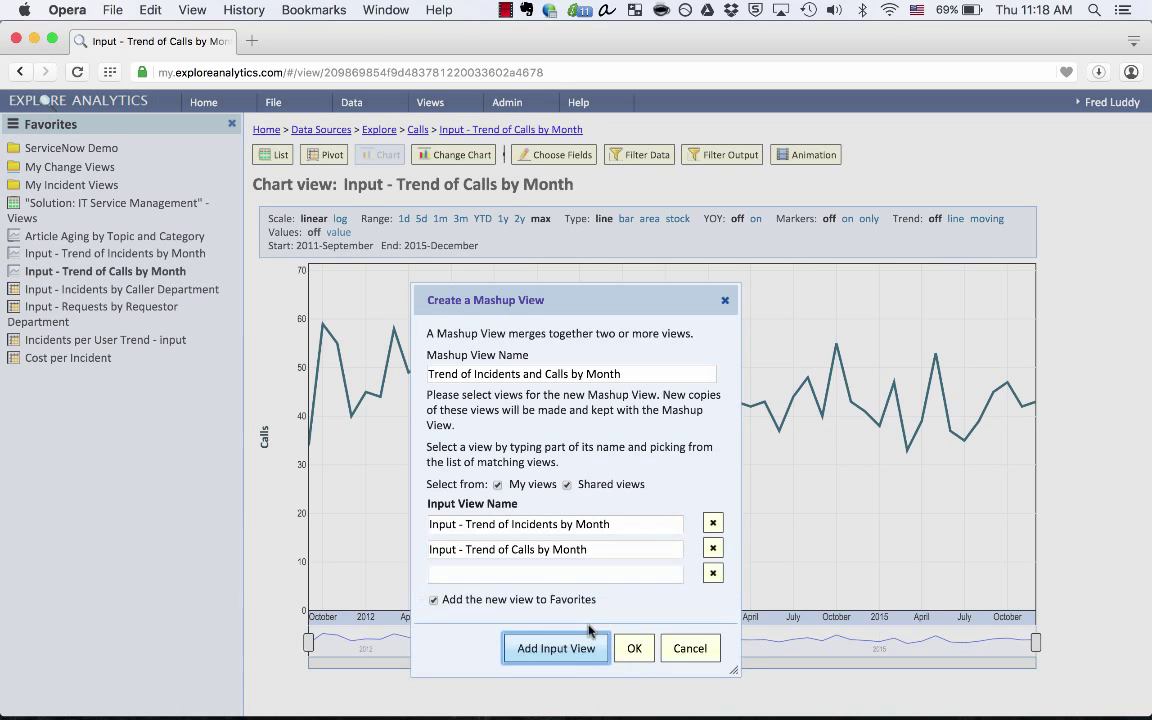
click(555, 648)
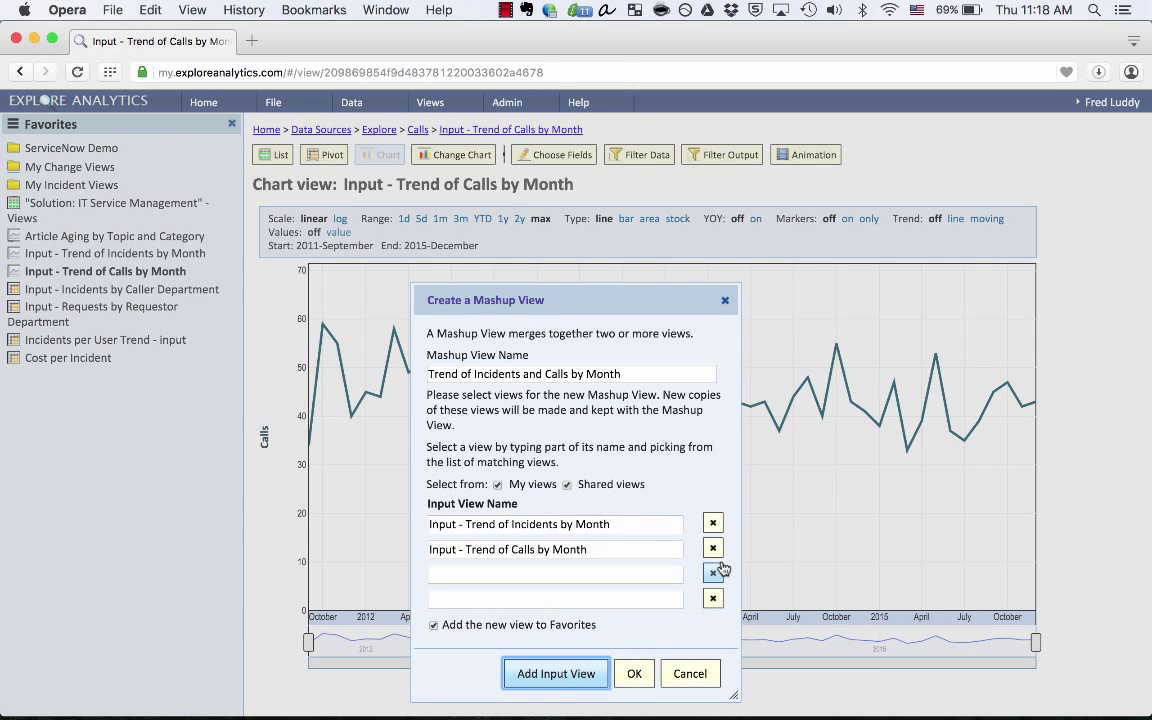
click(712, 572)
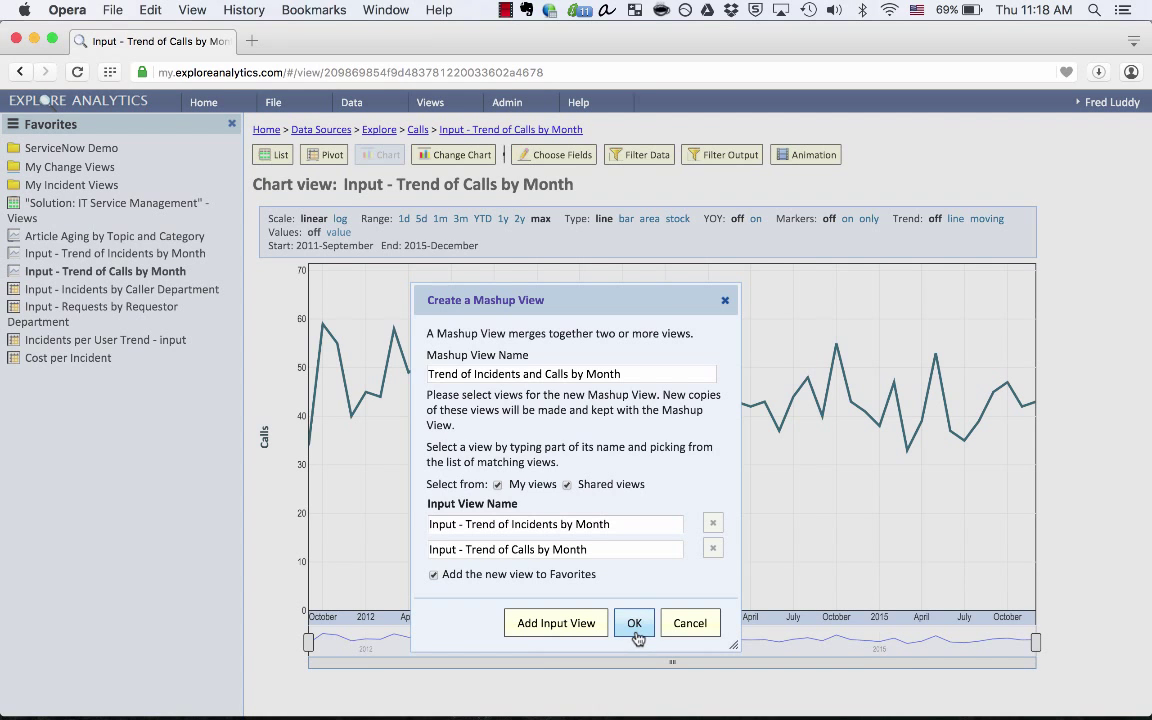
click(634, 622)
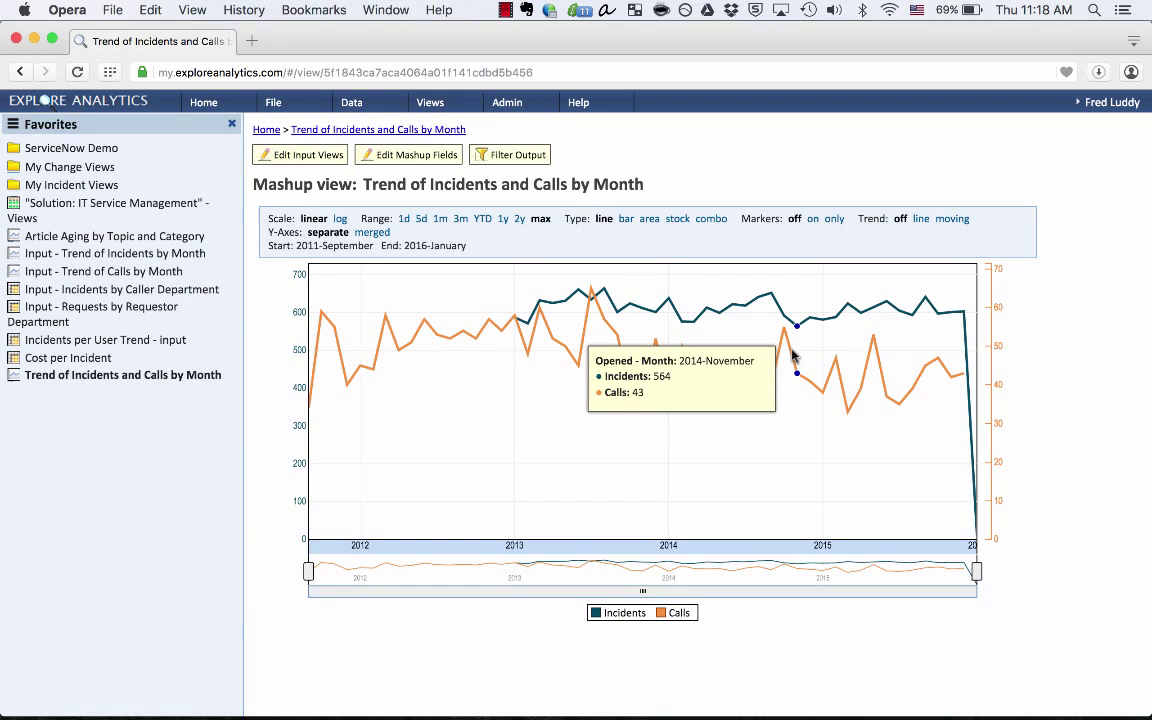
mouse_move(770, 295)
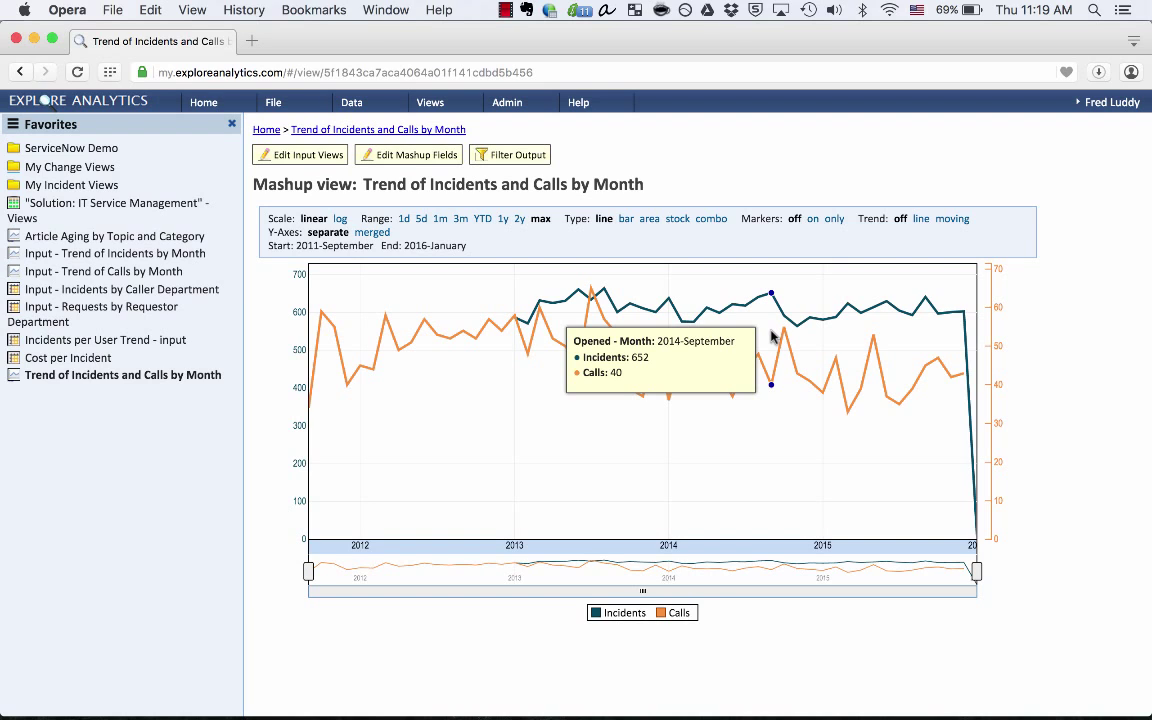
mouse_move(732, 305)
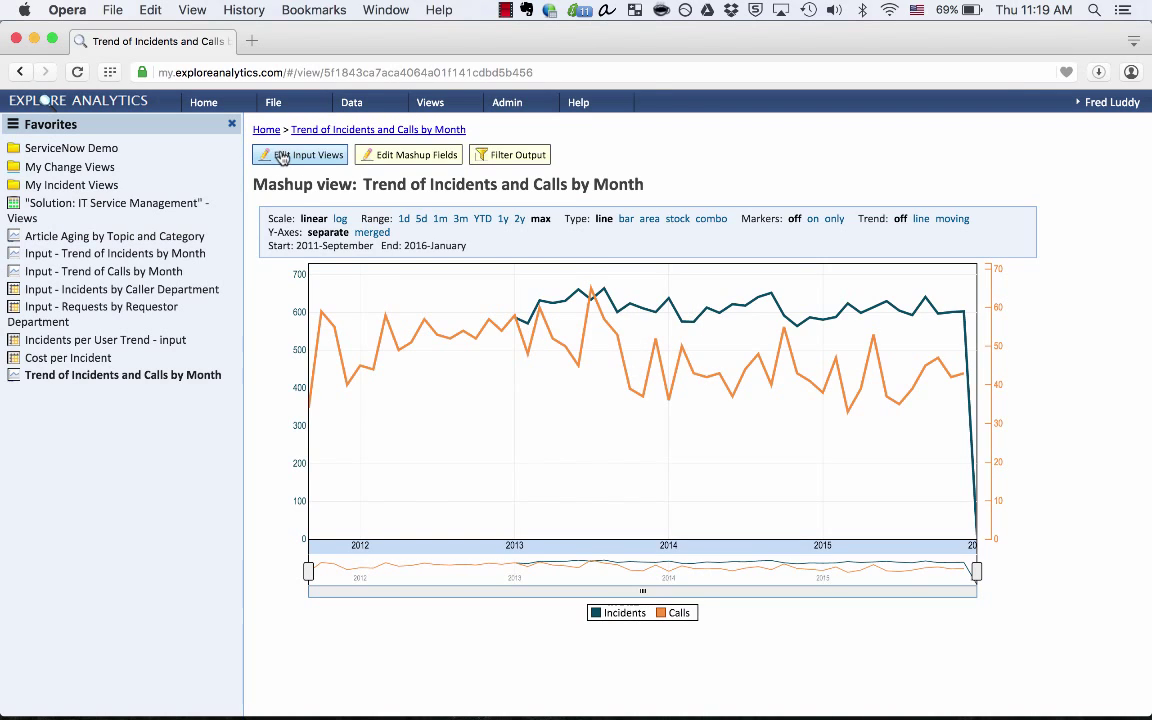
Show the mashup's input views, listing the incidents and calls trend inputs.
click(300, 154)
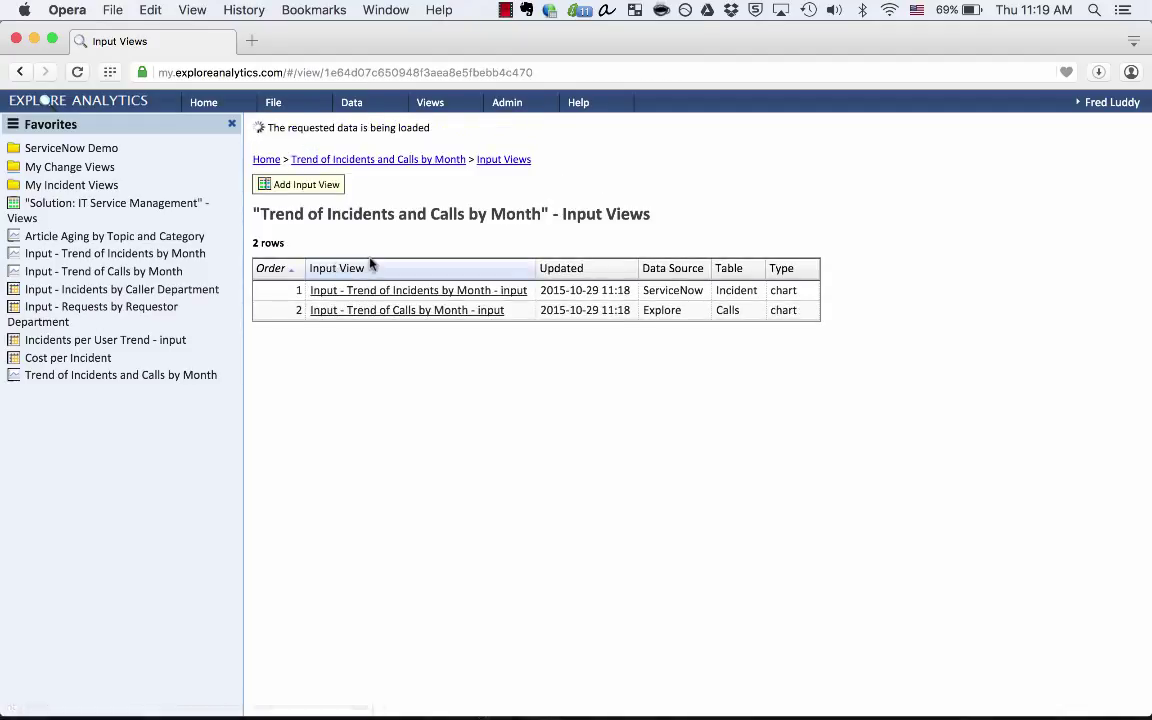
Review the incidents trend input's field settings and its secondary category field choices.
click(418, 290)
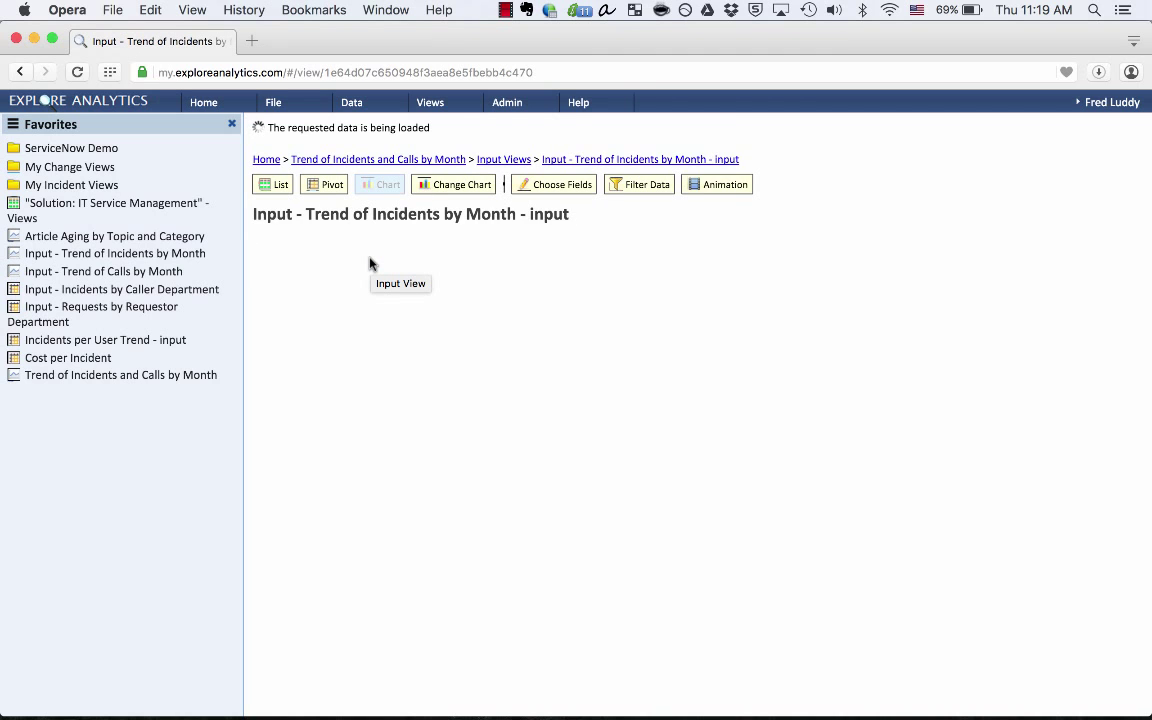
click(386, 183)
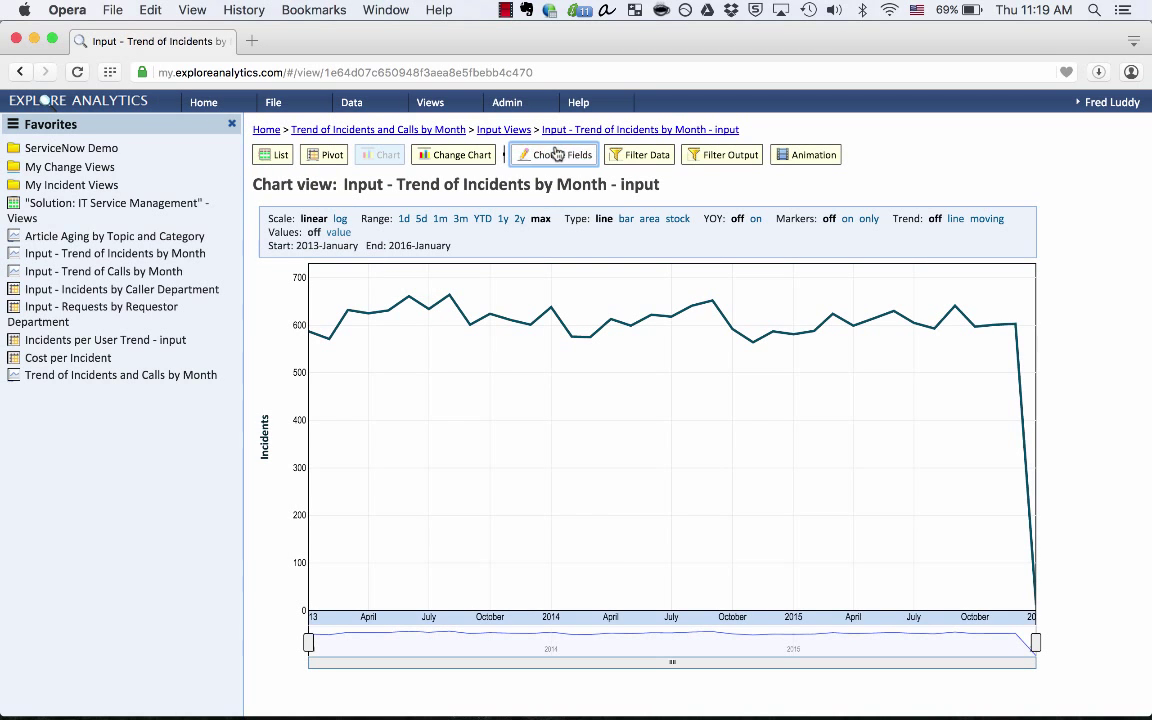
click(553, 154)
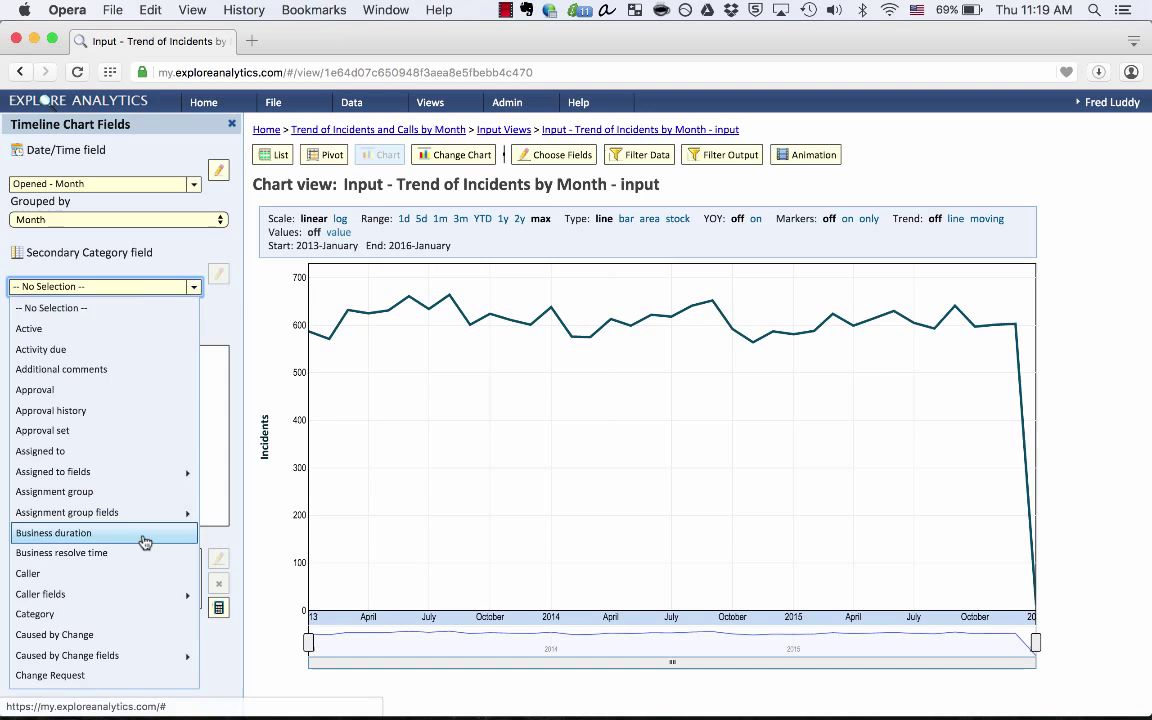
scroll(down, 3)
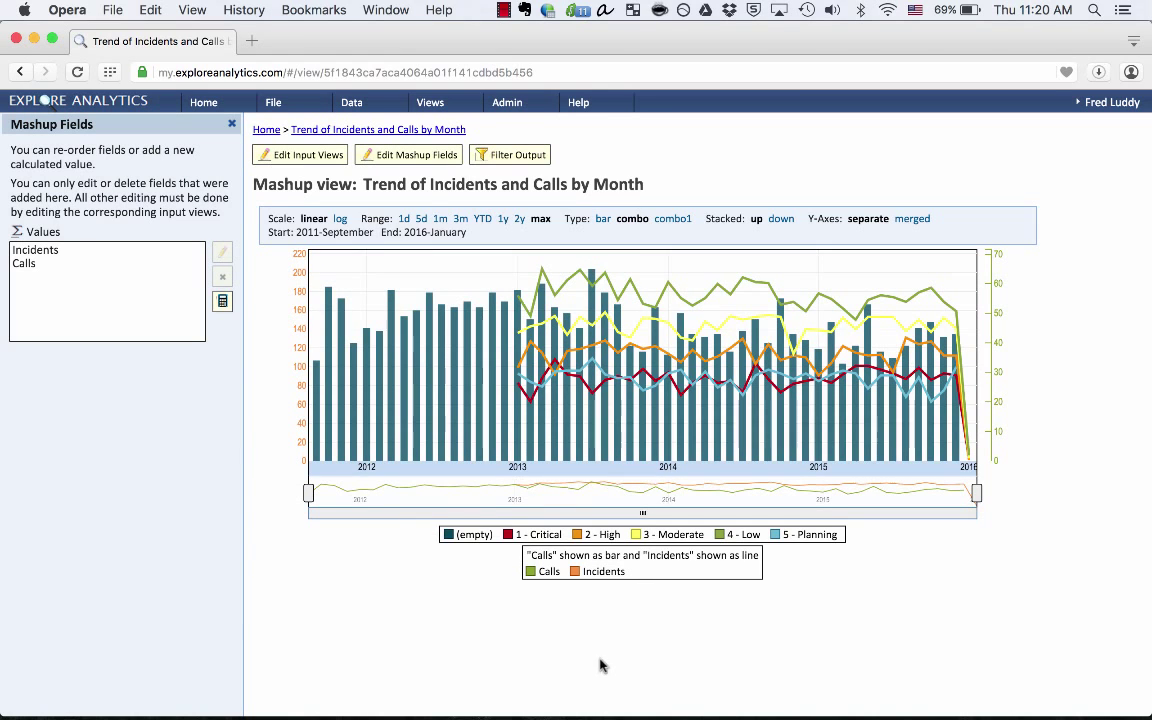
Show the Calls series as a line over the stacked Incidents priority bars.
click(546, 571)
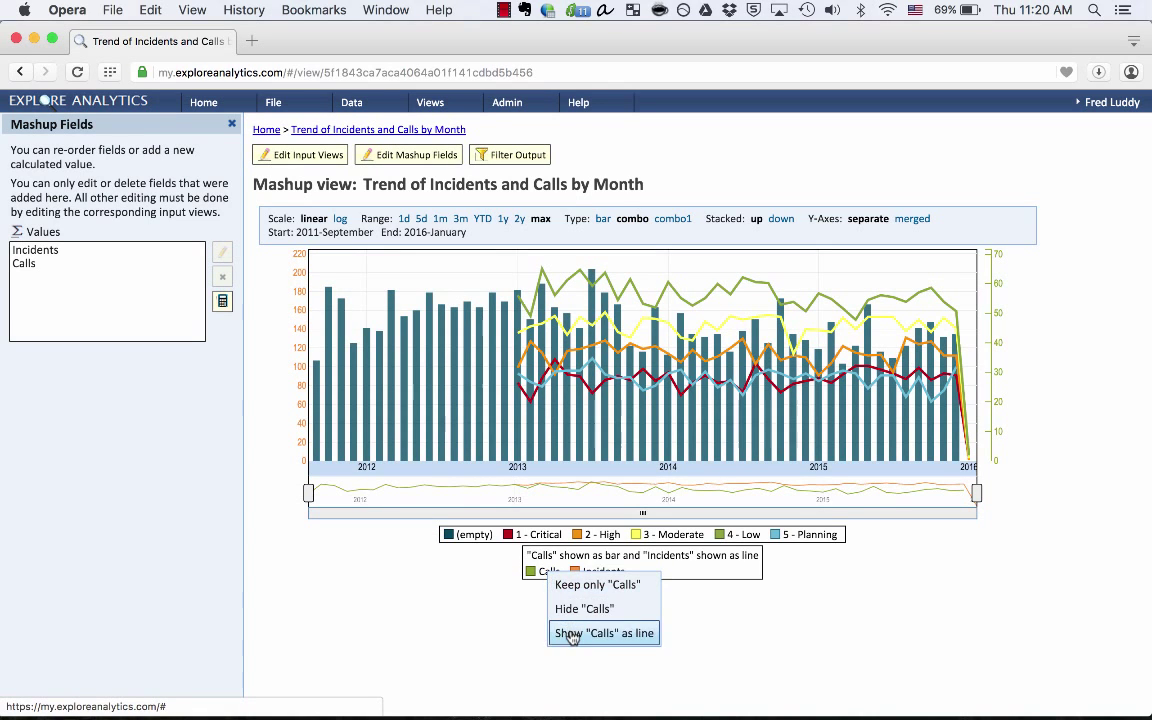
click(603, 633)
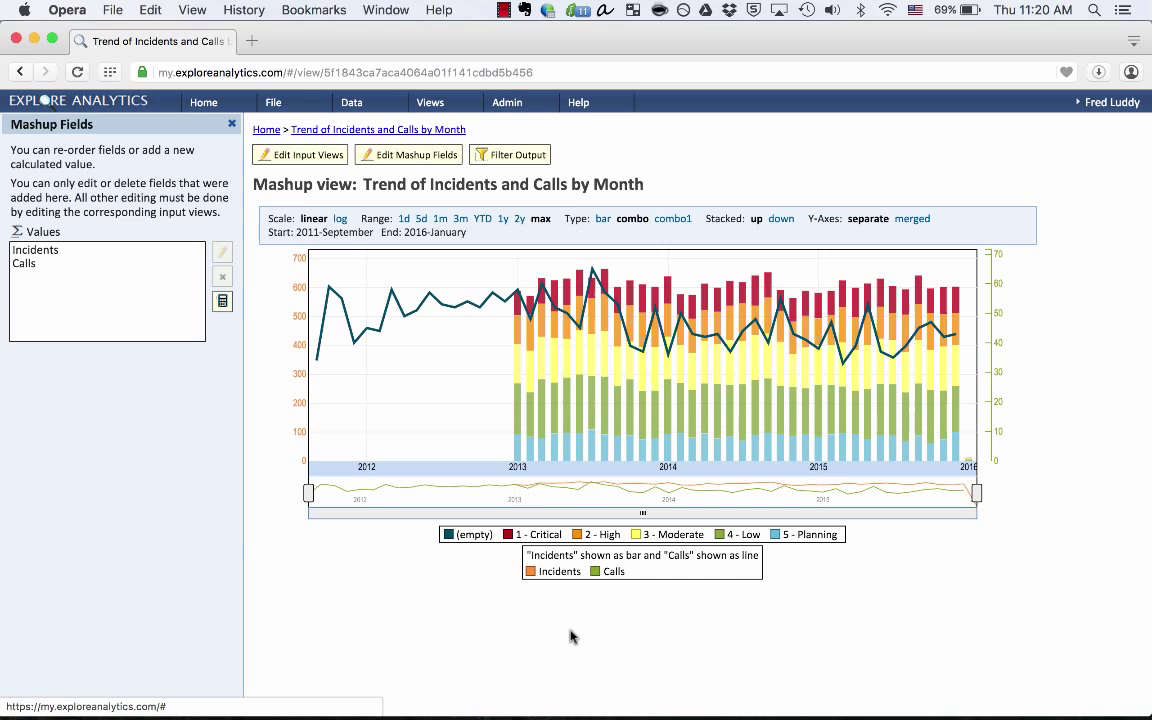
mouse_move(569, 558)
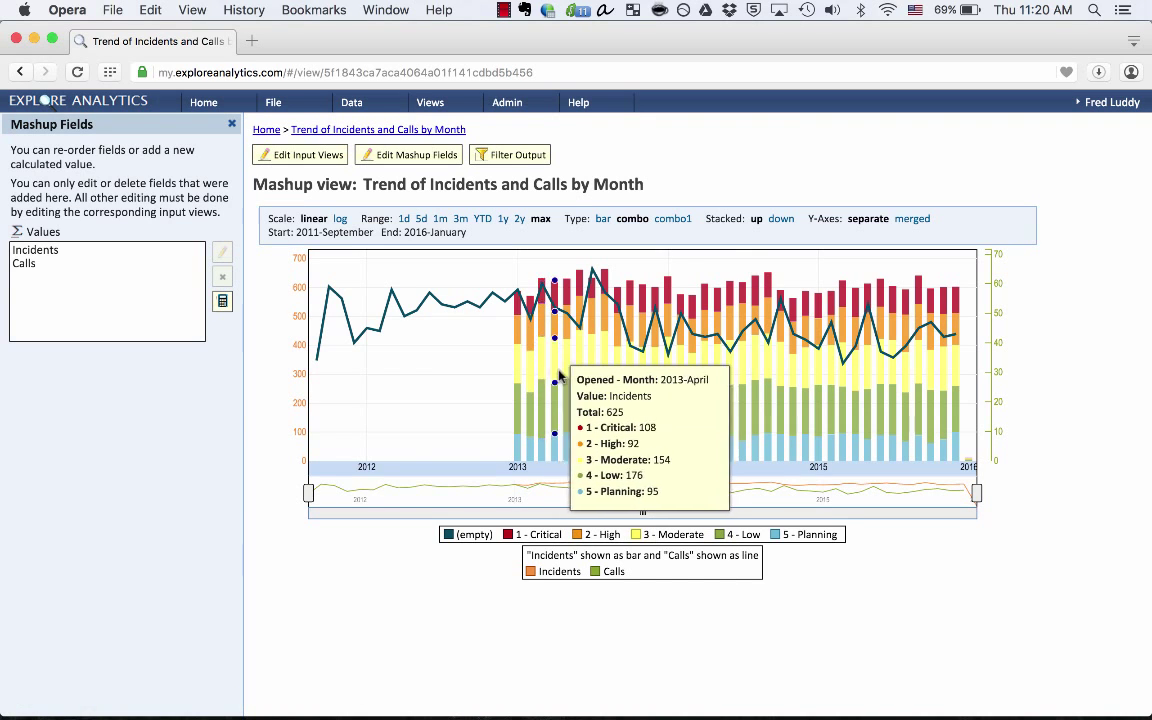
mouse_move(730, 350)
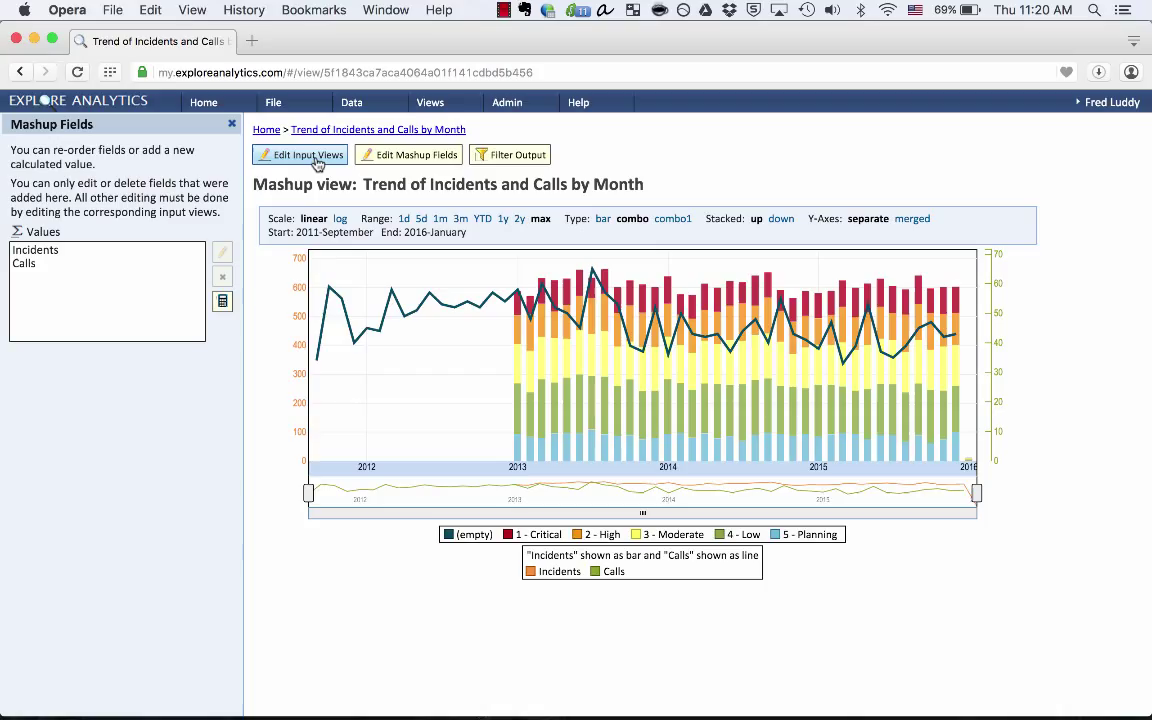
mouse_move(299, 154)
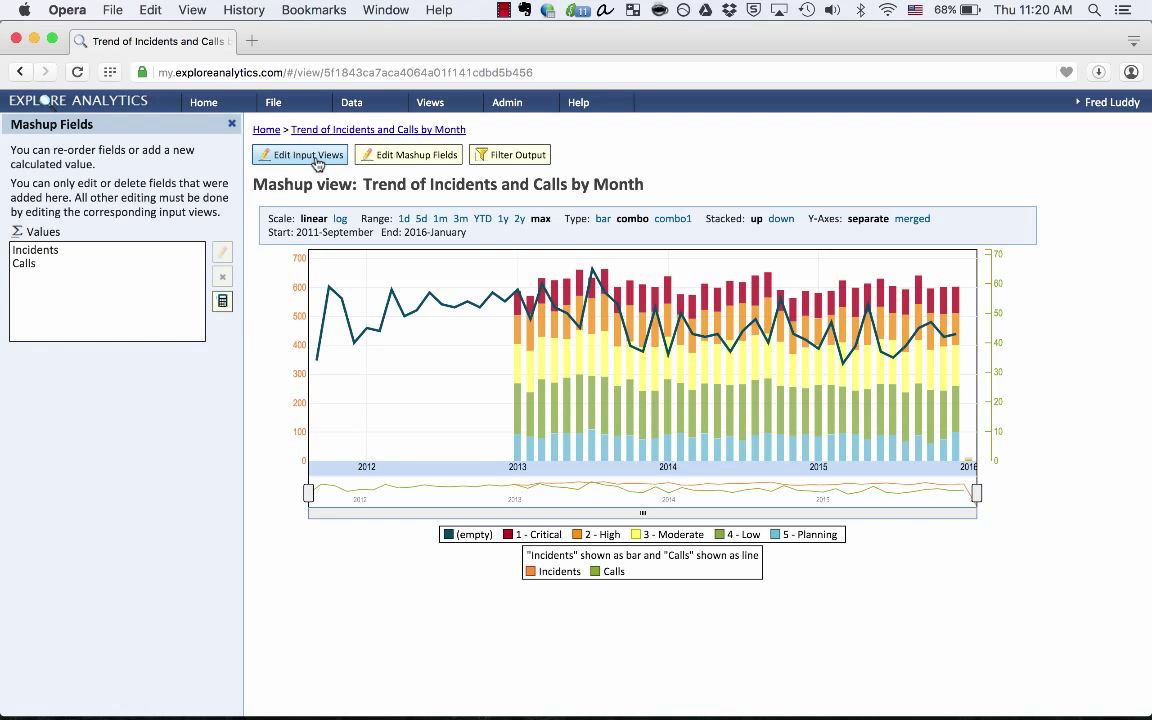
From Favorites, view Input - Incidents by Caller Department, then Input - Requests by Requestor Department.
click(429, 102)
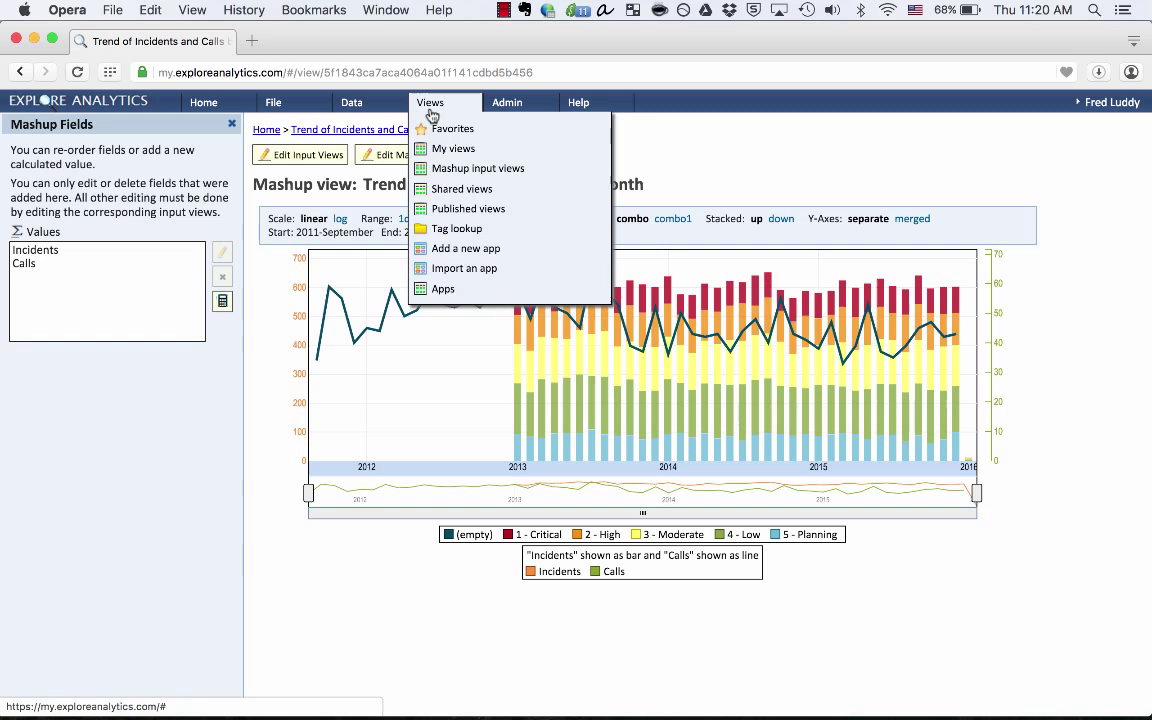
click(453, 128)
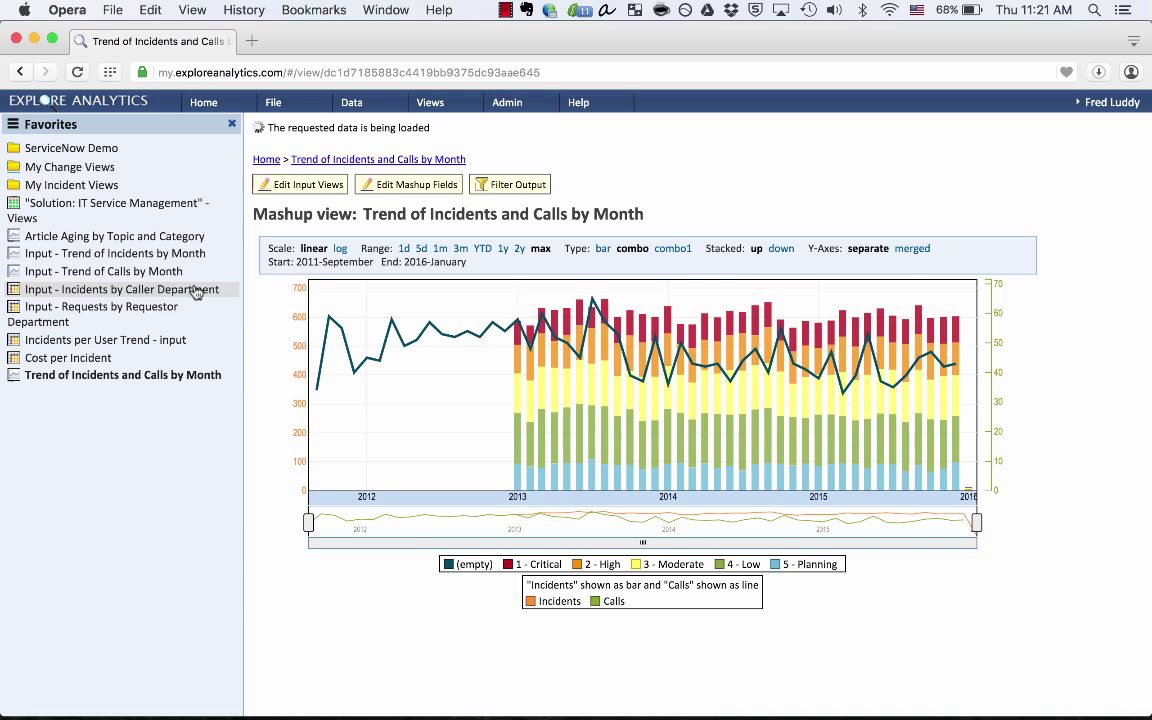
click(123, 289)
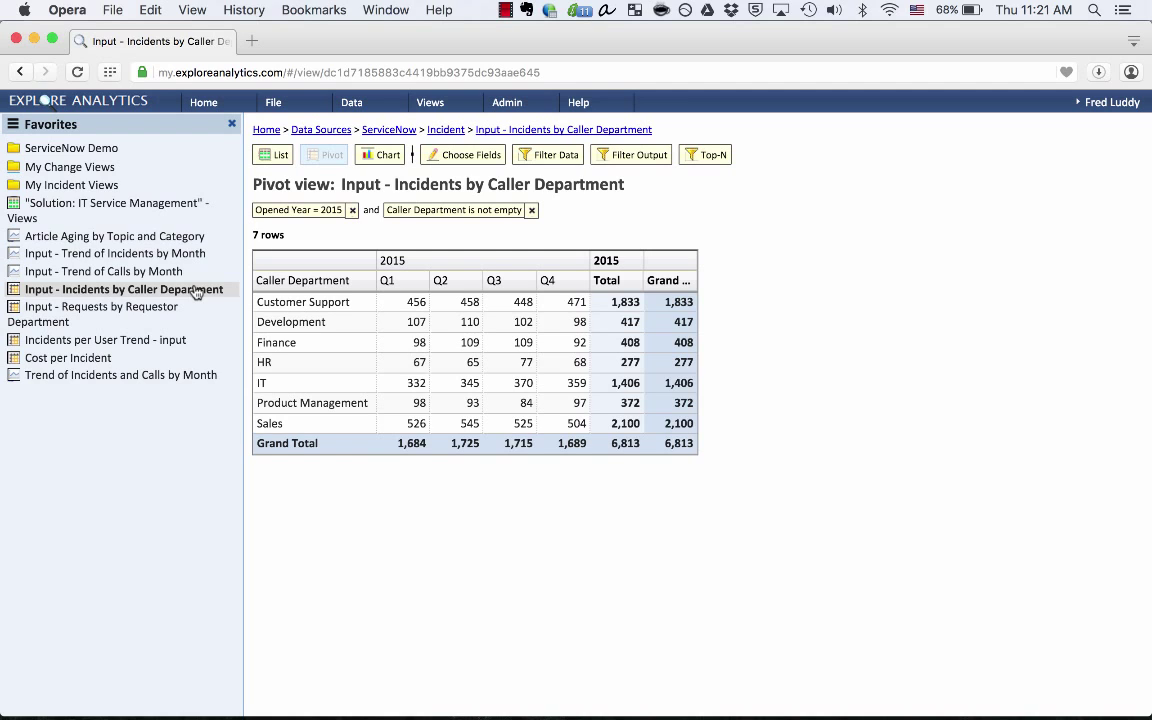
mouse_move(293, 432)
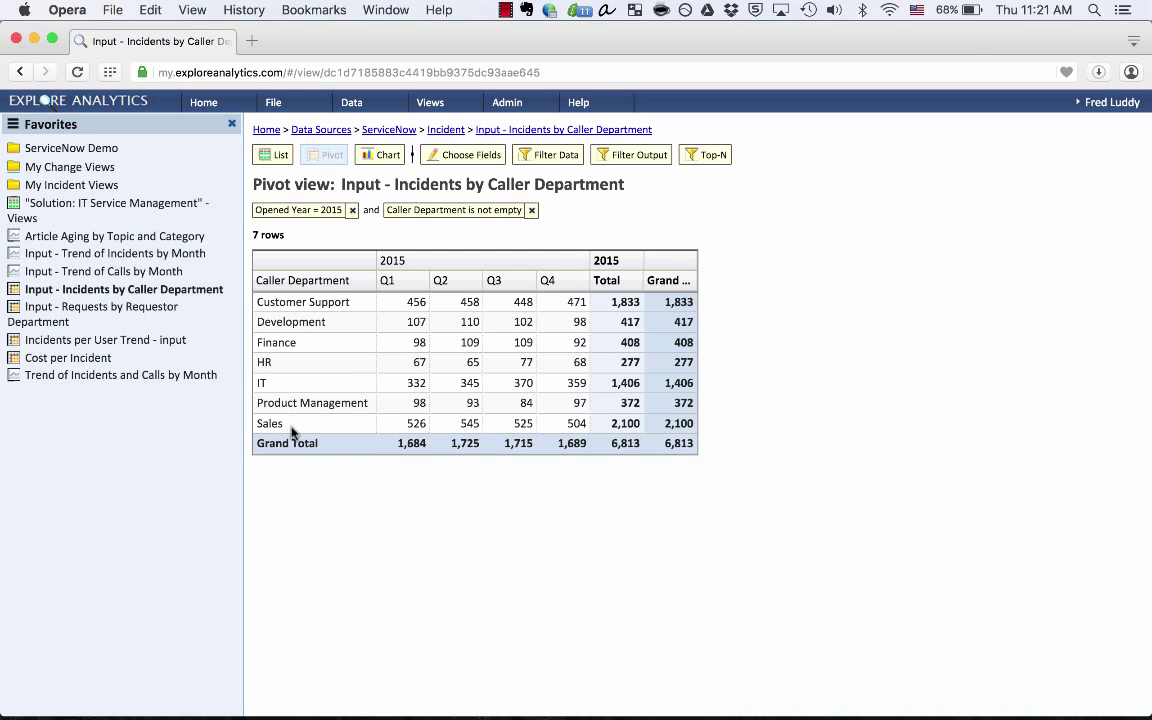
mouse_move(175, 350)
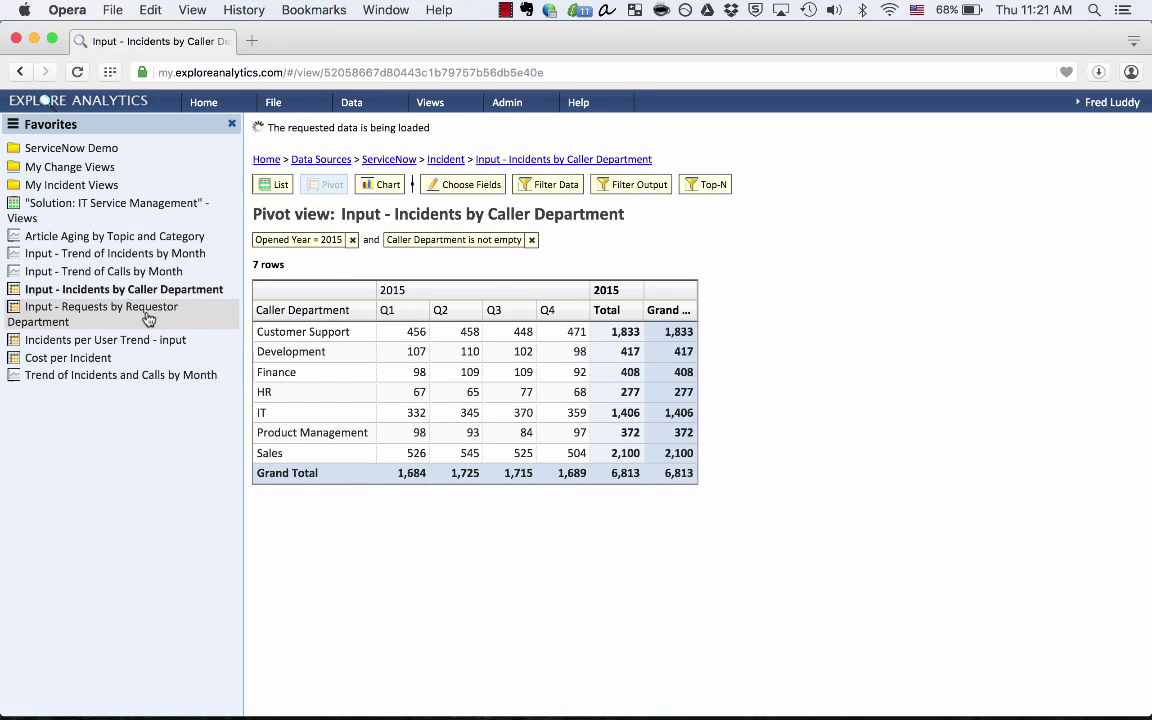
click(97, 313)
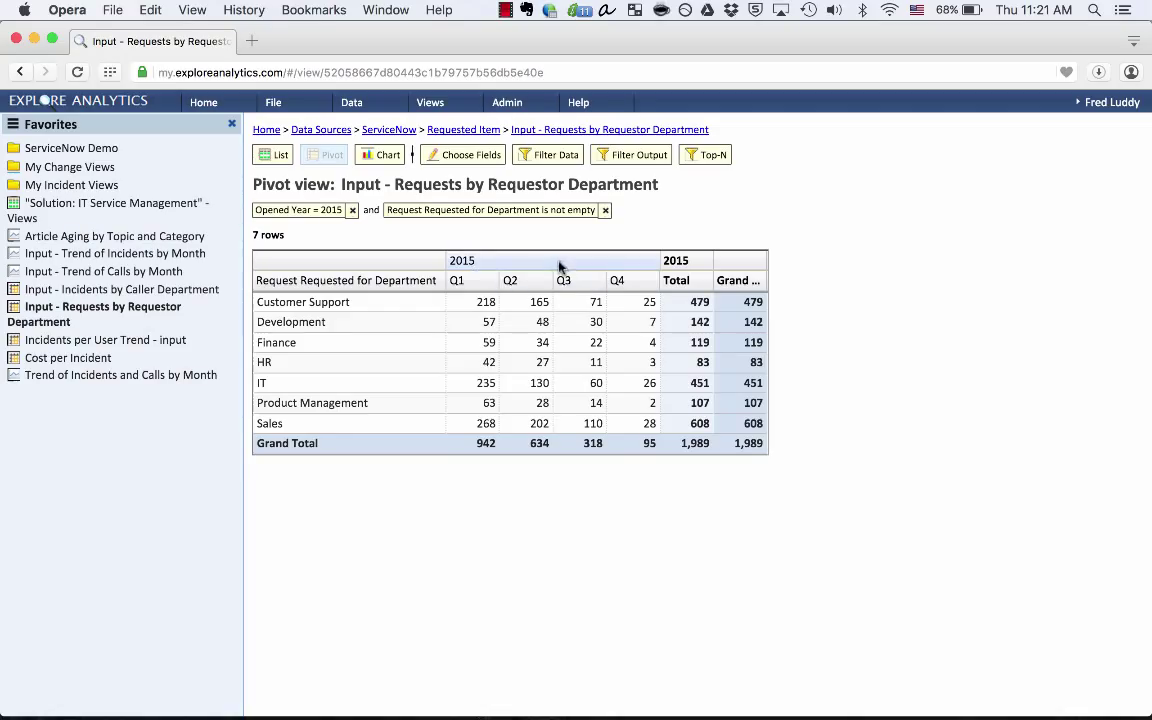
mouse_move(323, 355)
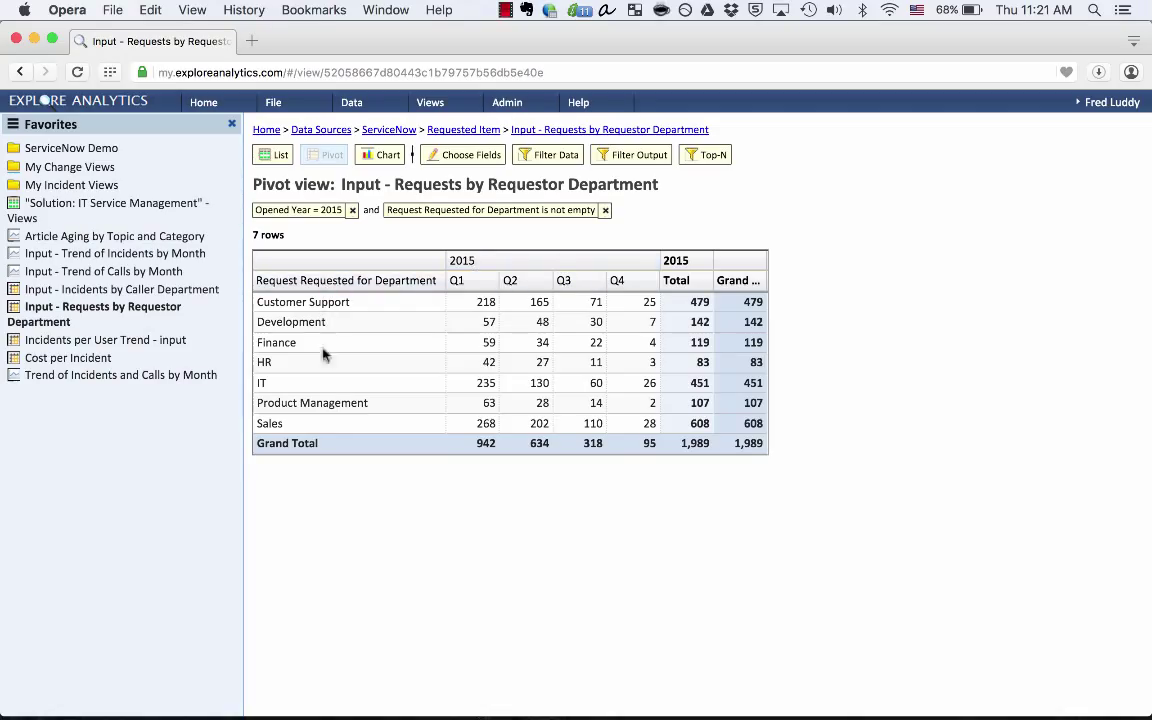
mouse_move(320, 423)
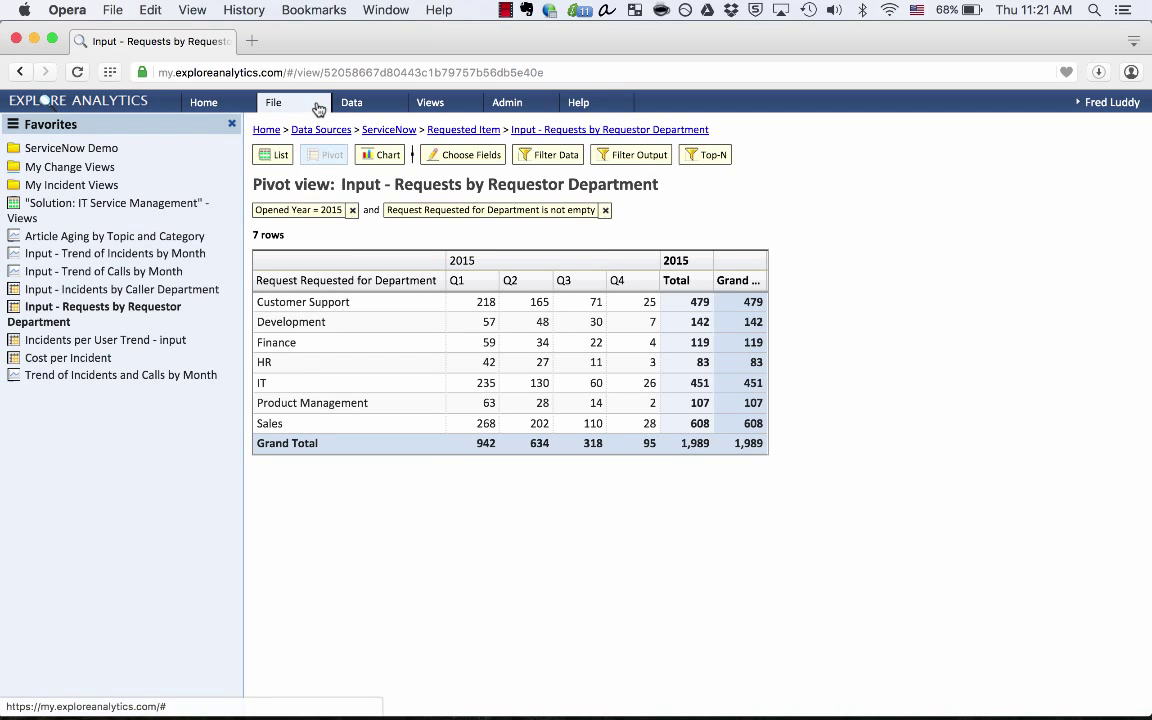
Create mashup 'Demand by Department' from the Incidents by Caller and Requests by Requestor Department views.
click(272, 102)
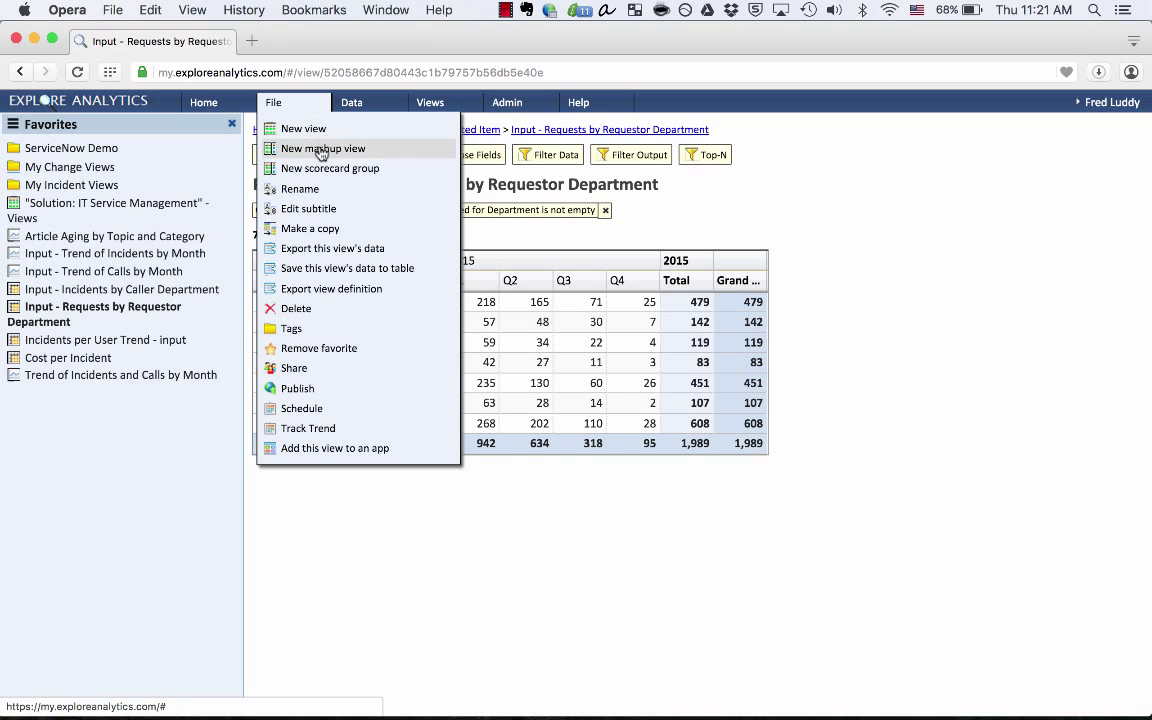
click(322, 148)
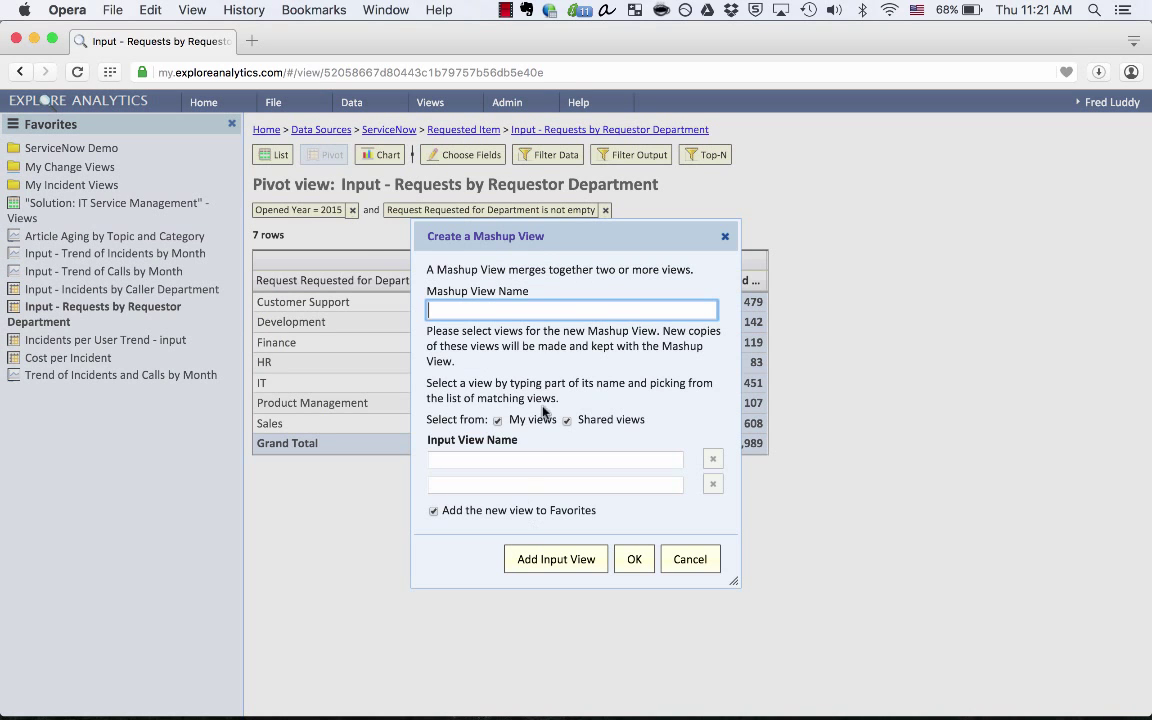
mouse_move(548, 345)
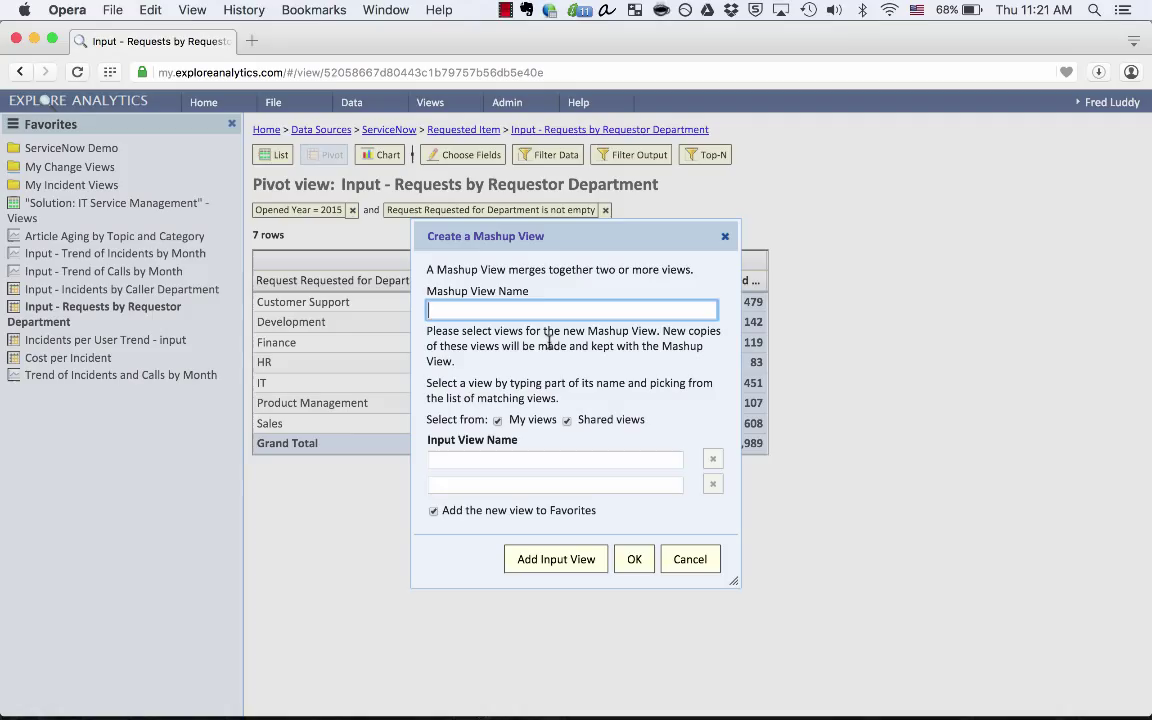
text(Demand by Department)
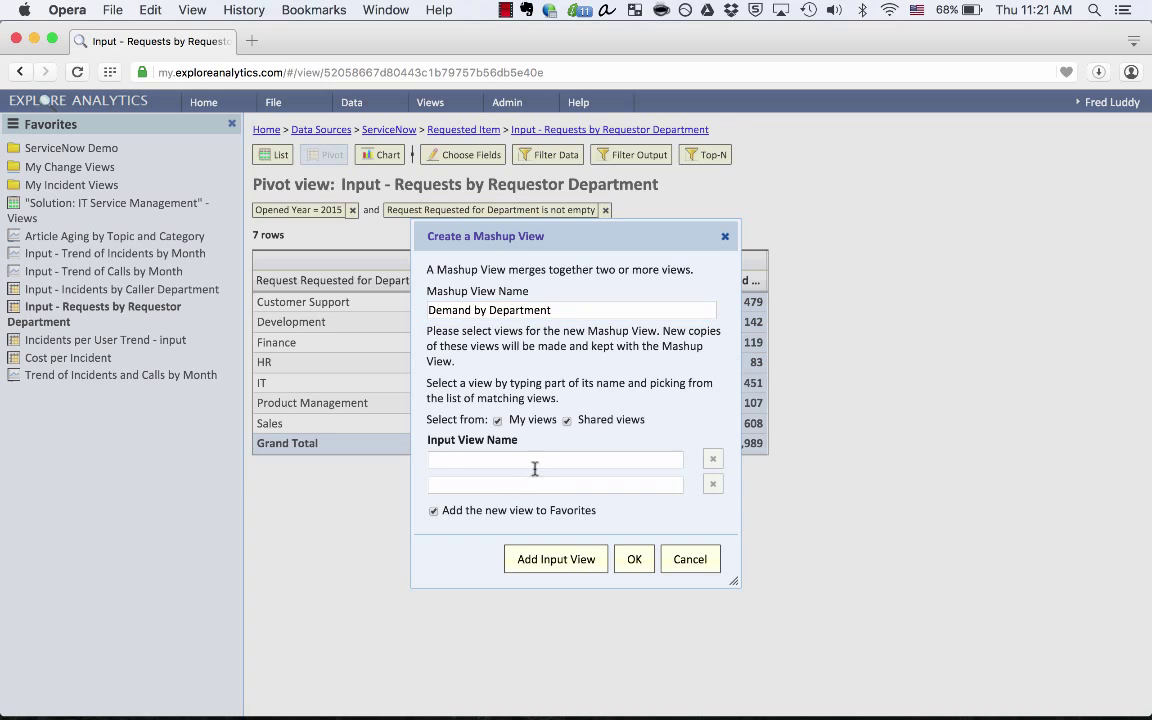
text(input - incidents by Caller Department)
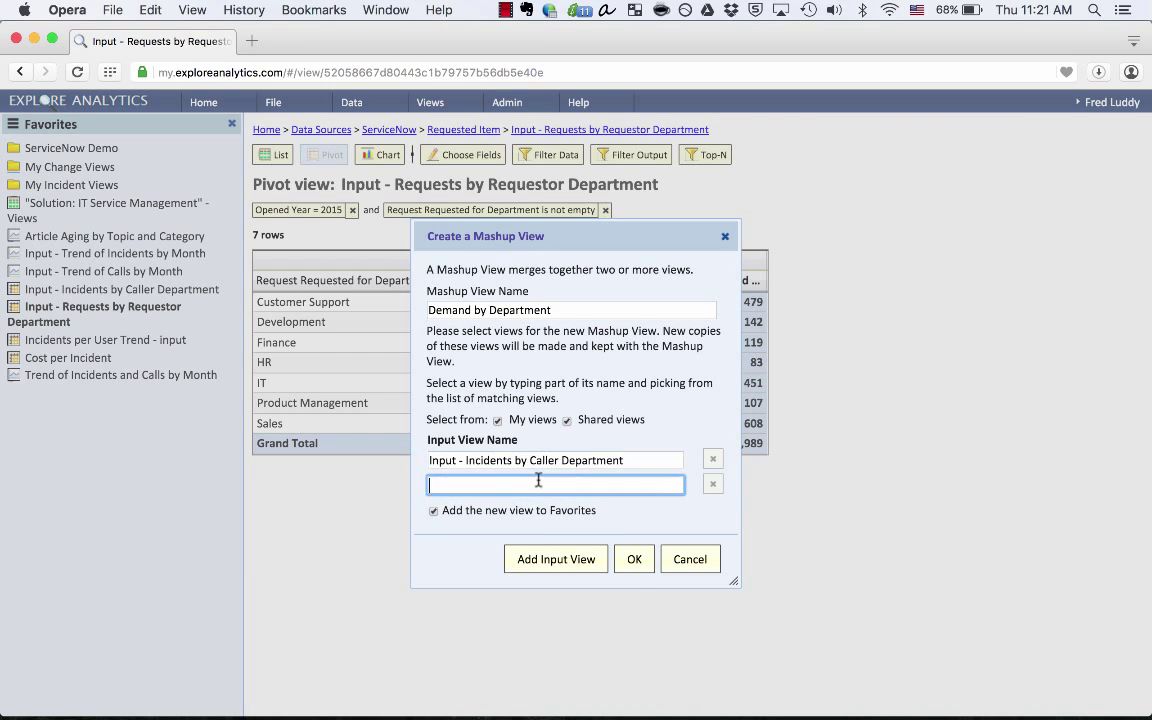
text(input - request)
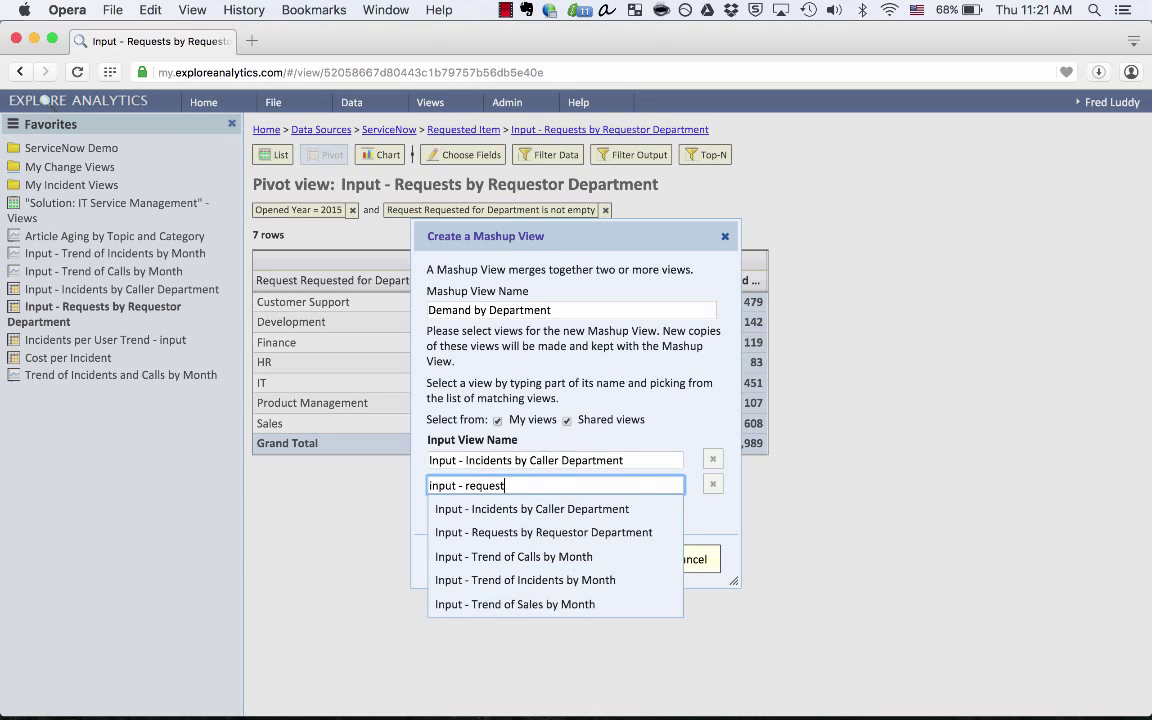
click(543, 532)
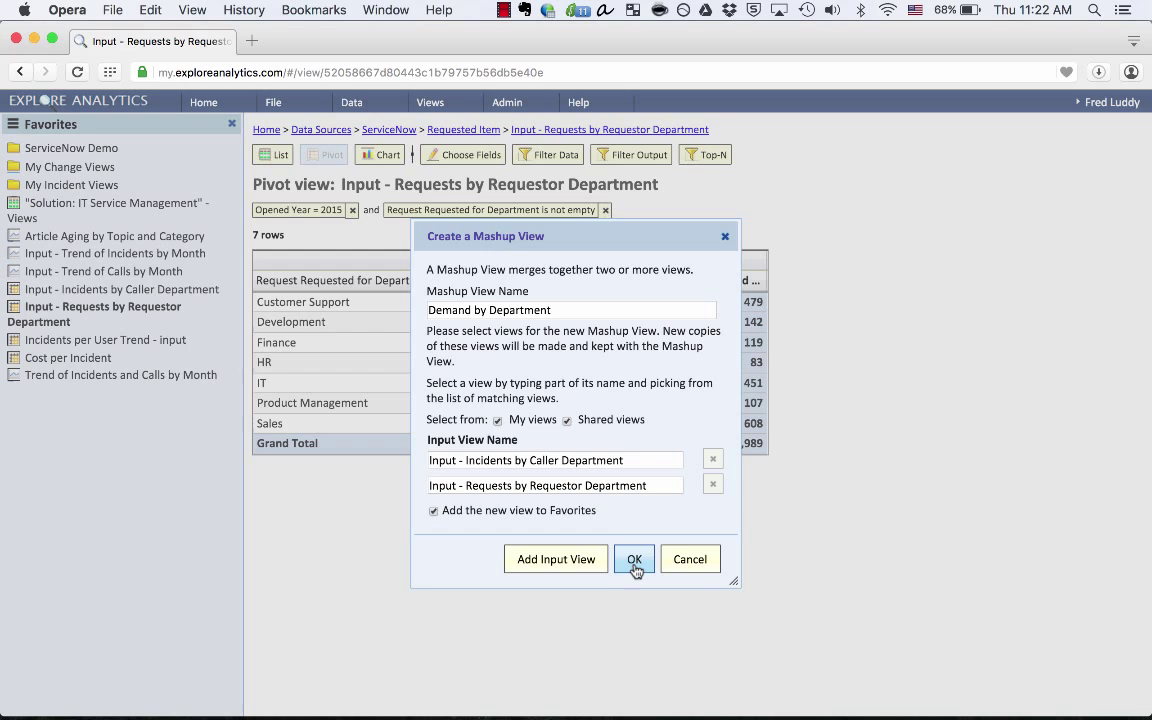
click(634, 559)
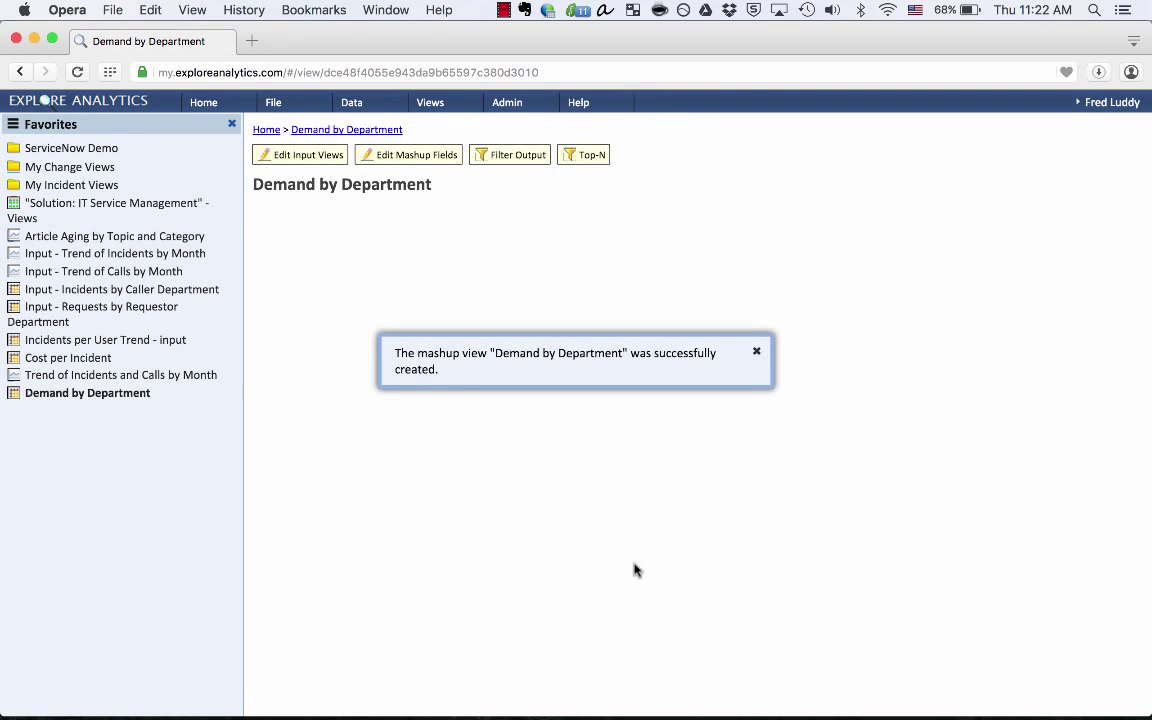
Dismiss the confirmation, review the 14-row mashup table, and list its input views.
click(756, 351)
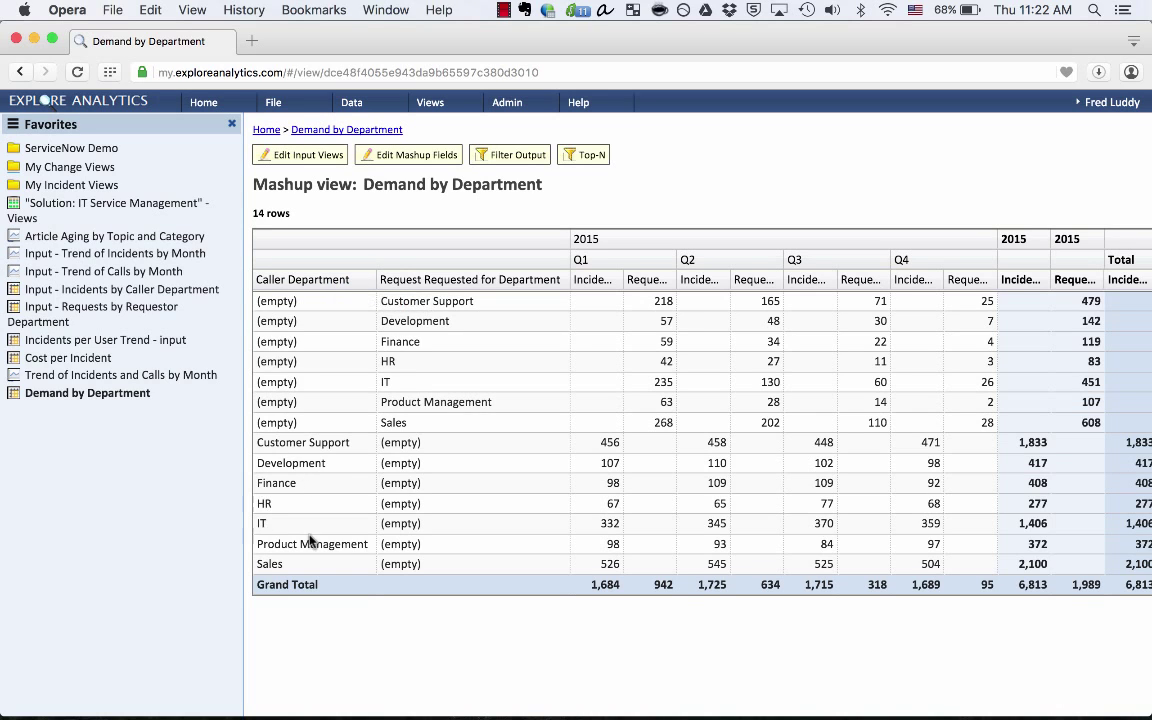
click(470, 279)
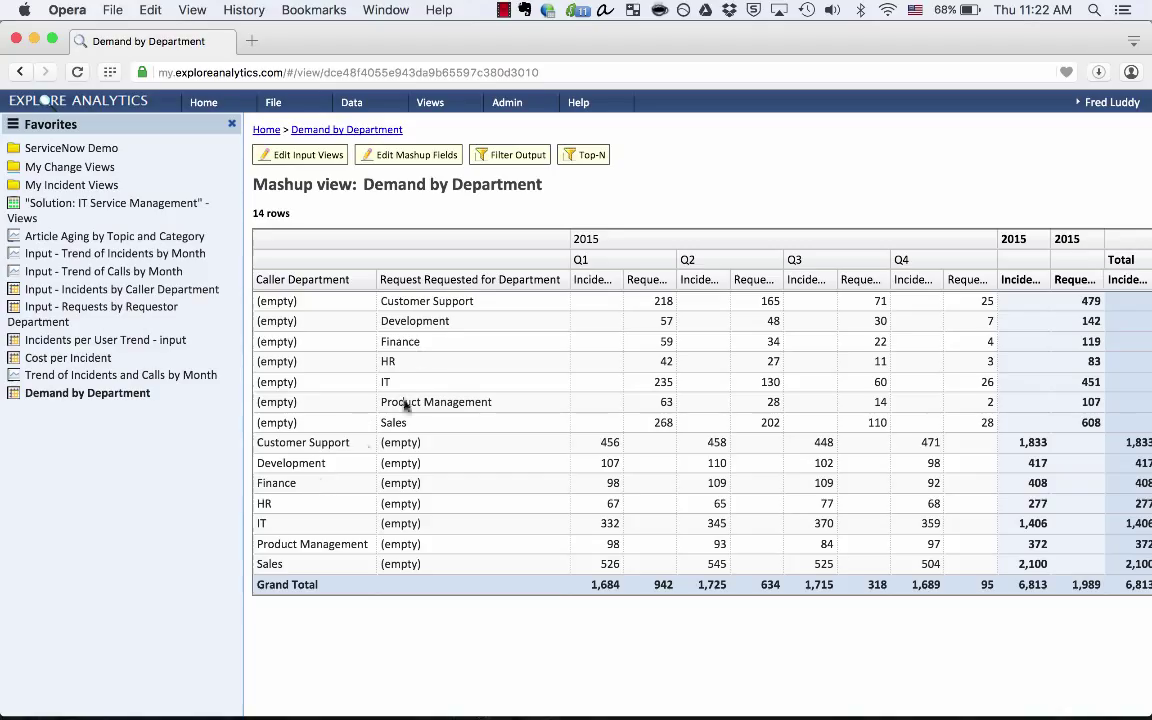
mouse_move(675, 377)
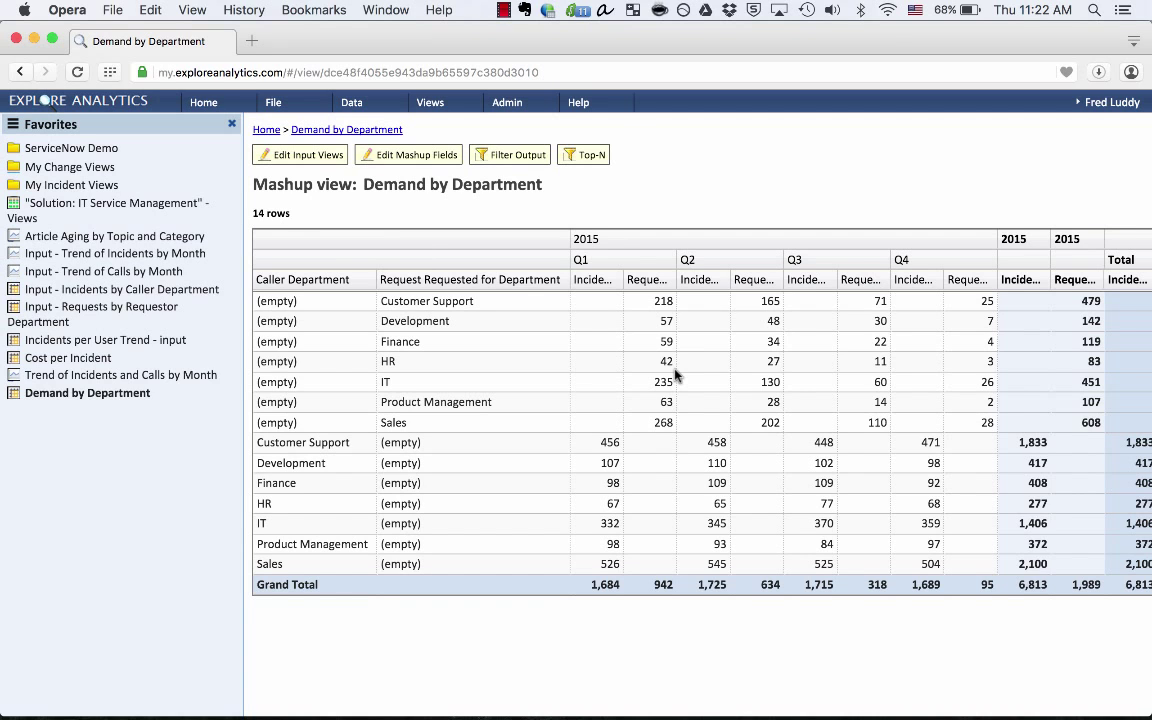
click(300, 154)
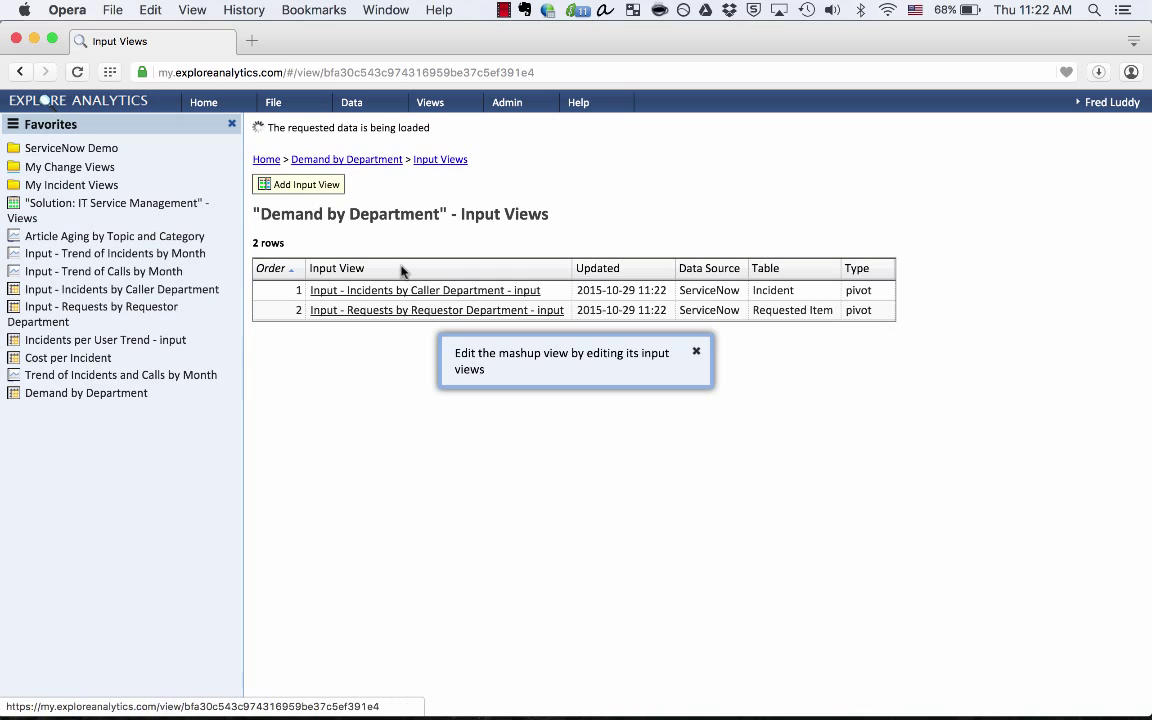
Relabel the Incidents by Caller Department row field to 'Department'.
click(425, 290)
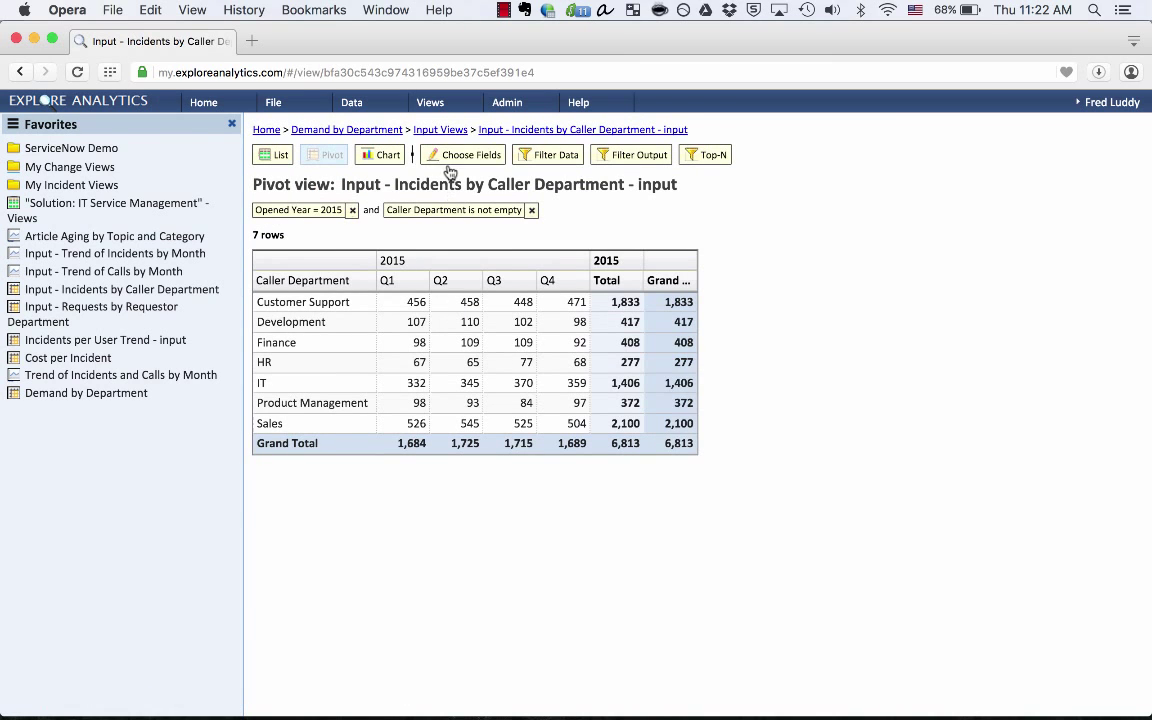
click(462, 154)
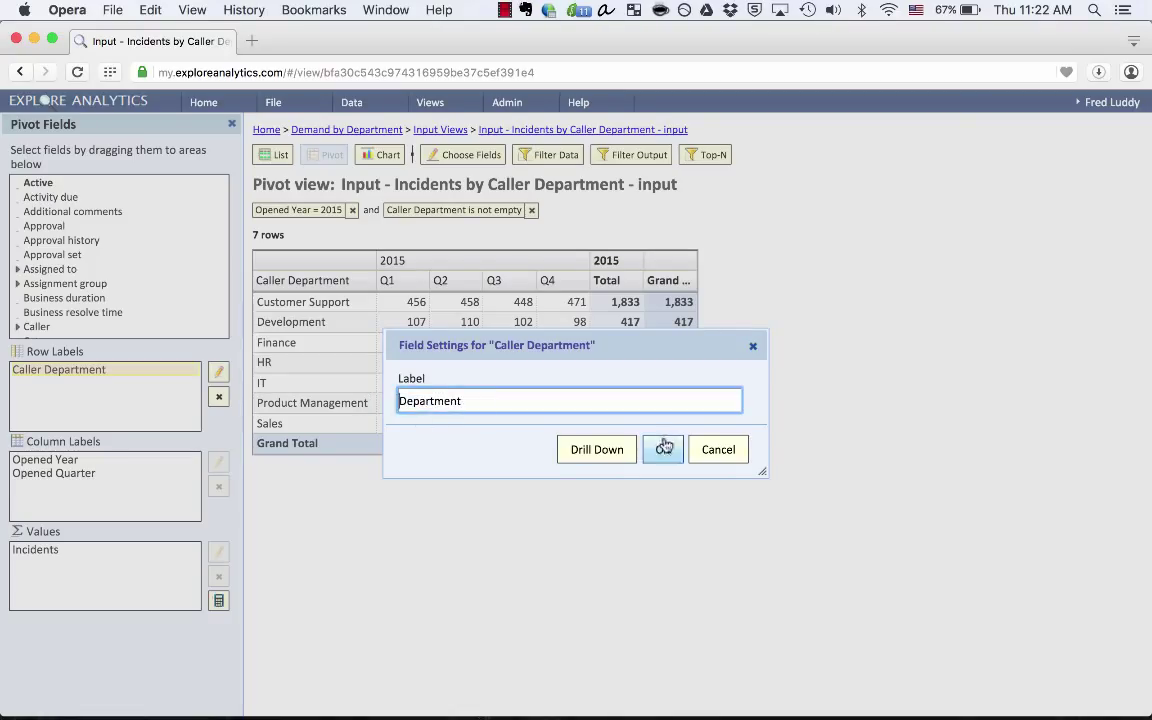
click(663, 449)
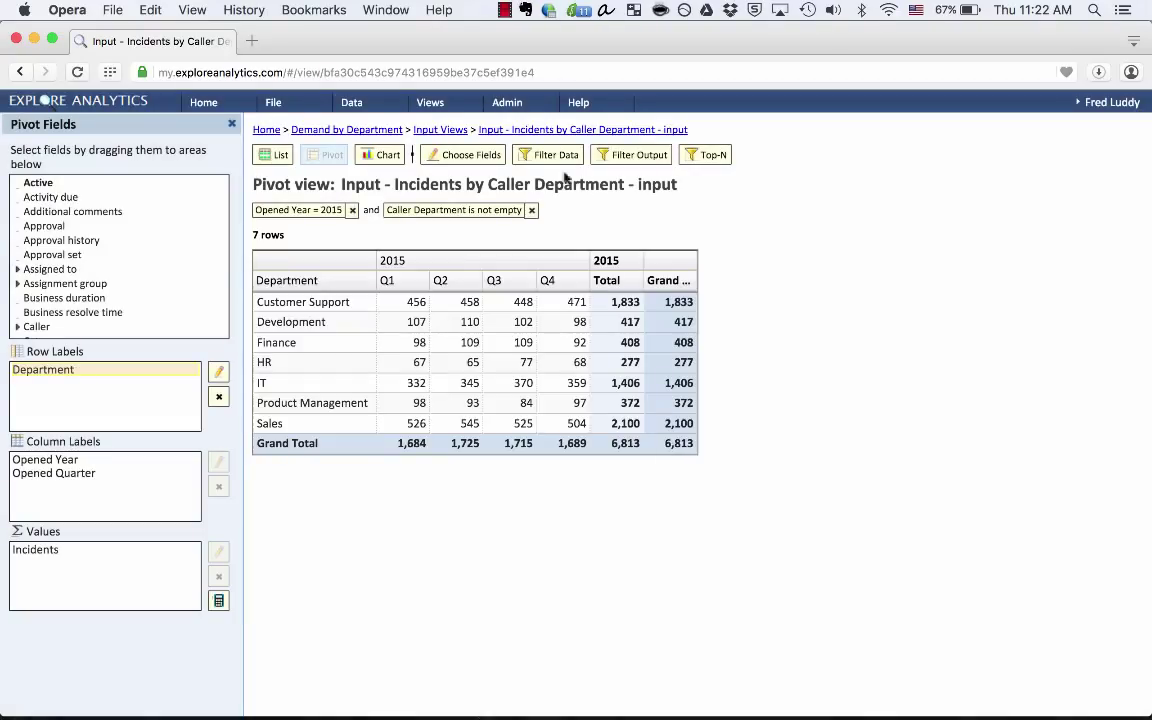
click(440, 129)
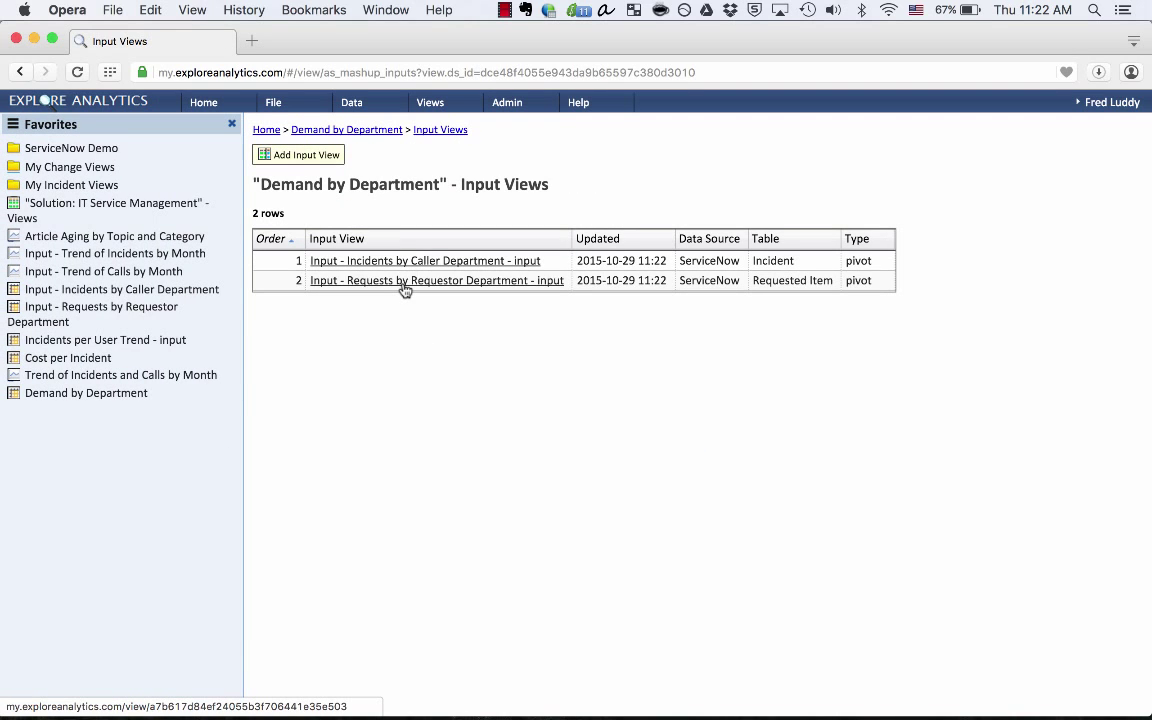
Relabel the Requests by Requestor Department row field to 'Department' and return to the mashup.
click(436, 280)
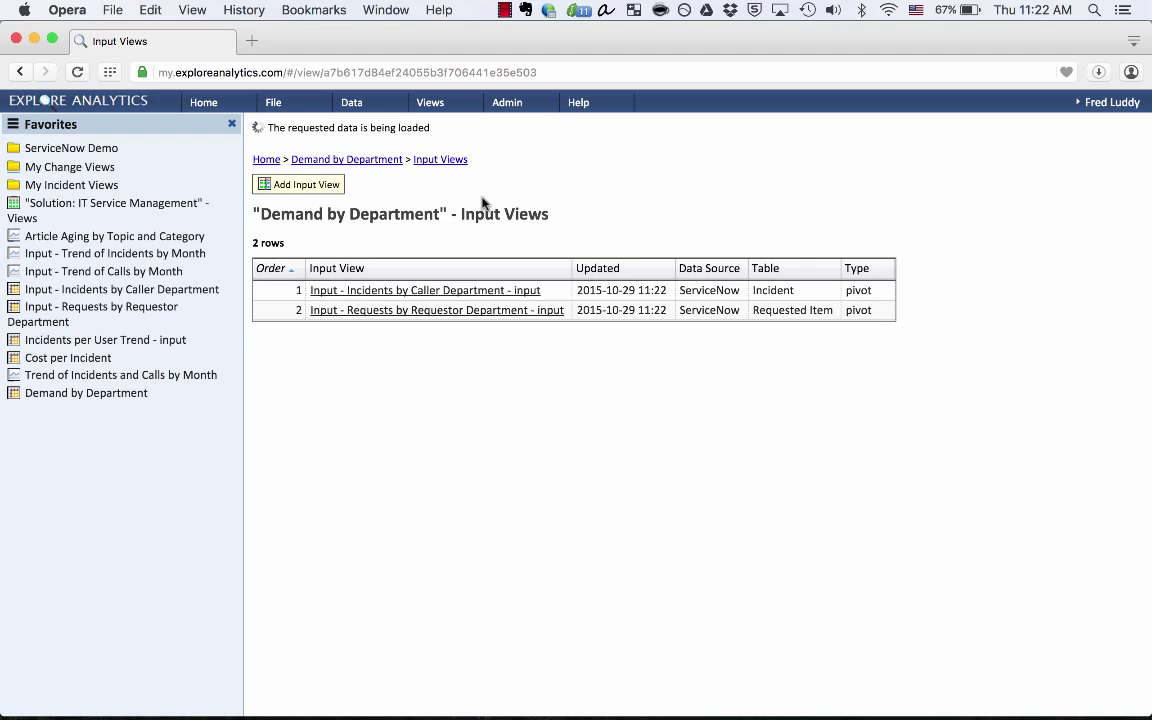
click(436, 309)
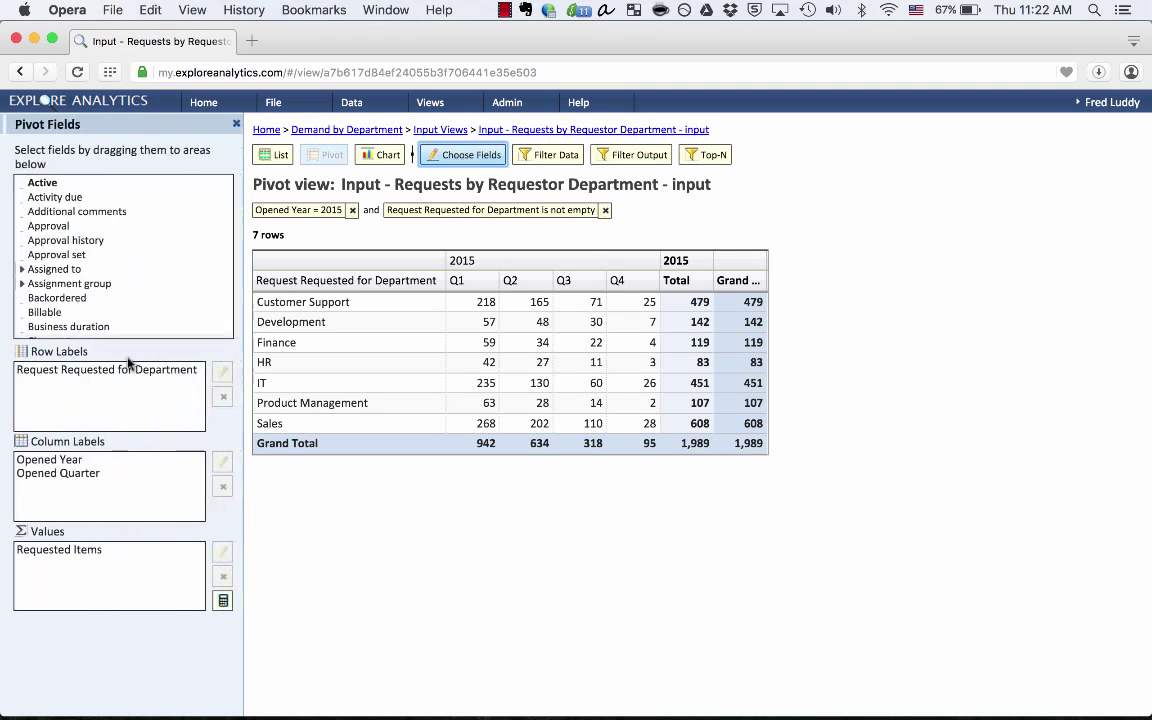
click(222, 371)
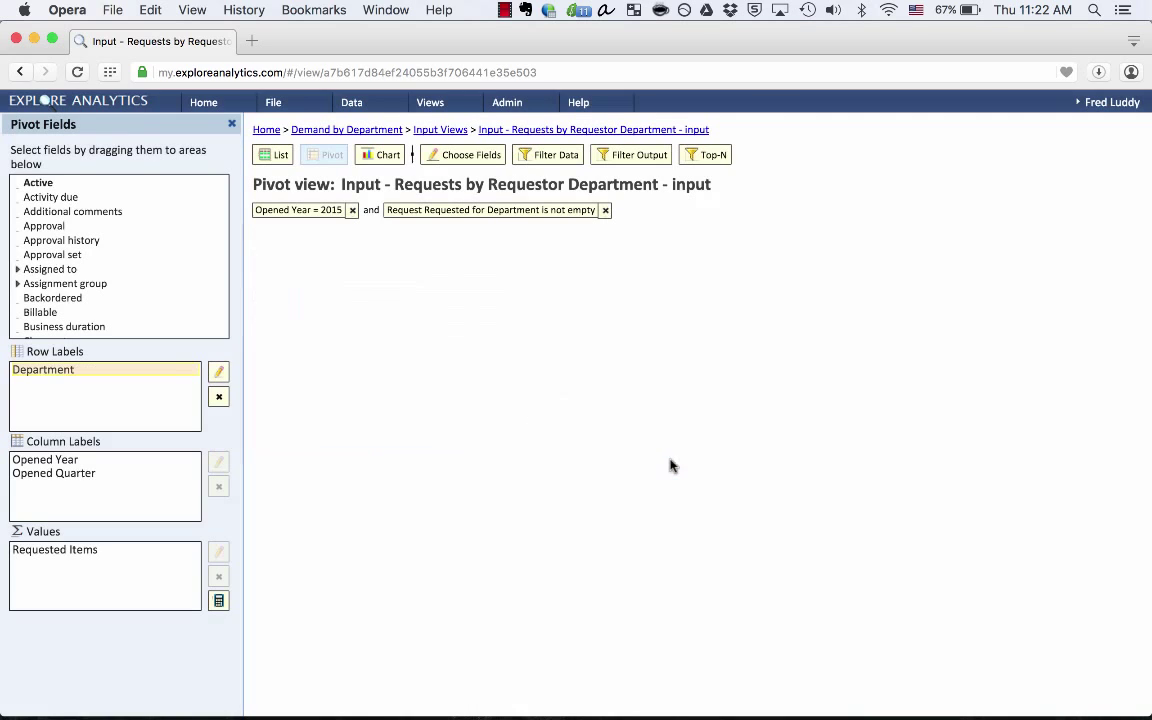
click(331, 154)
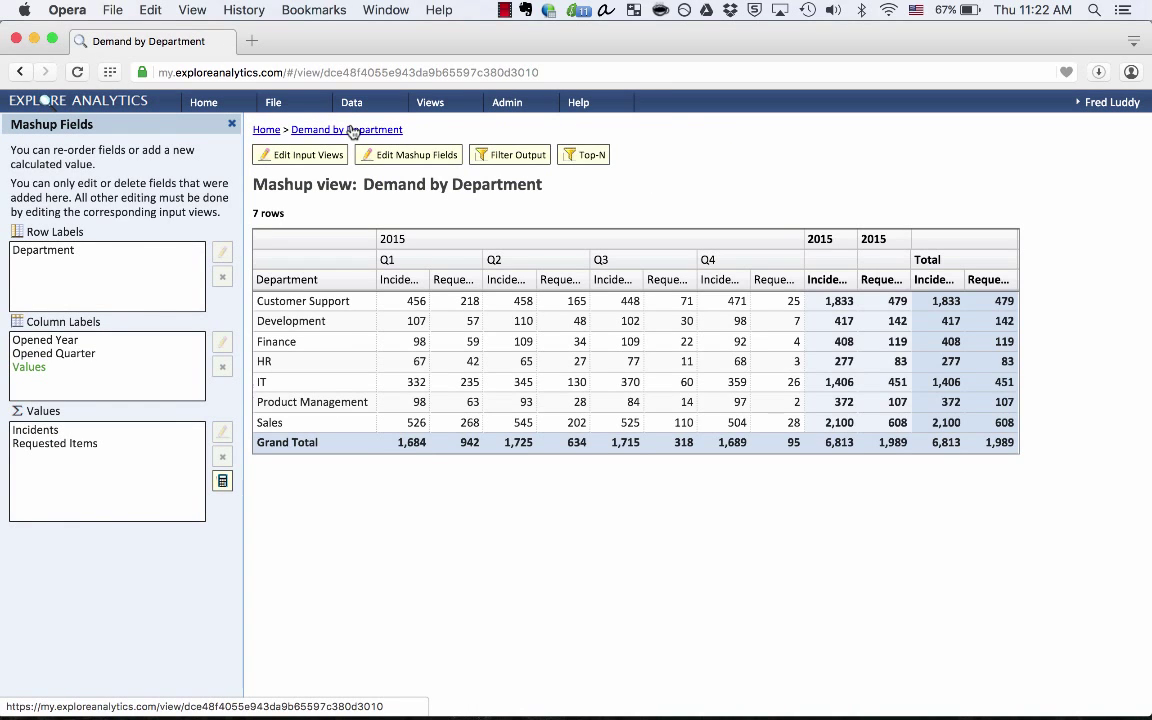
mouse_move(923, 218)
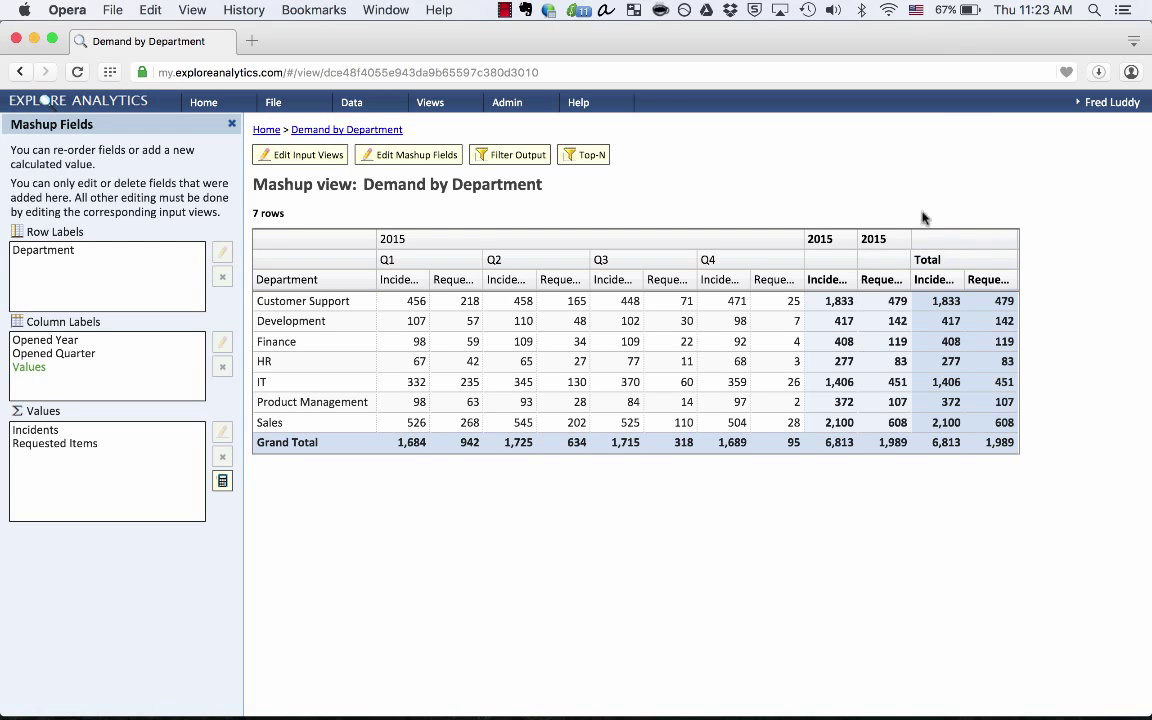
mouse_move(394, 503)
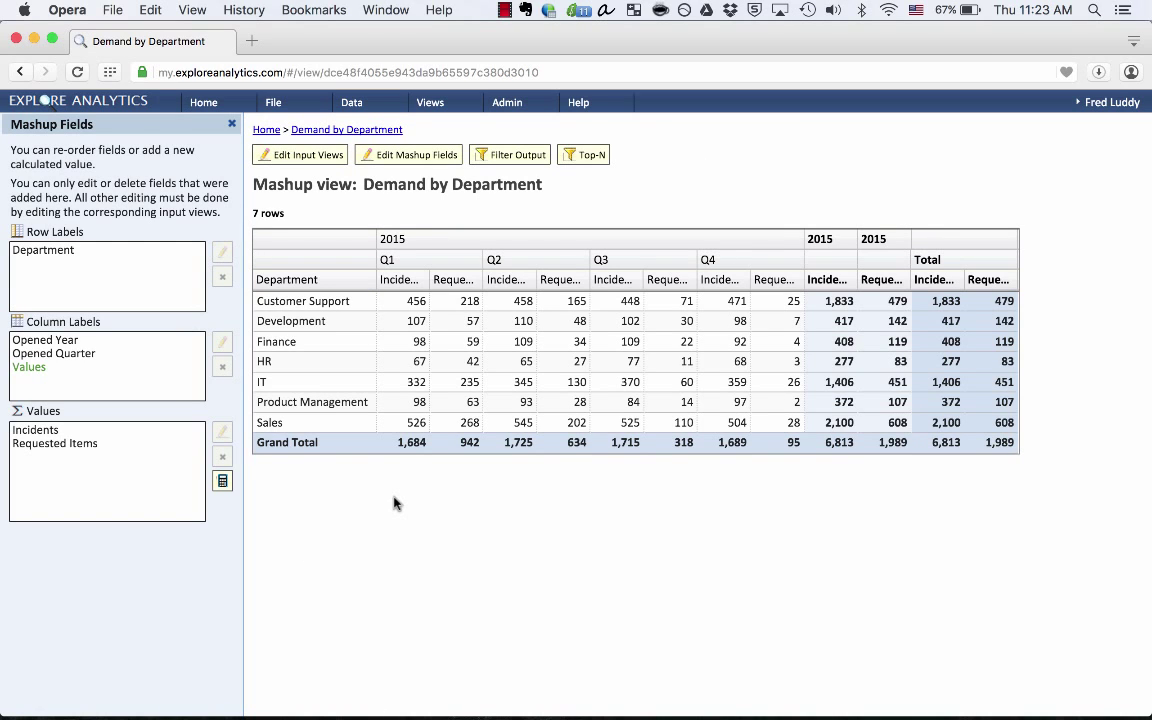
mouse_move(287, 372)
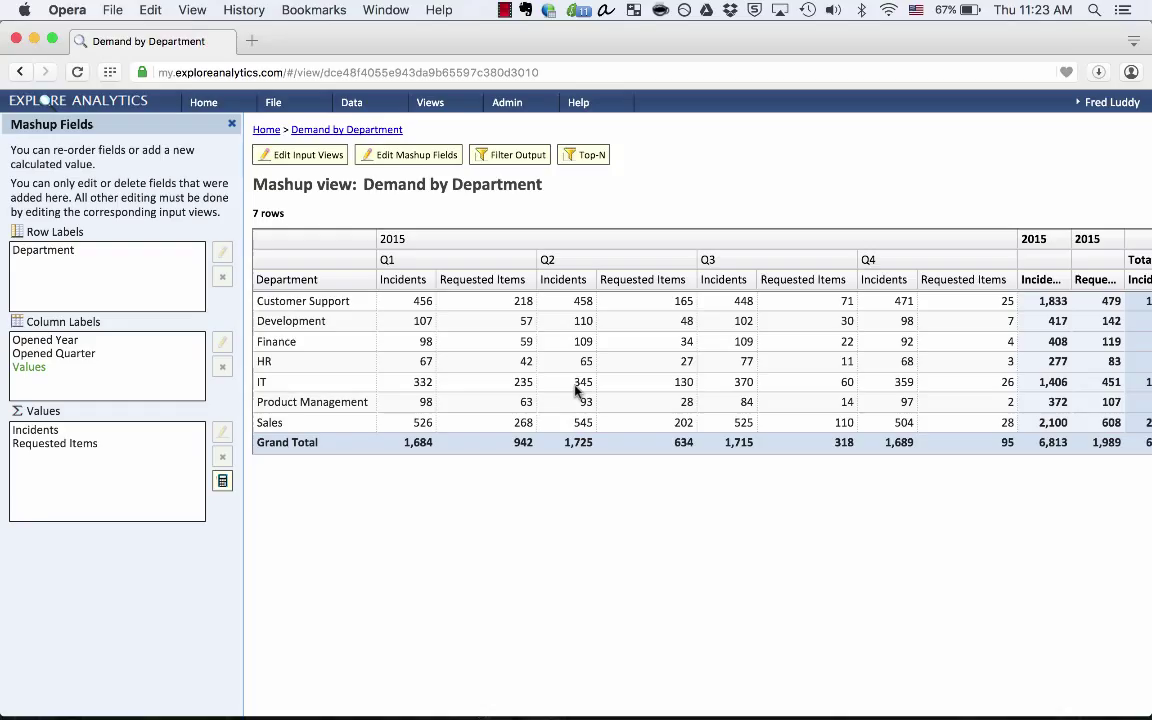
mouse_move(410, 310)
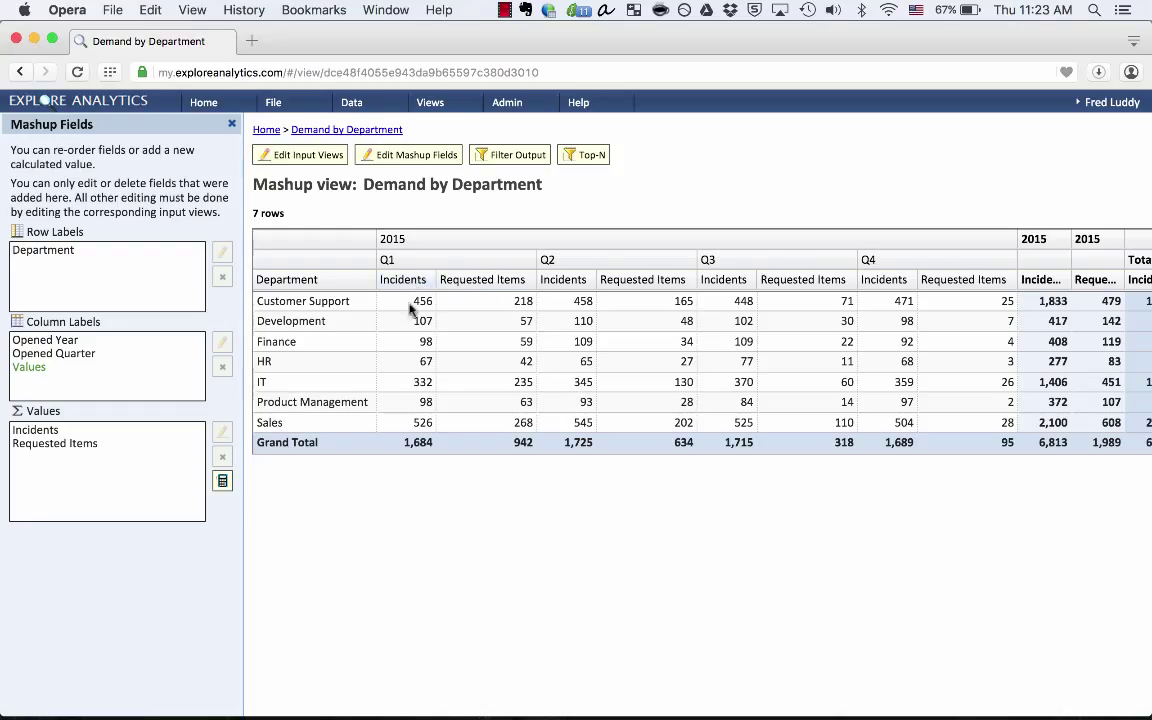
mouse_move(498, 437)
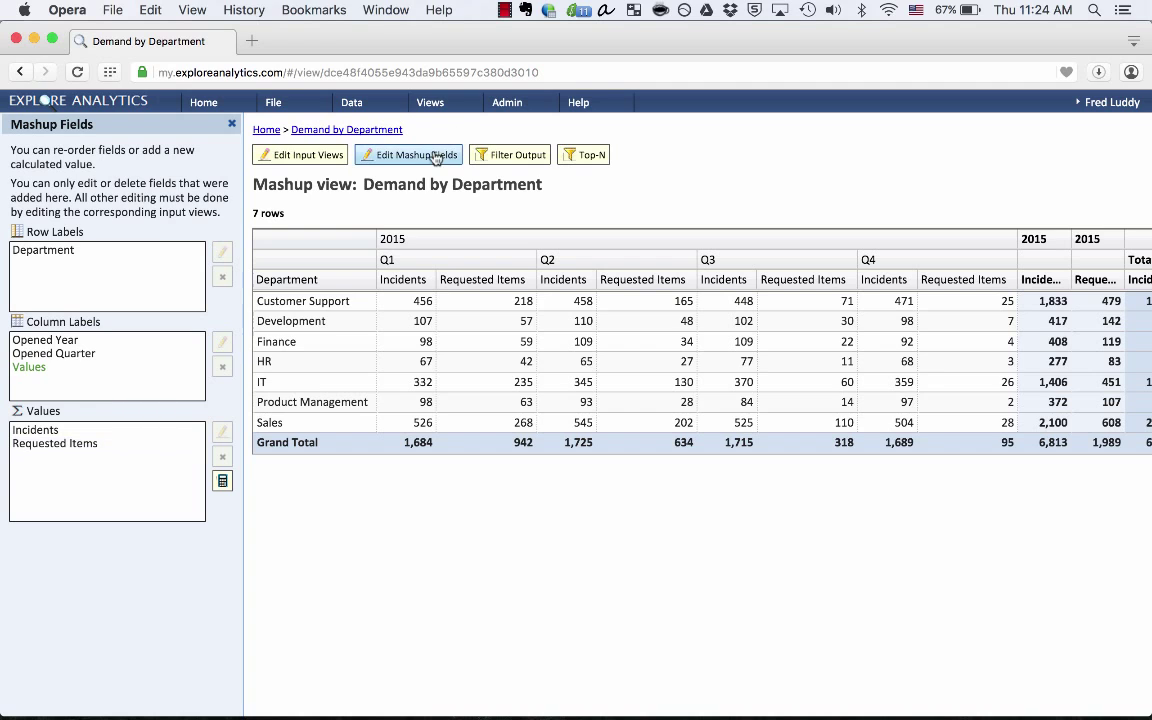
mouse_move(108, 277)
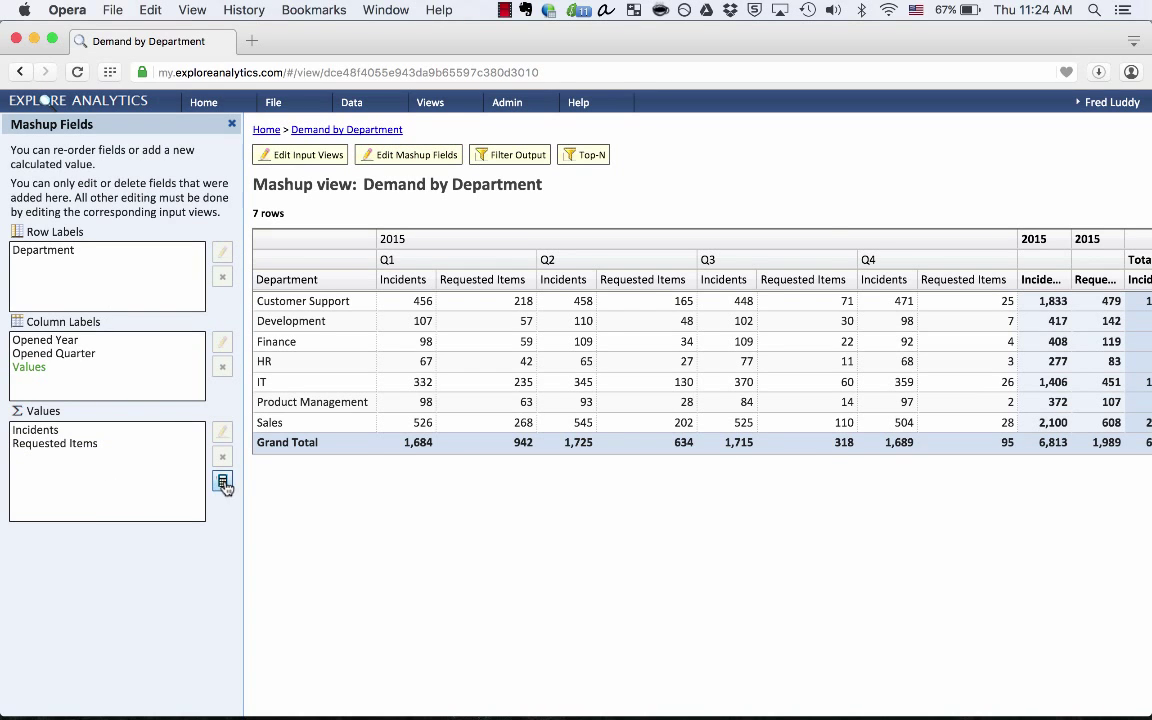
Add a calculated value 'Tasks' equal to Incidents plus Requested Items.
click(222, 481)
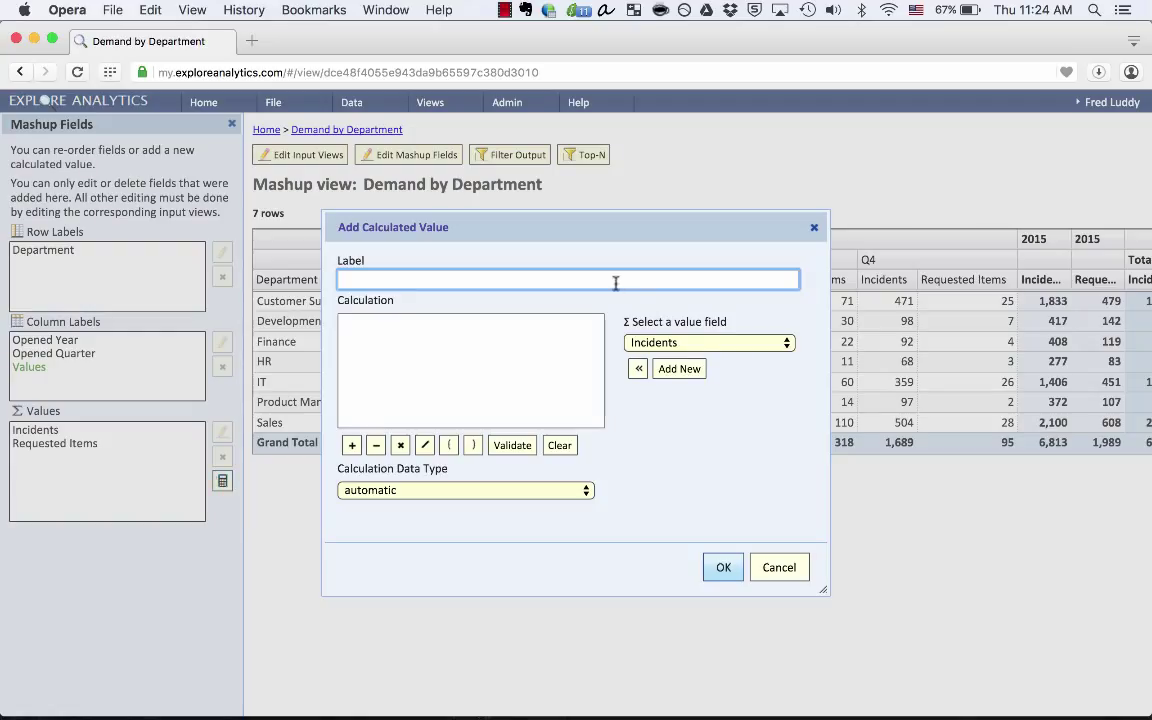
text(Tasks)
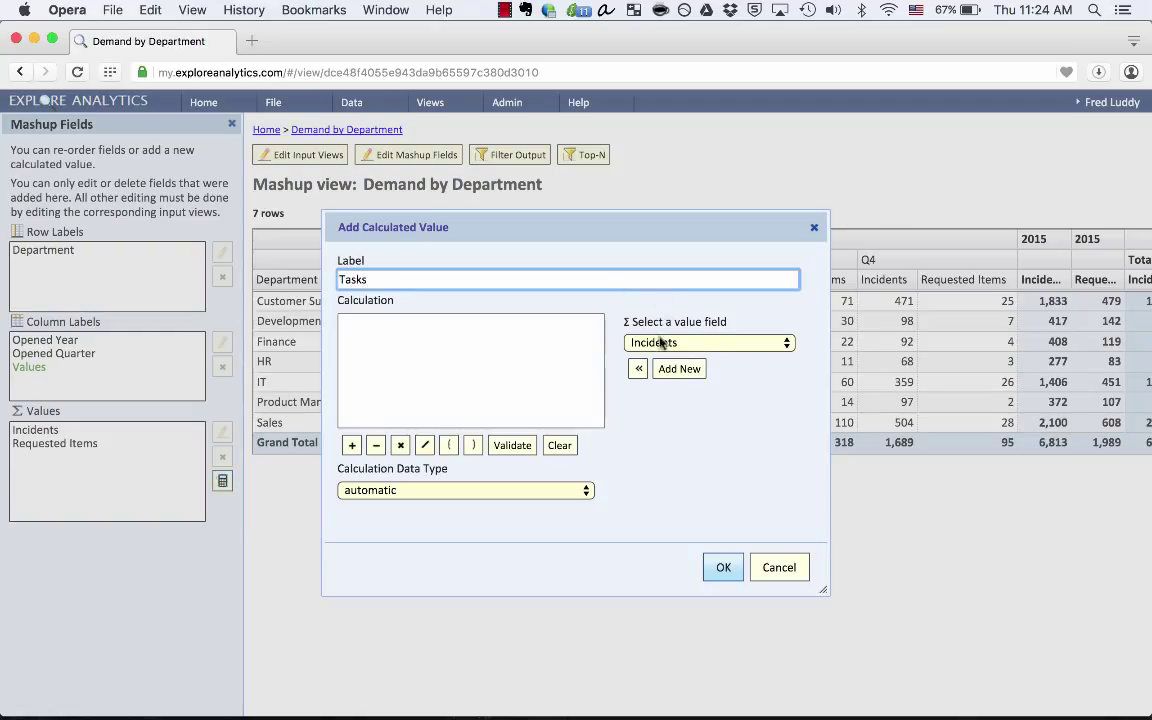
click(638, 368)
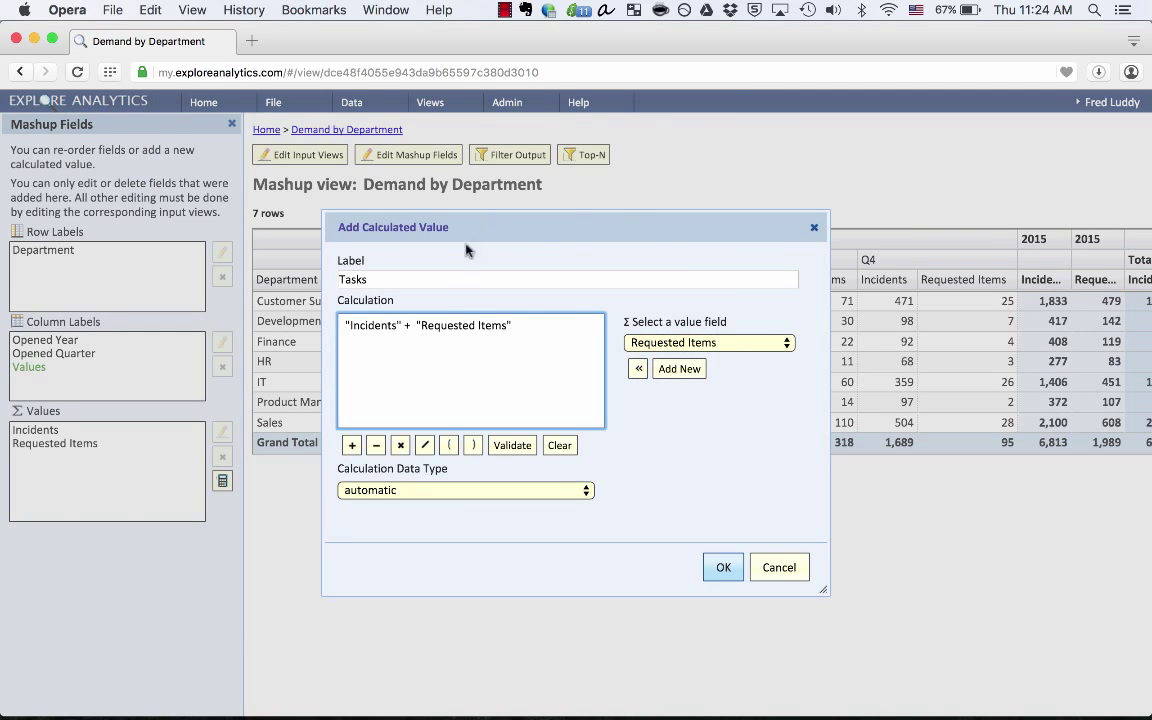
mouse_move(632, 538)
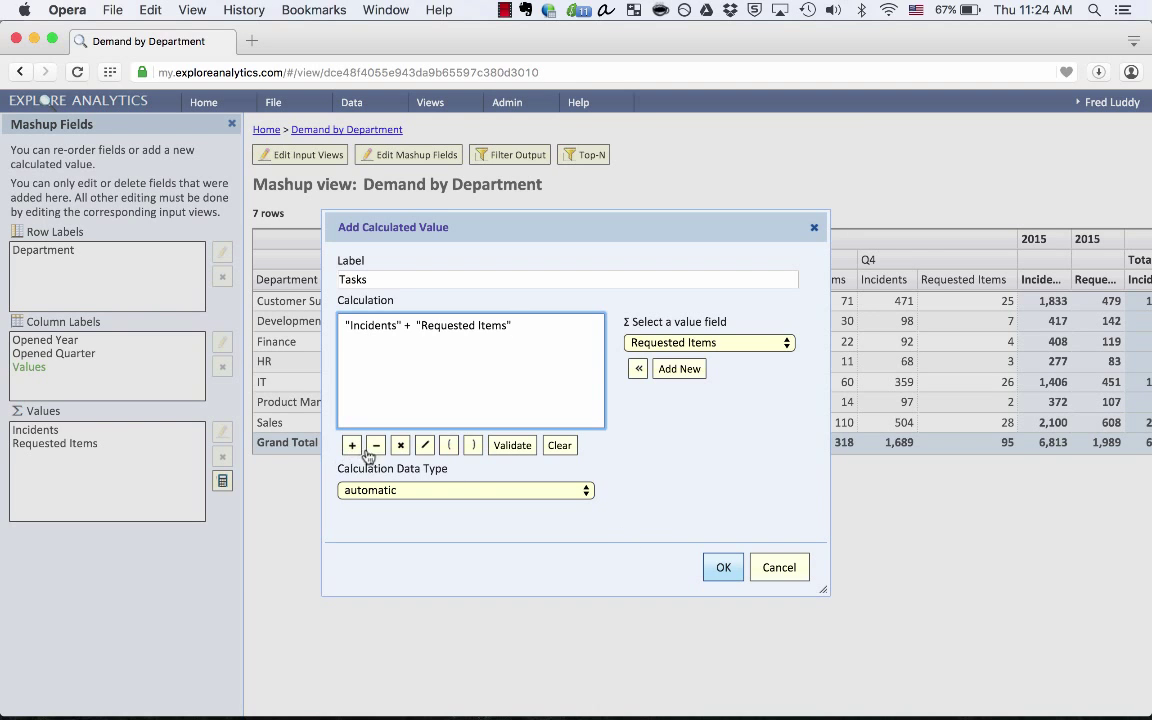
click(722, 567)
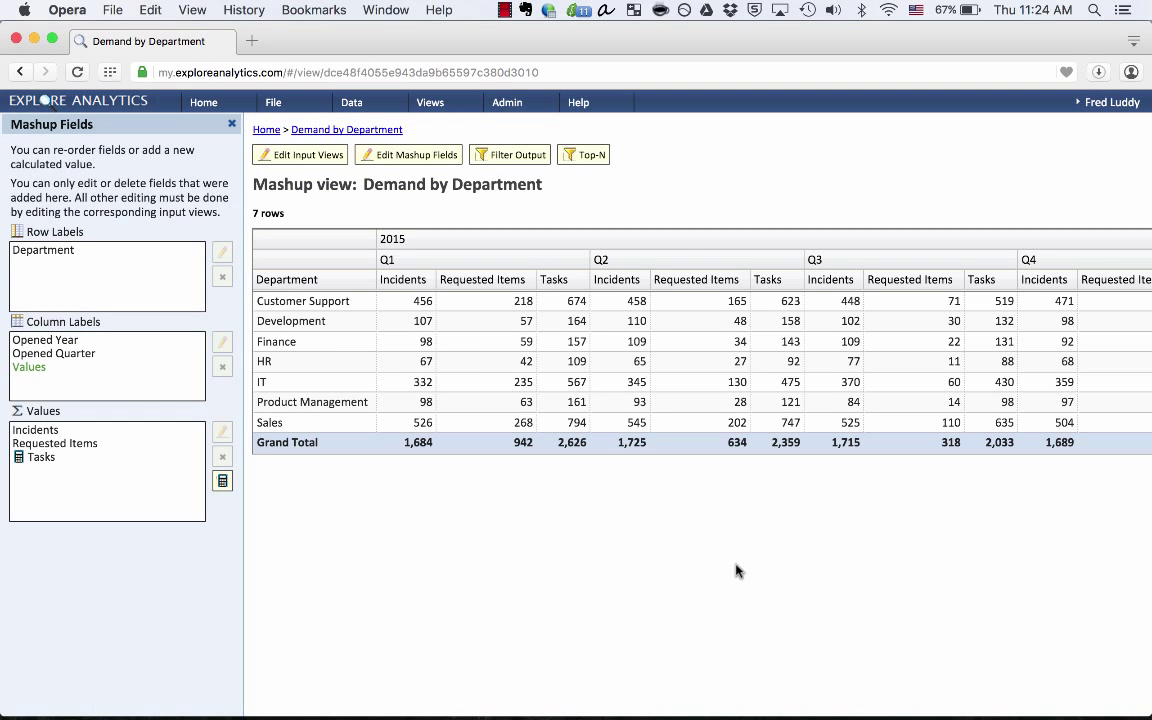
mouse_move(557, 325)
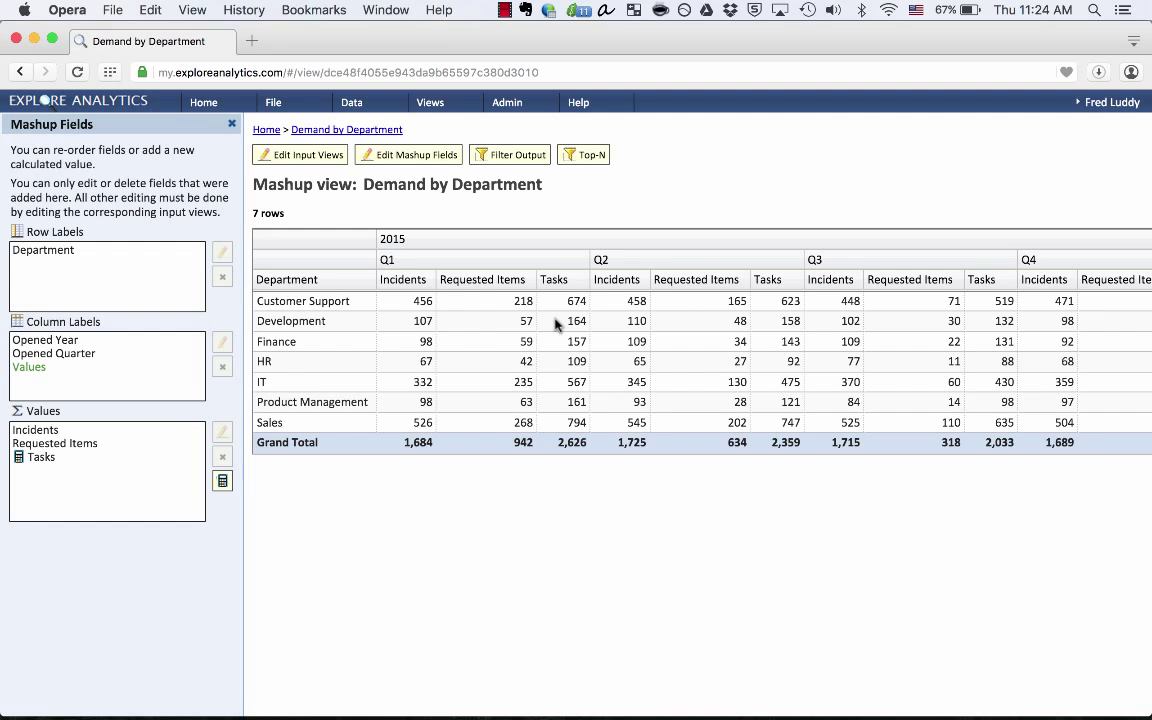
mouse_move(566, 303)
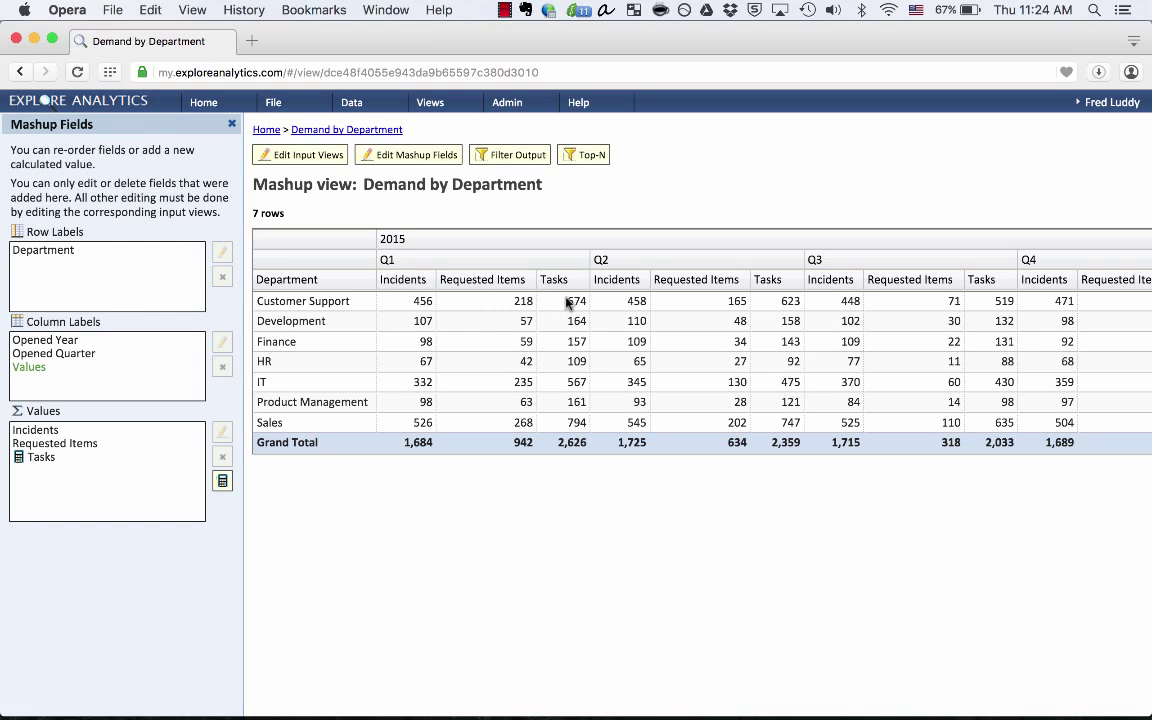
mouse_move(430, 384)
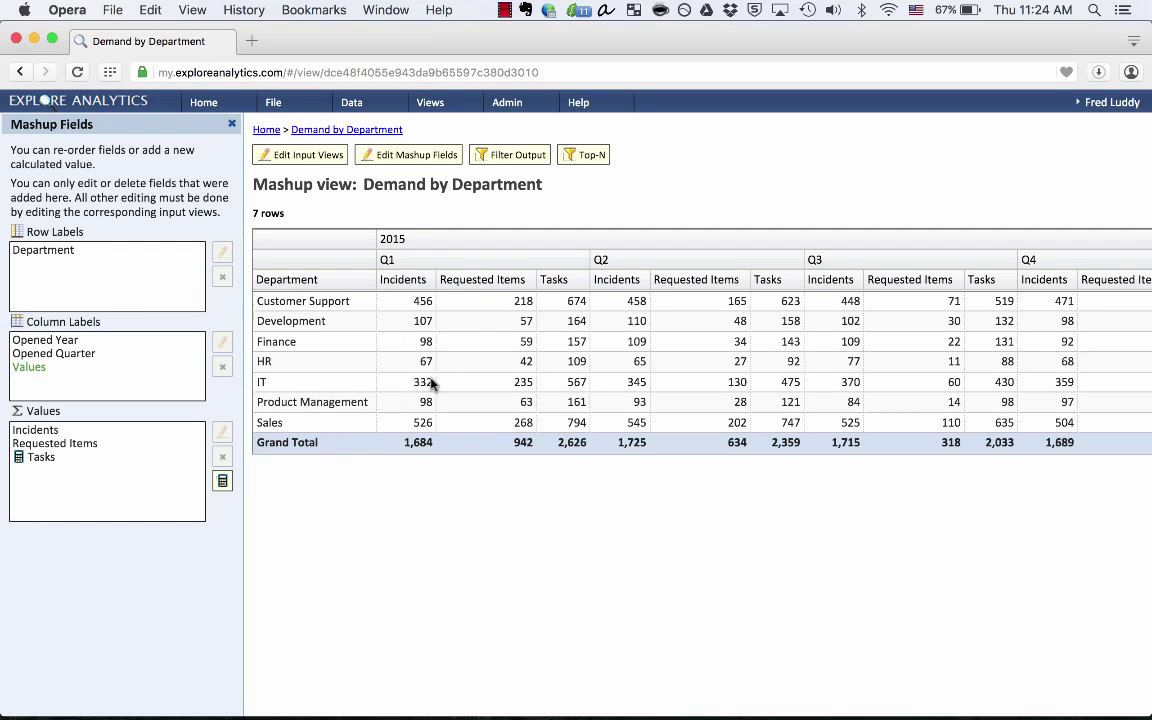
mouse_move(440, 367)
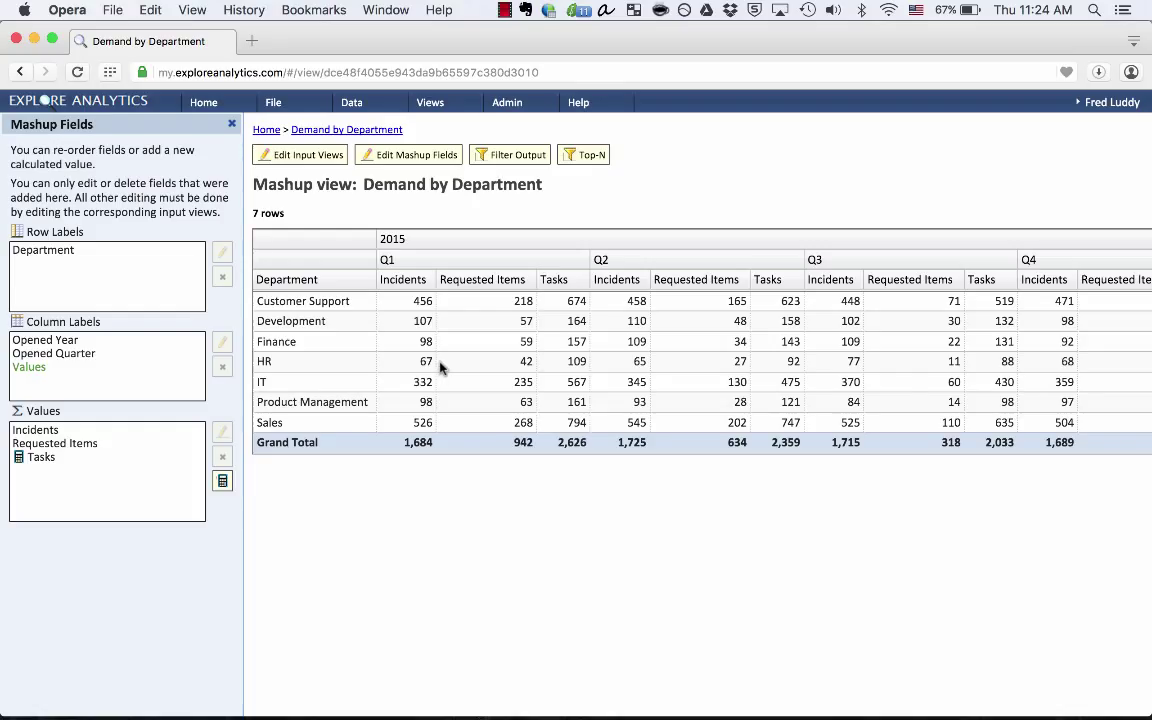
mouse_move(427, 373)
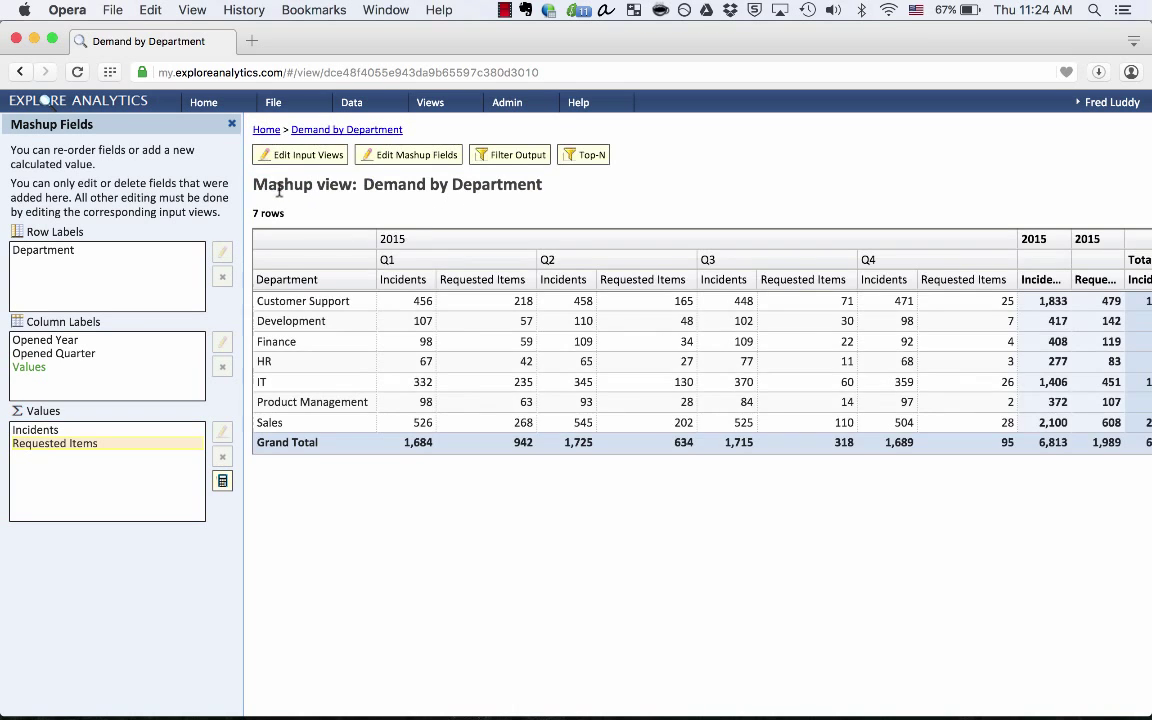
Relabel the Incidents by Caller Department input view's count value as Tasks.
click(300, 154)
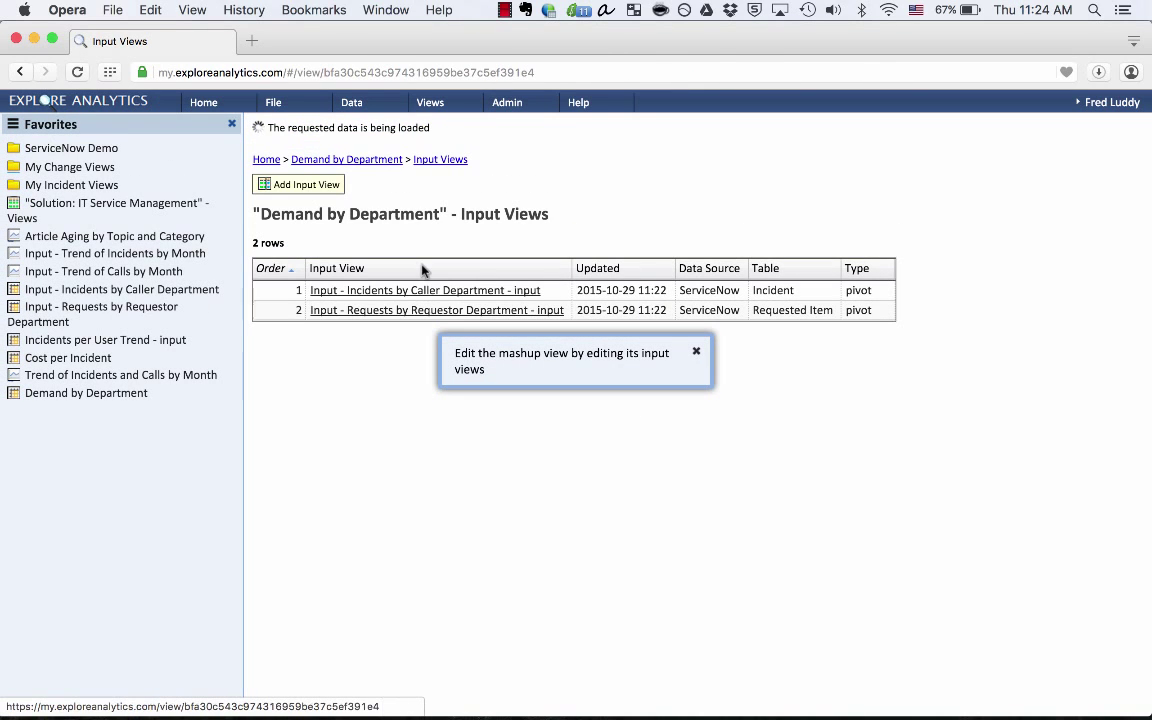
click(696, 351)
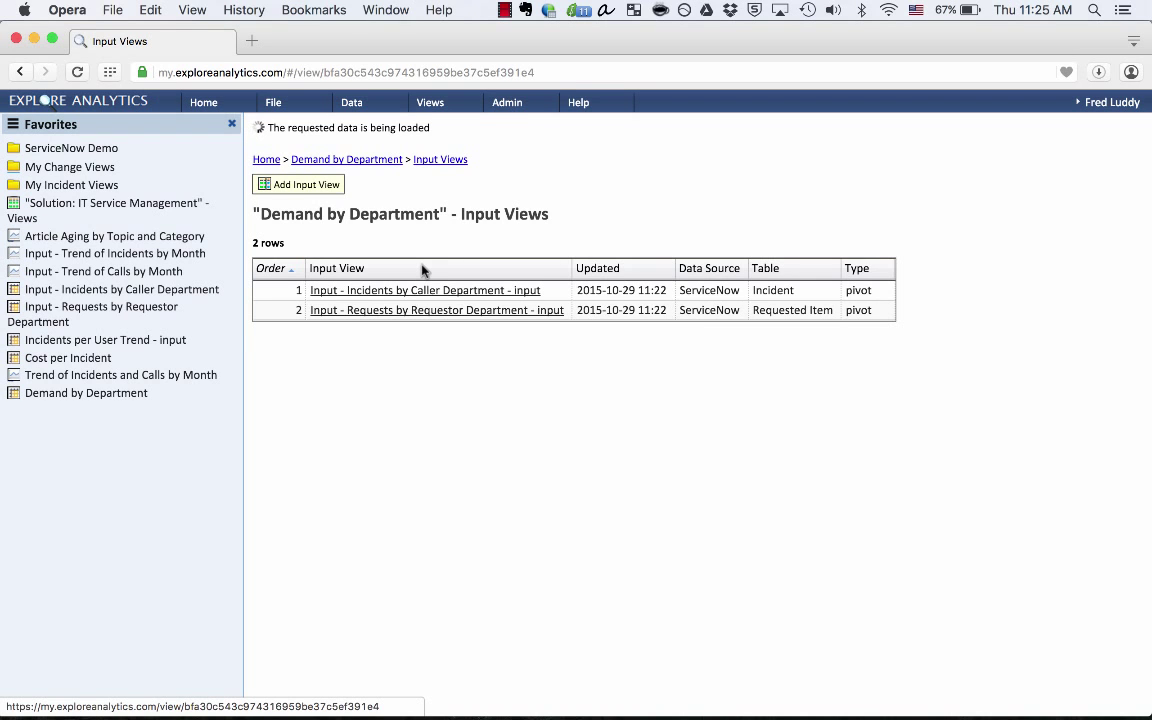
click(425, 290)
text(Task)
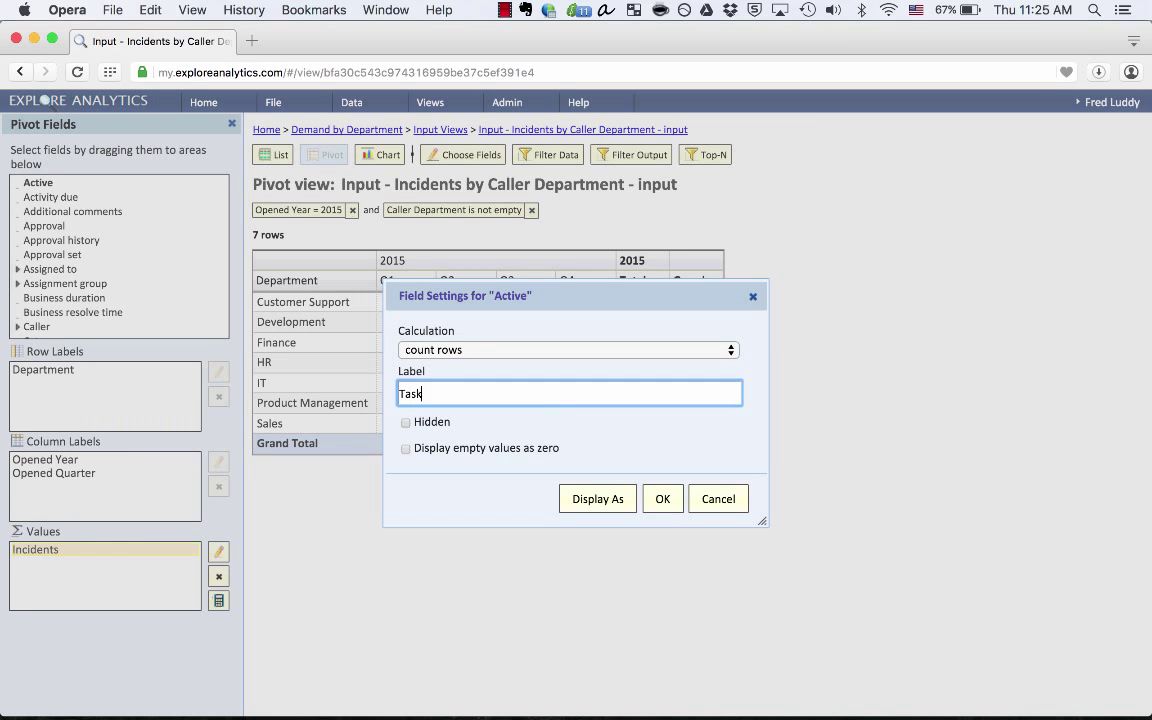
click(662, 498)
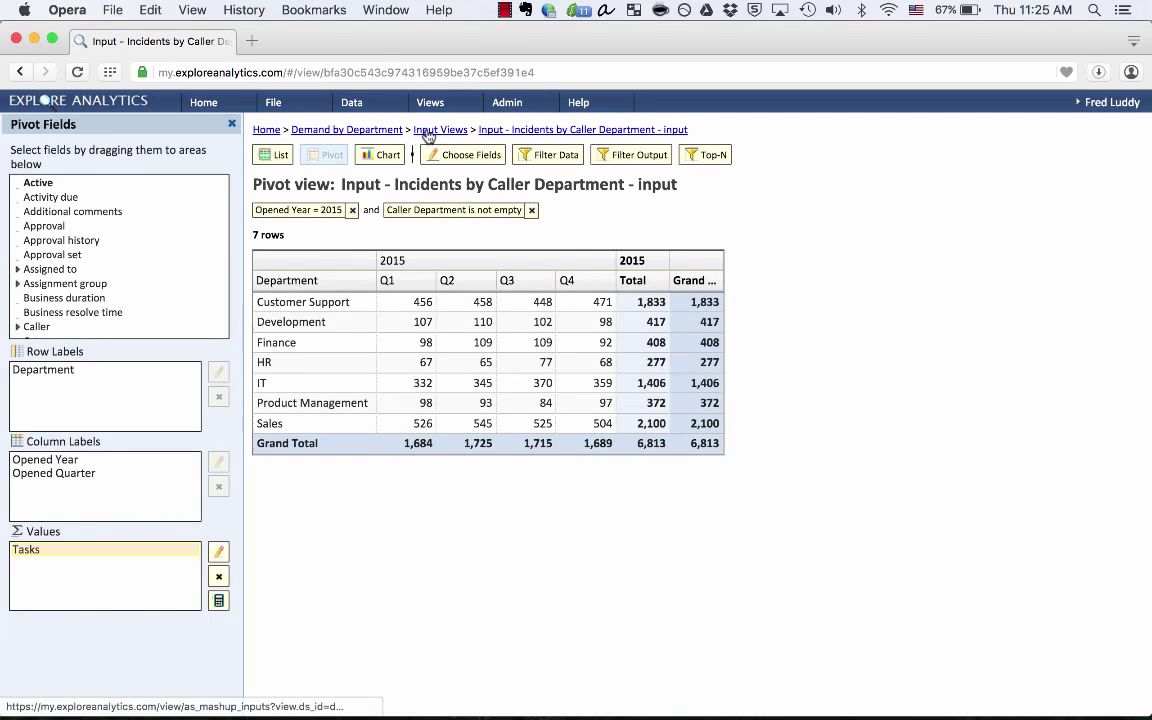
click(440, 129)
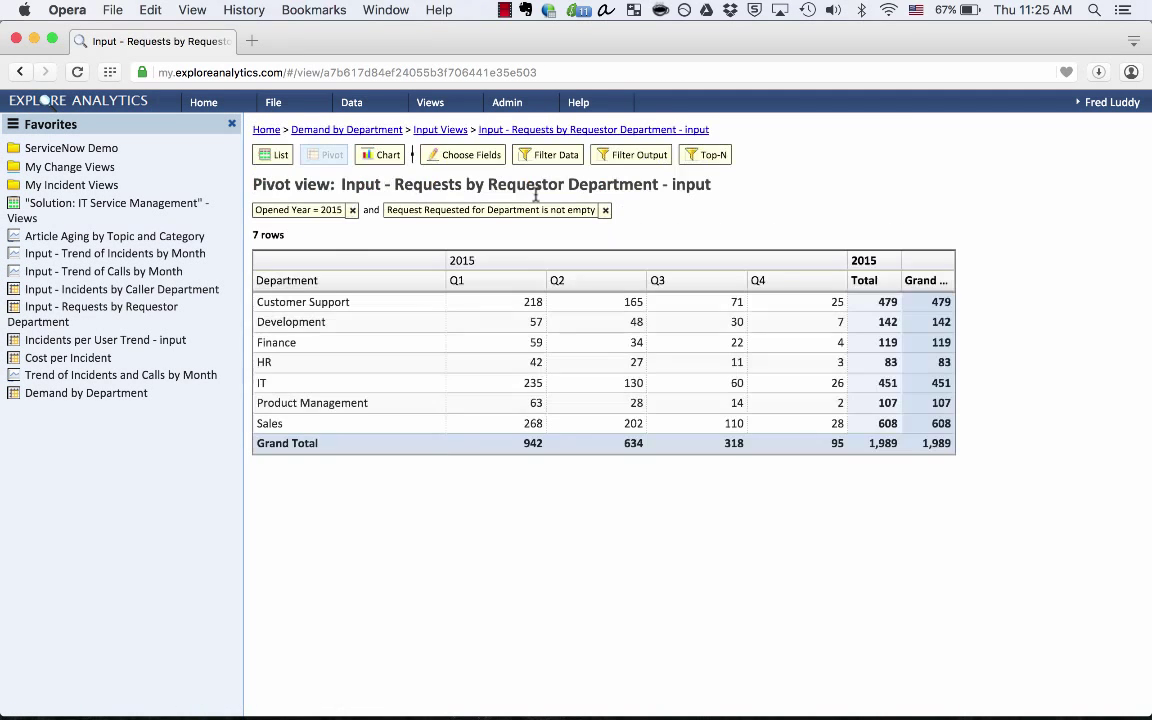
Relabel the Requested Items input view's count value as Tasks.
click(462, 154)
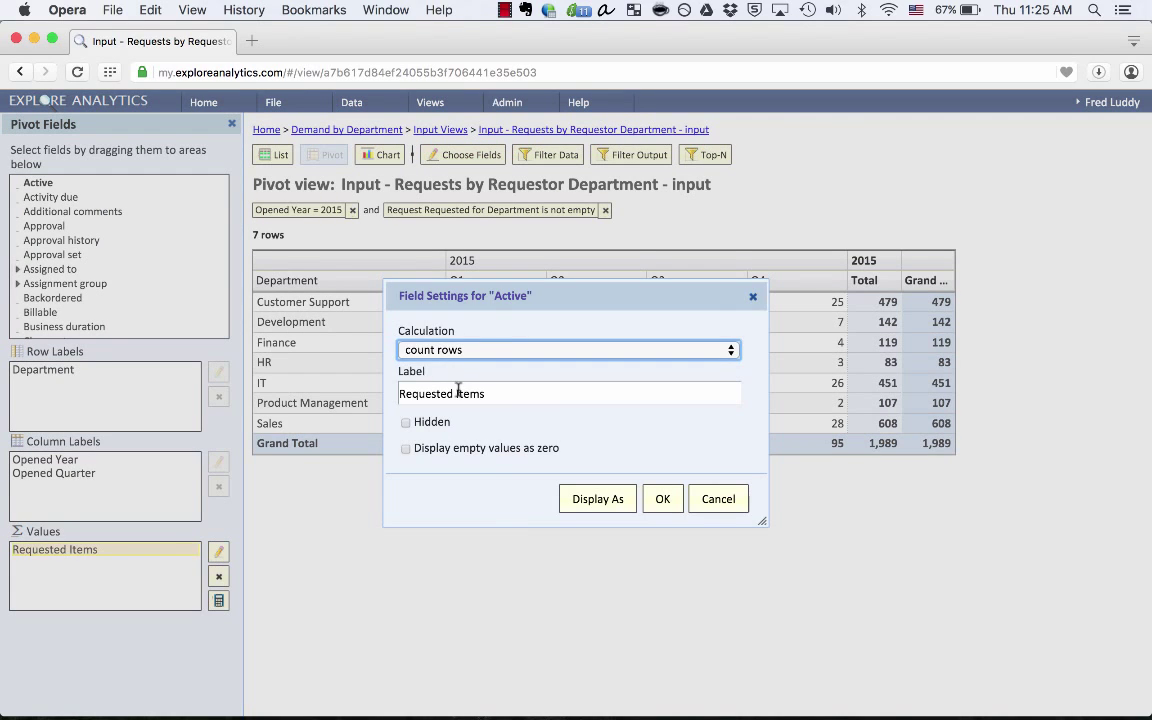
text(Tas)
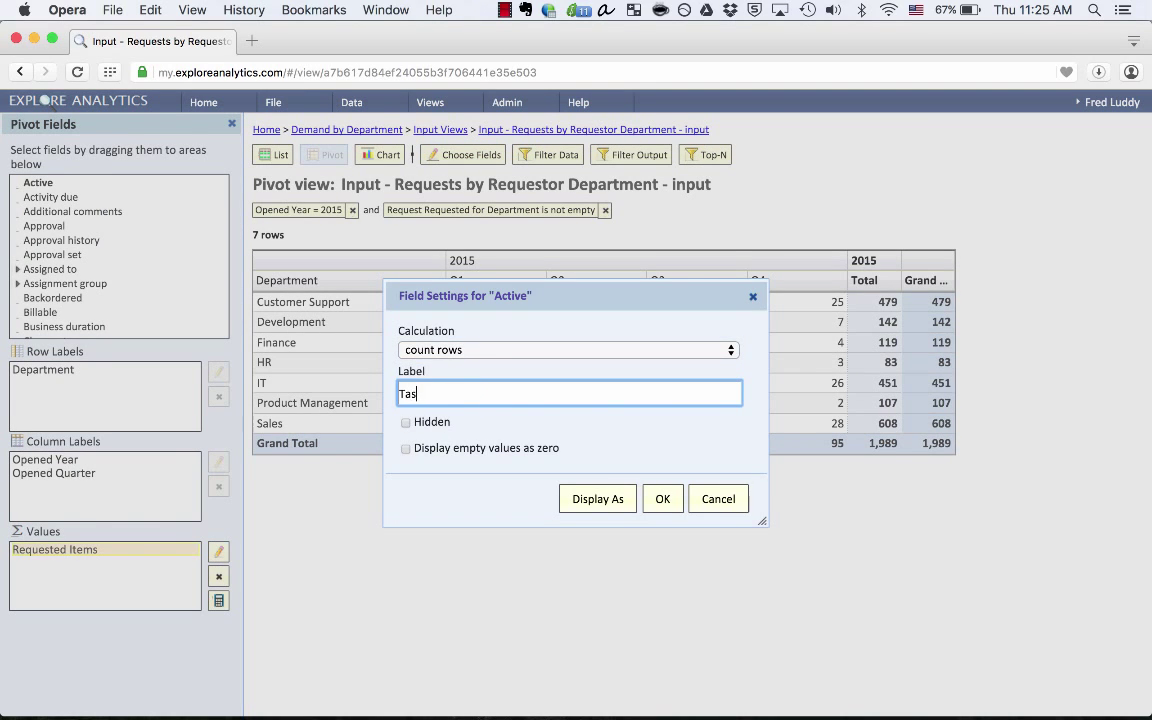
click(662, 498)
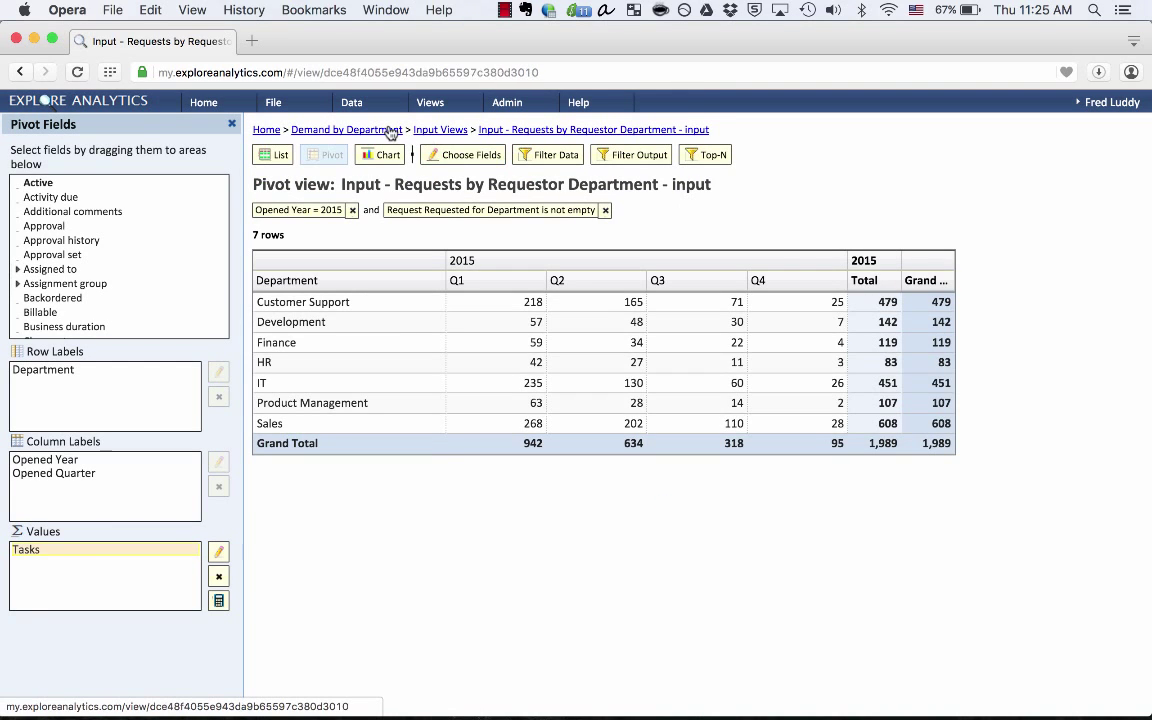
View the combined mashup totaling 8,802 Tasks across 7 departments, then show Favorites.
click(345, 129)
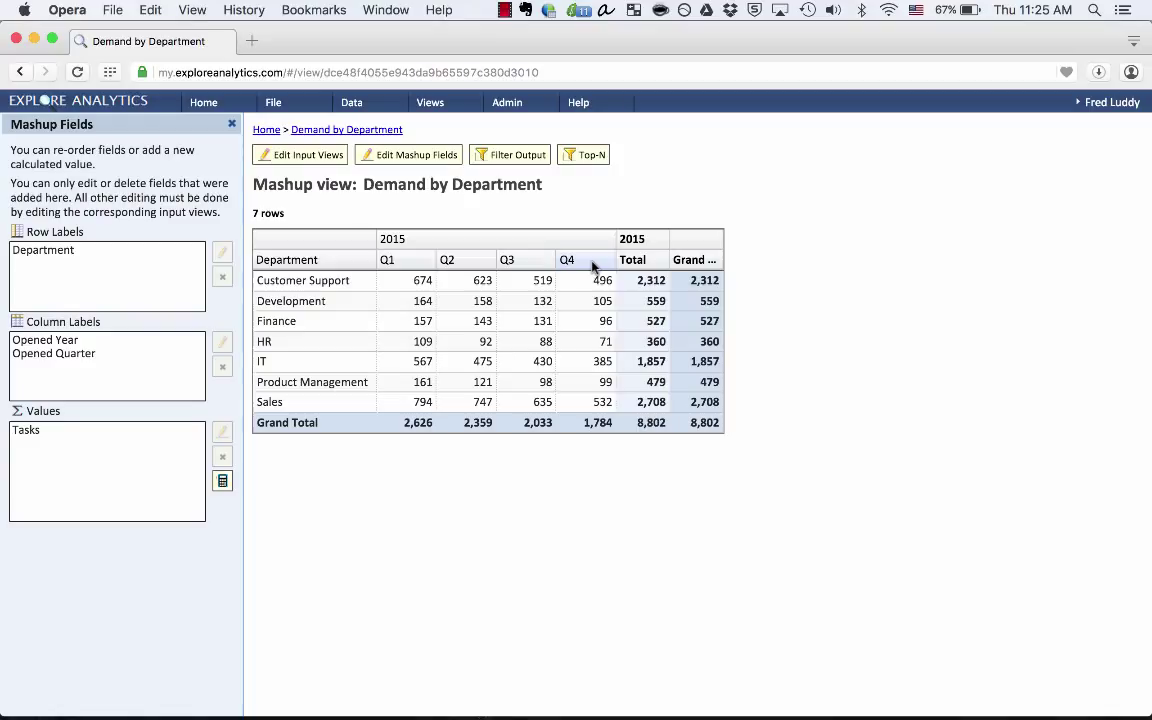
mouse_move(595, 280)
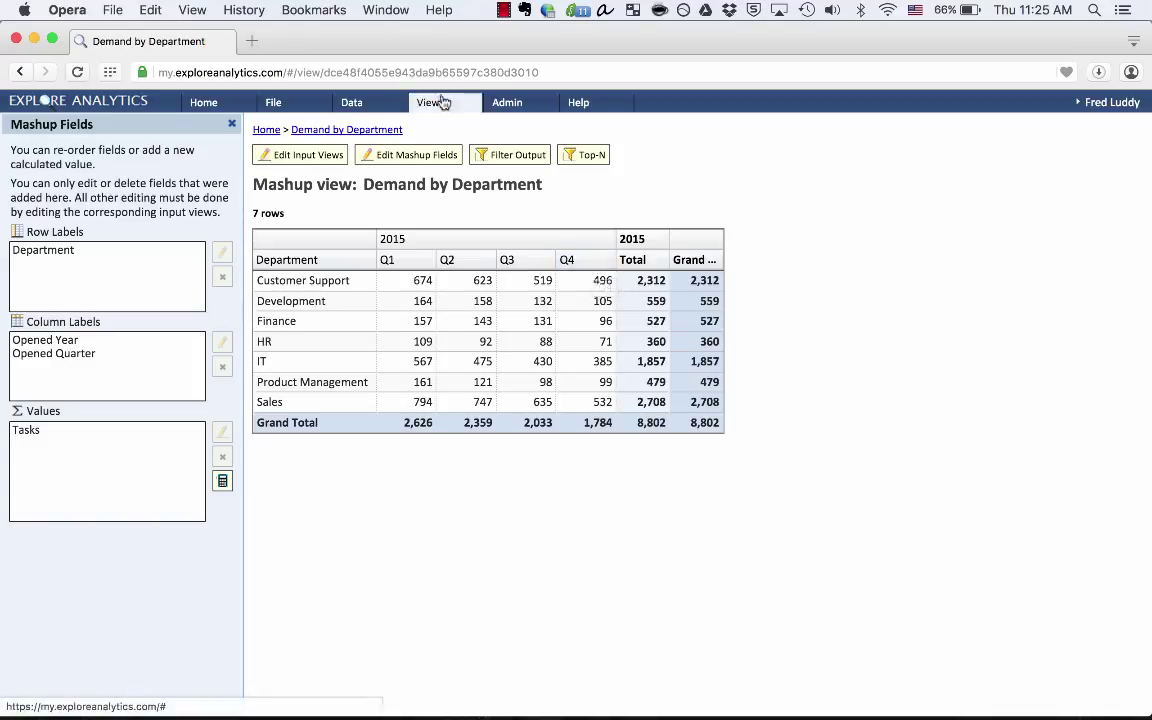
click(429, 101)
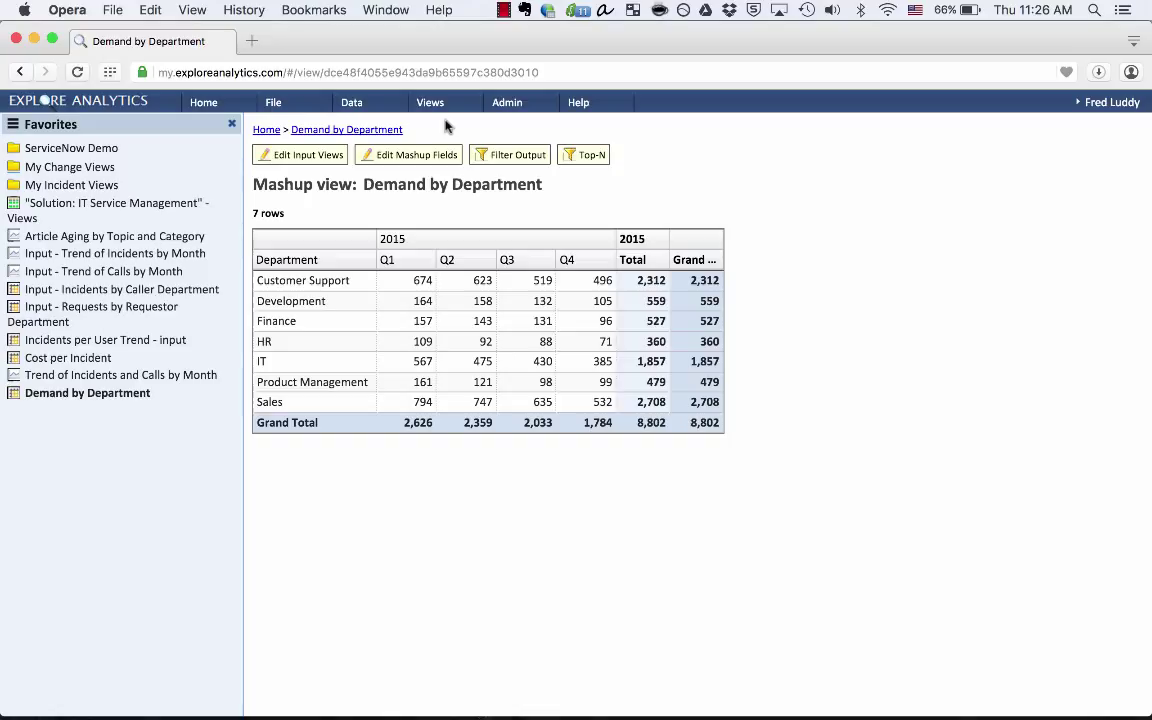
mouse_move(398, 188)
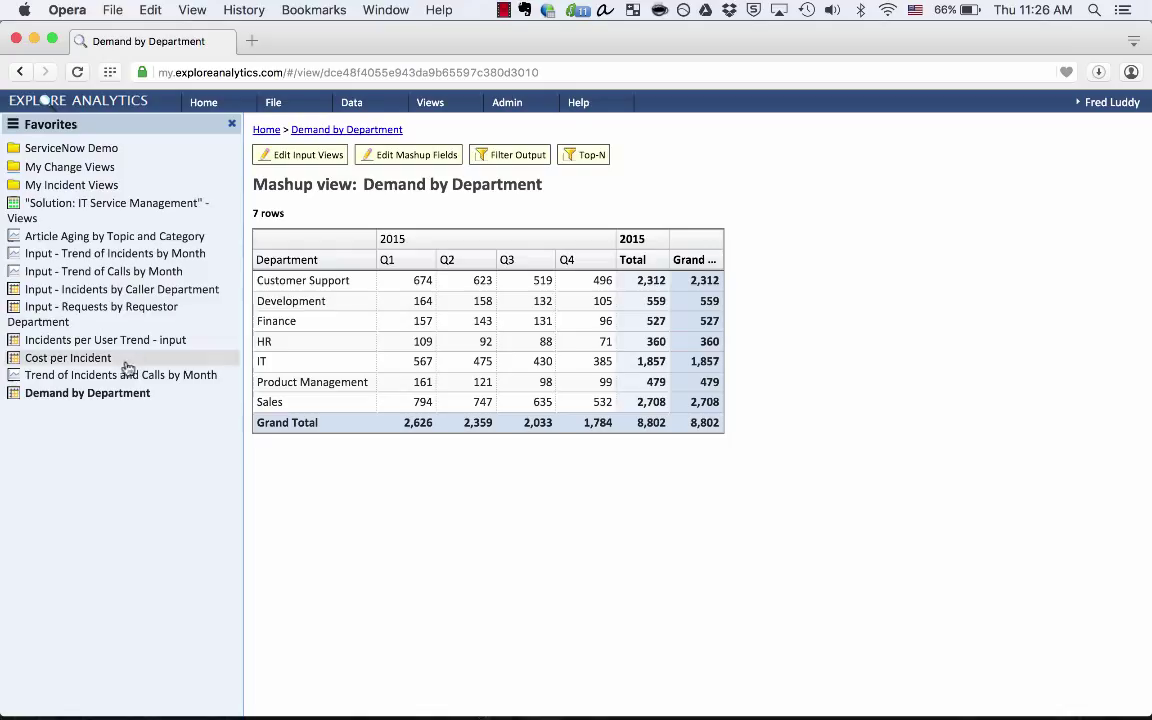
Open Incidents per User Trend - input from Favorites, then its Incidents per User scorecard (0.22).
click(104, 339)
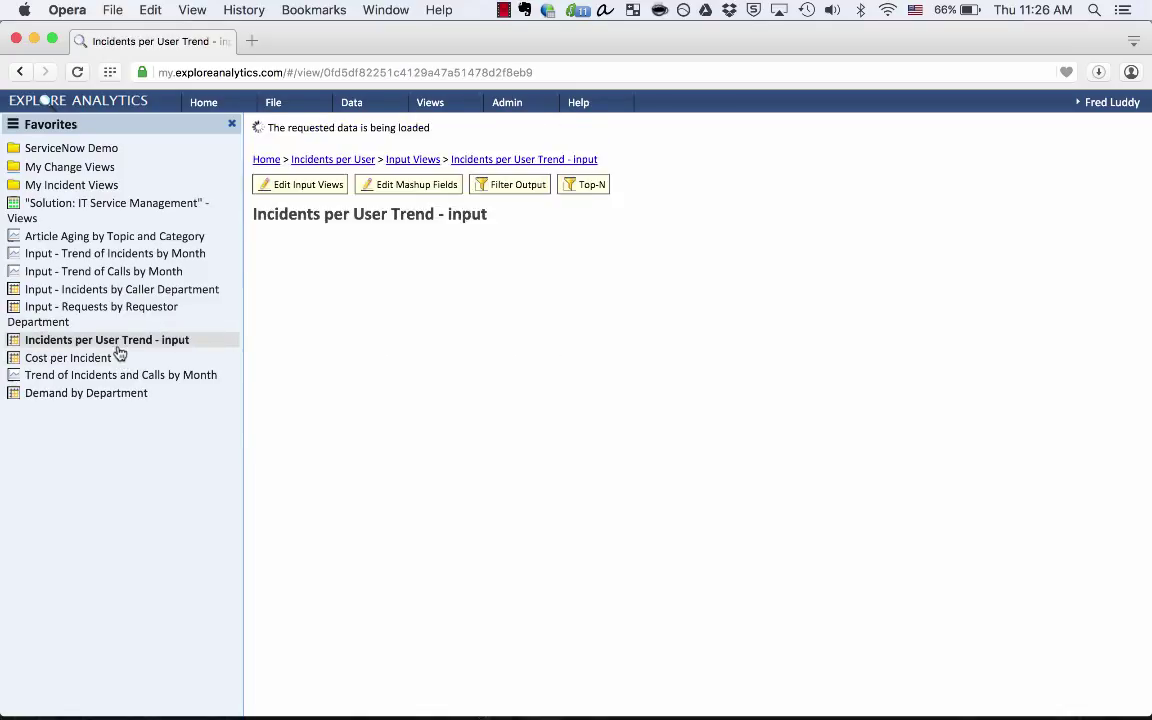
click(106, 339)
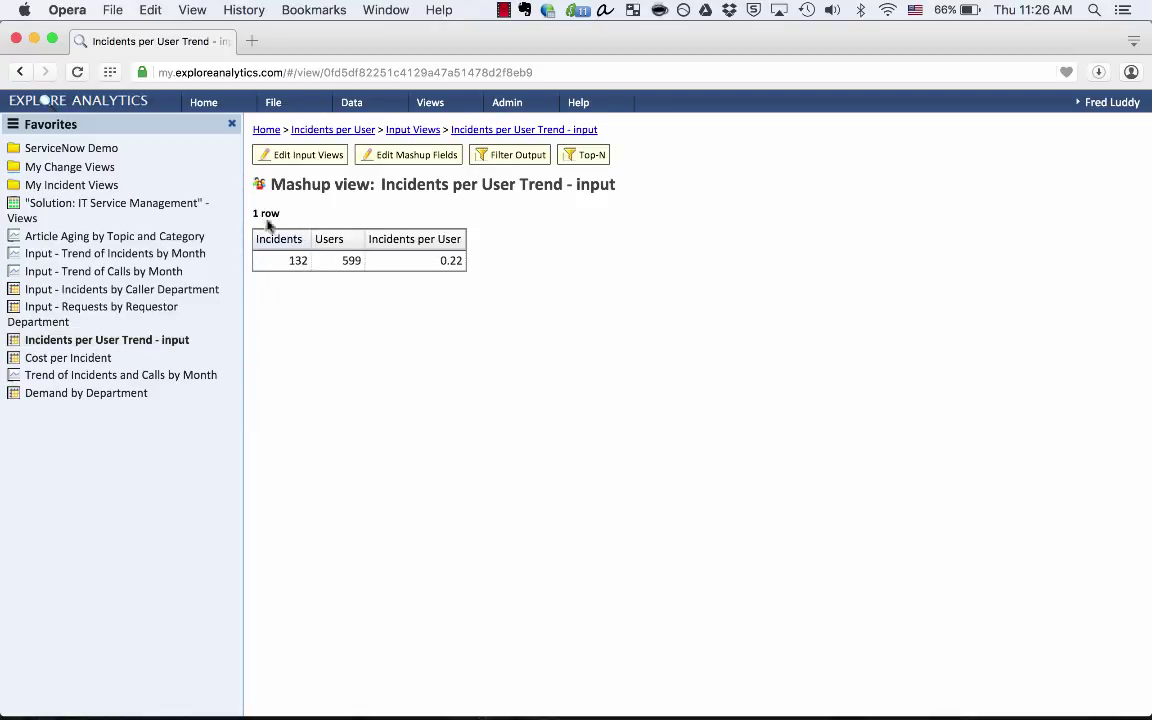
mouse_move(323, 222)
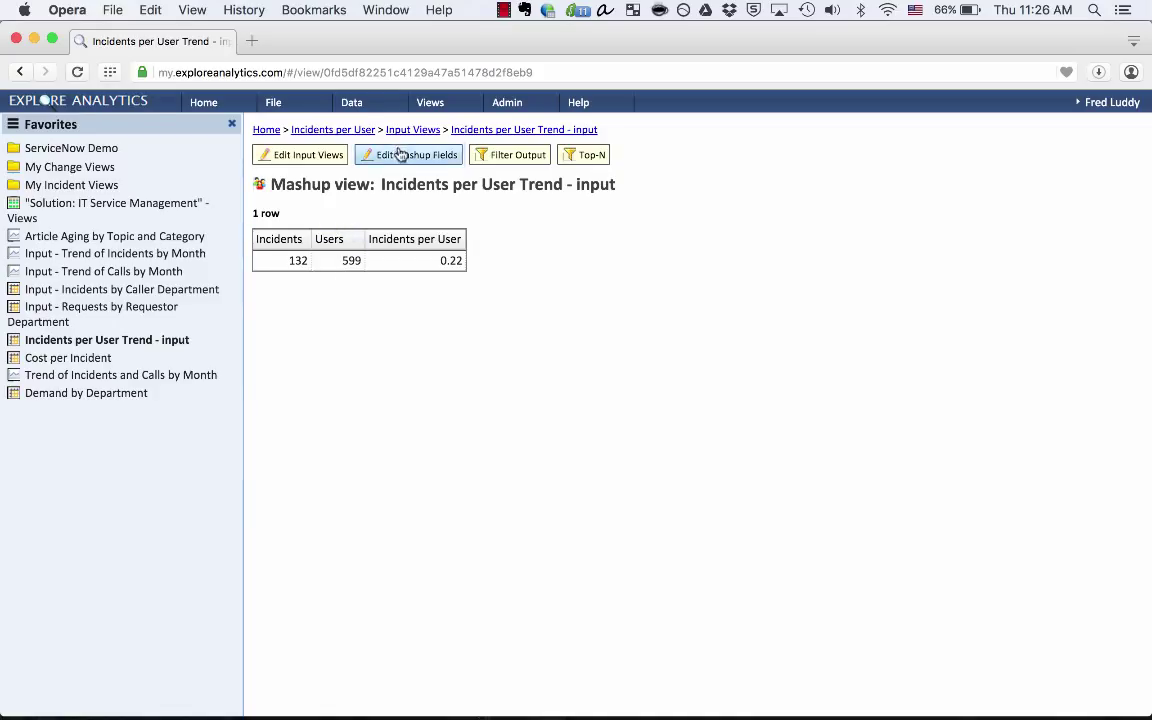
click(408, 154)
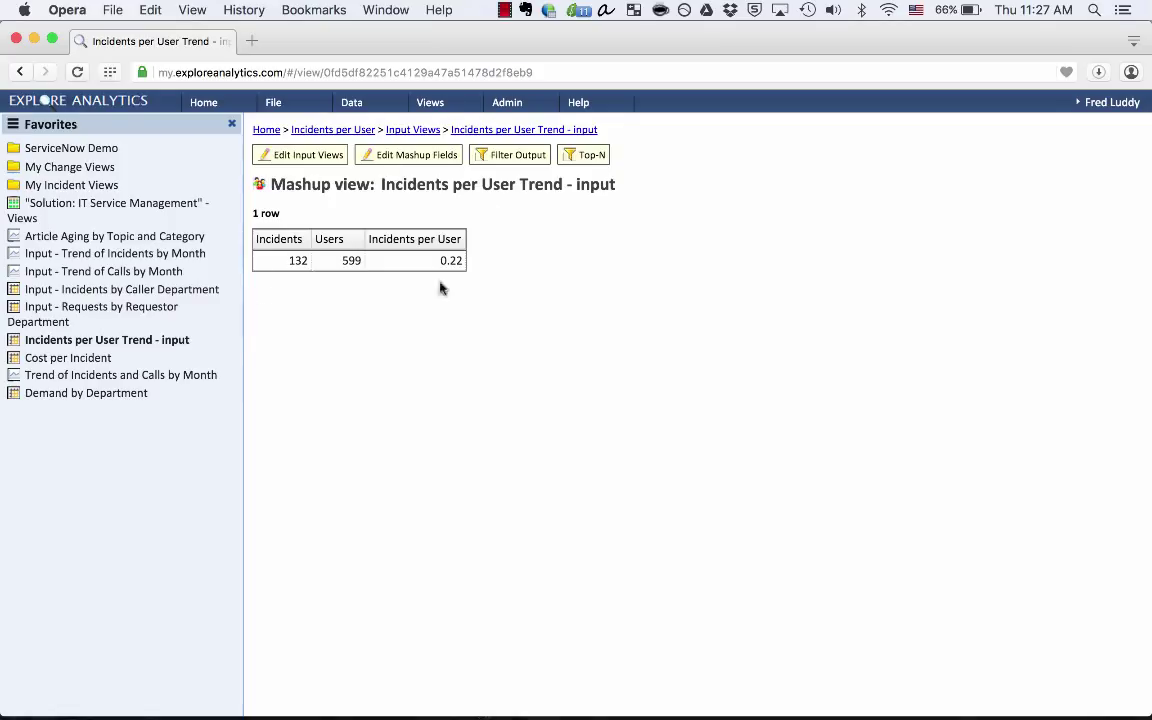
mouse_move(310, 295)
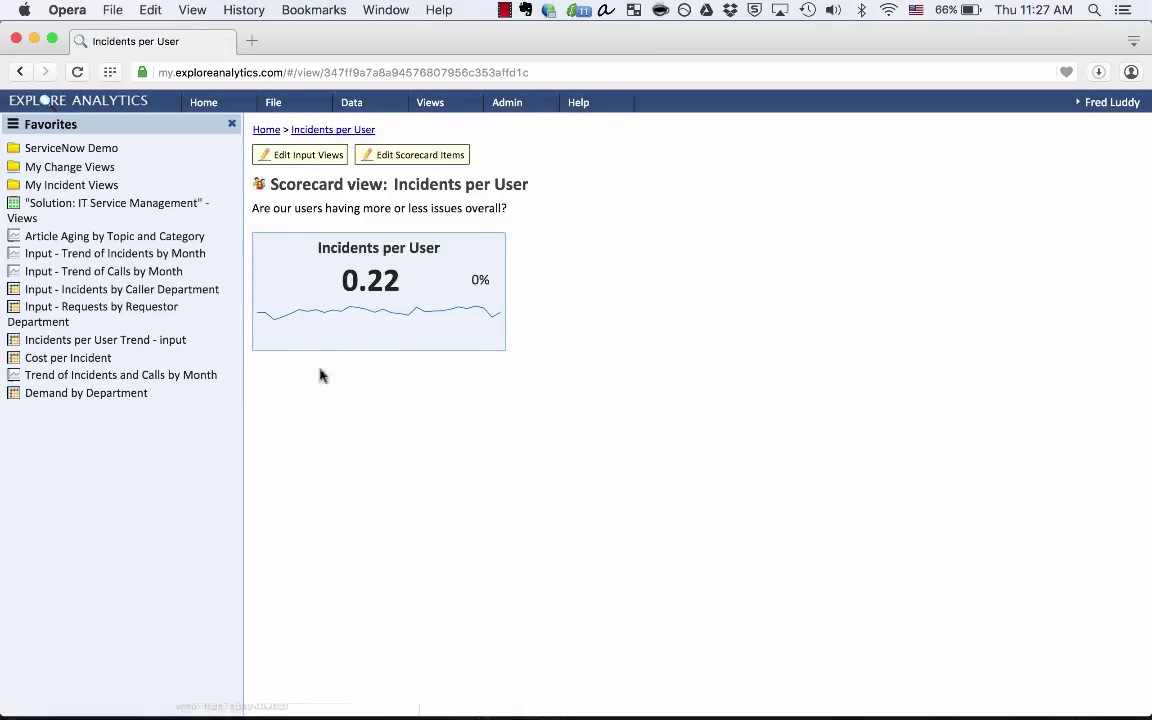
mouse_move(408, 419)
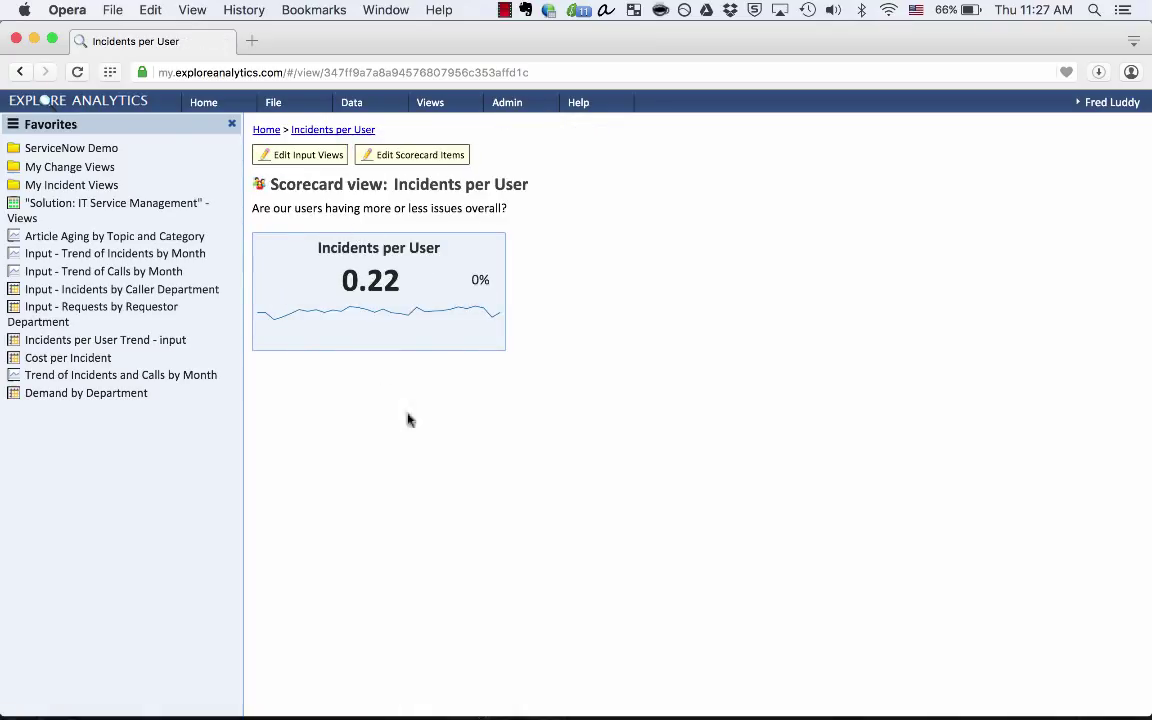
mouse_move(450, 224)
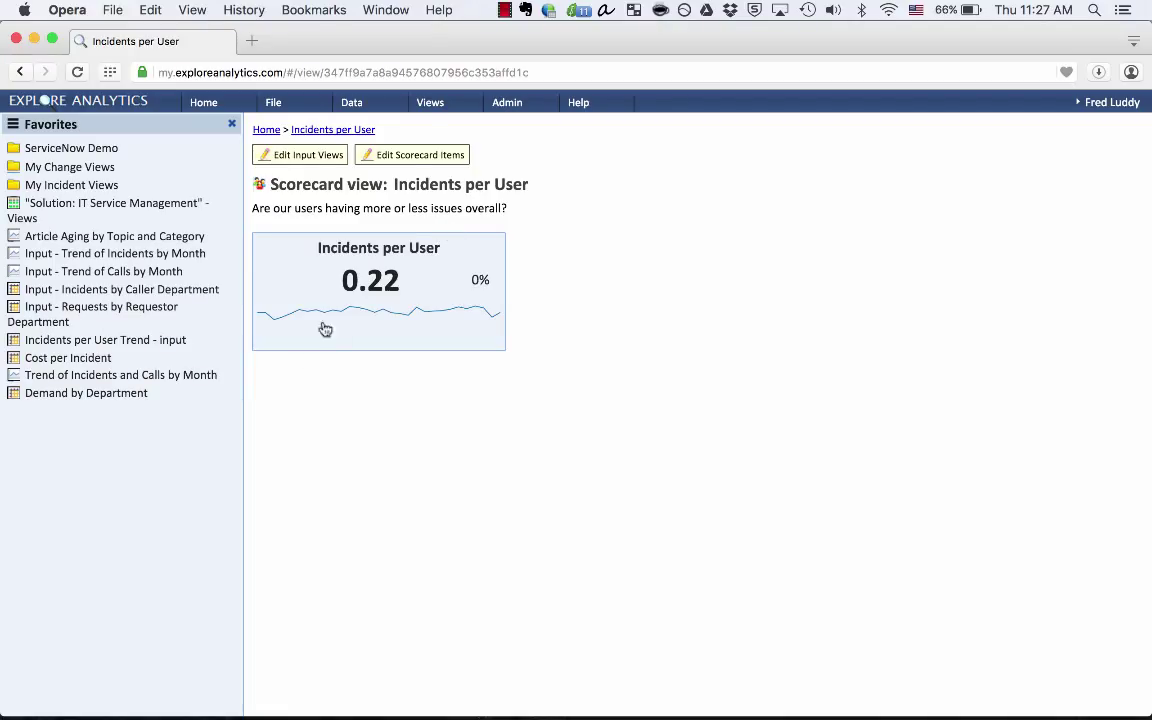
Drill into the incidents per user trend chart, then open the Cost per Incident mashup.
click(378, 310)
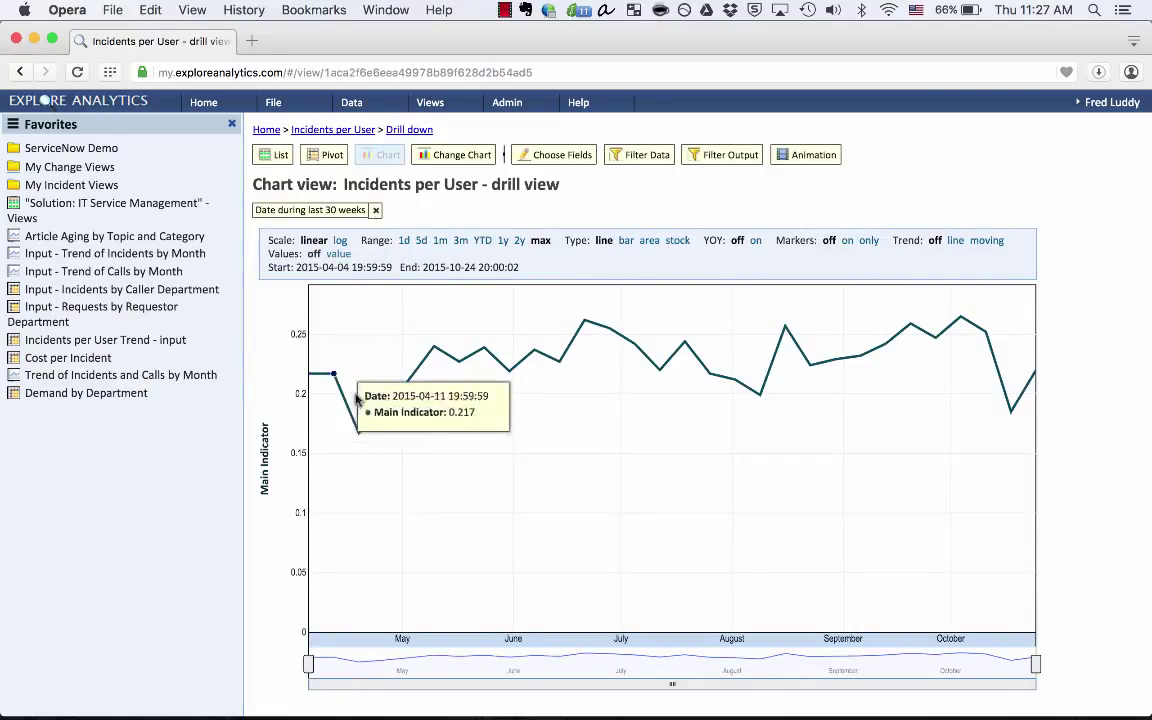
mouse_move(836, 96)
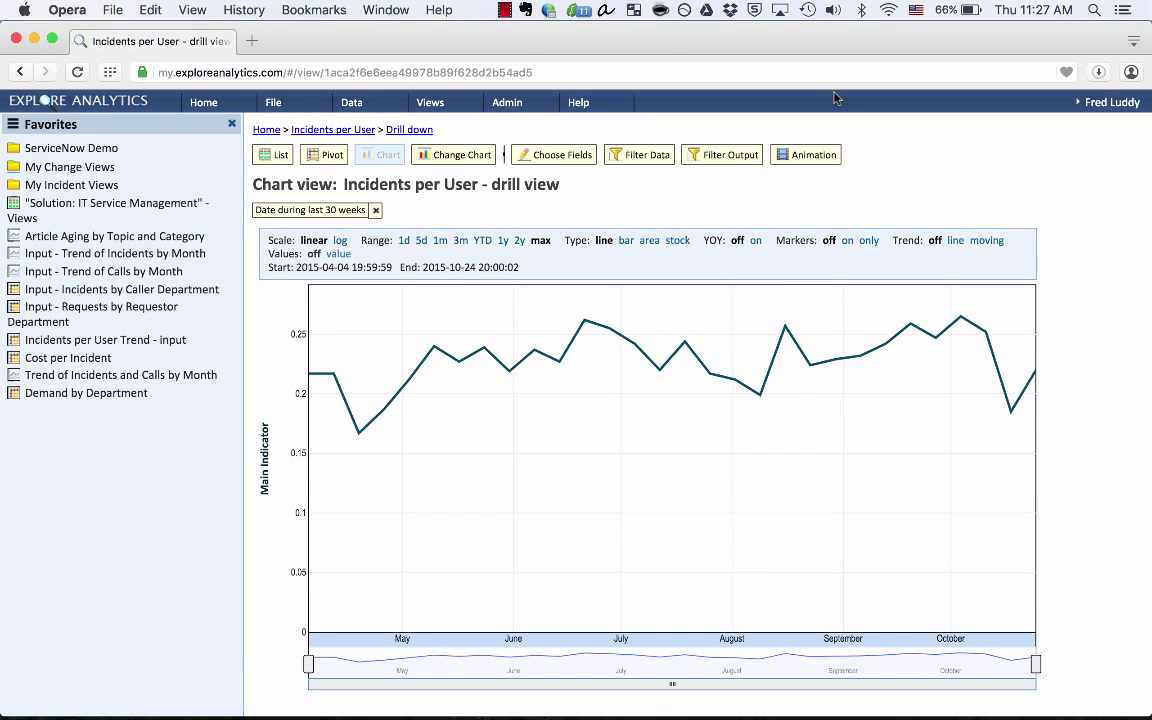
click(69, 357)
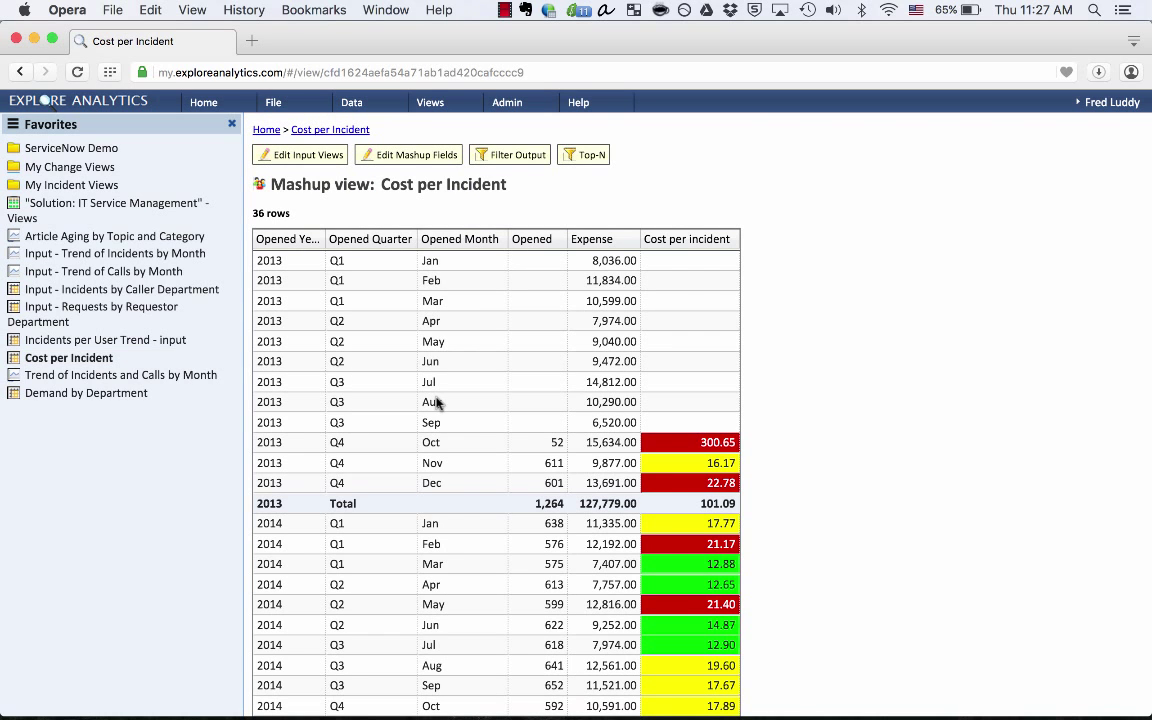
scroll(down, 3)
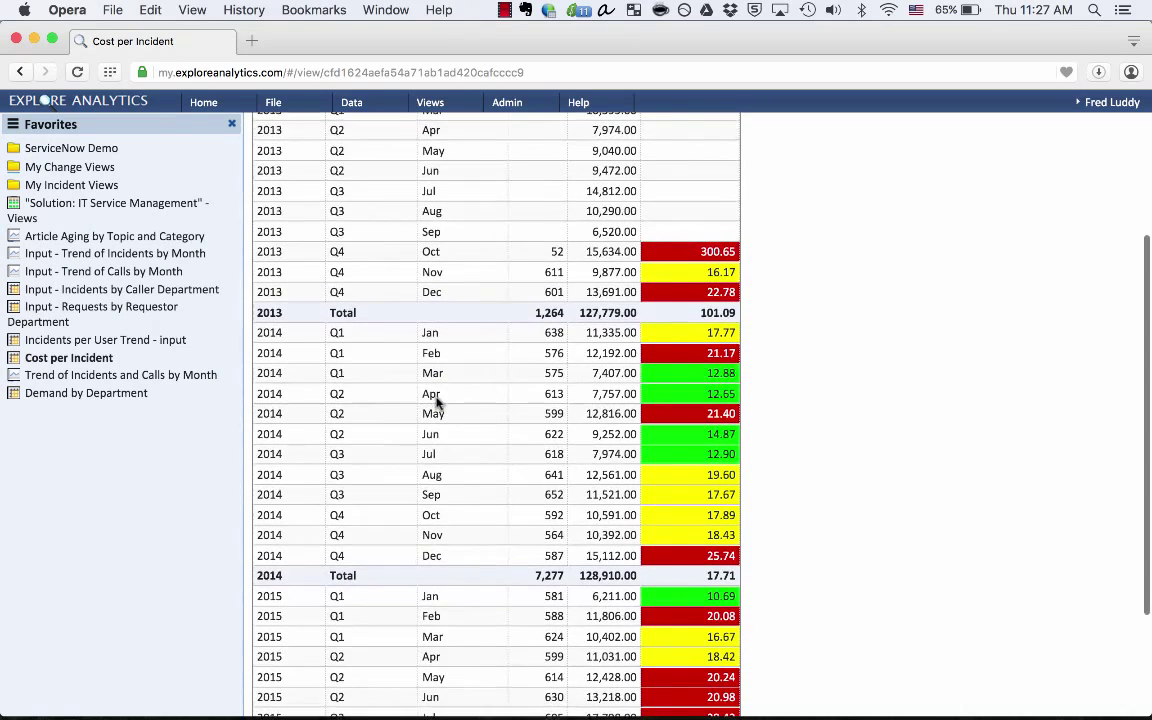
scroll(down, 3)
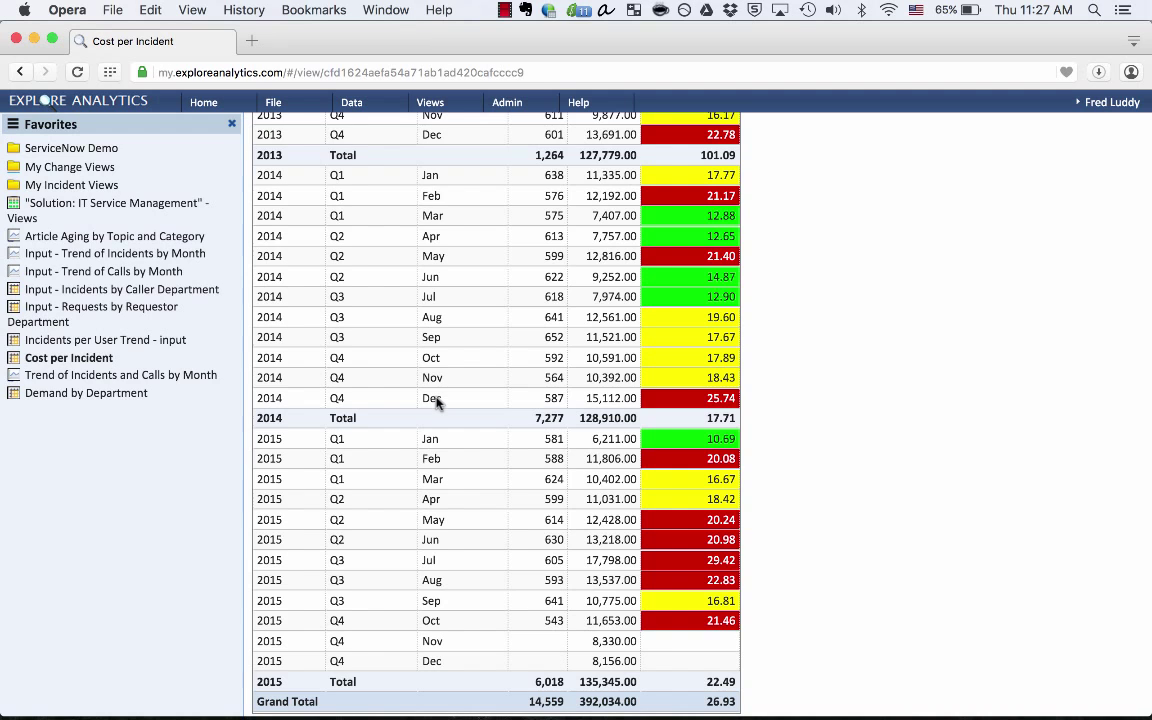
scroll(down, 3)
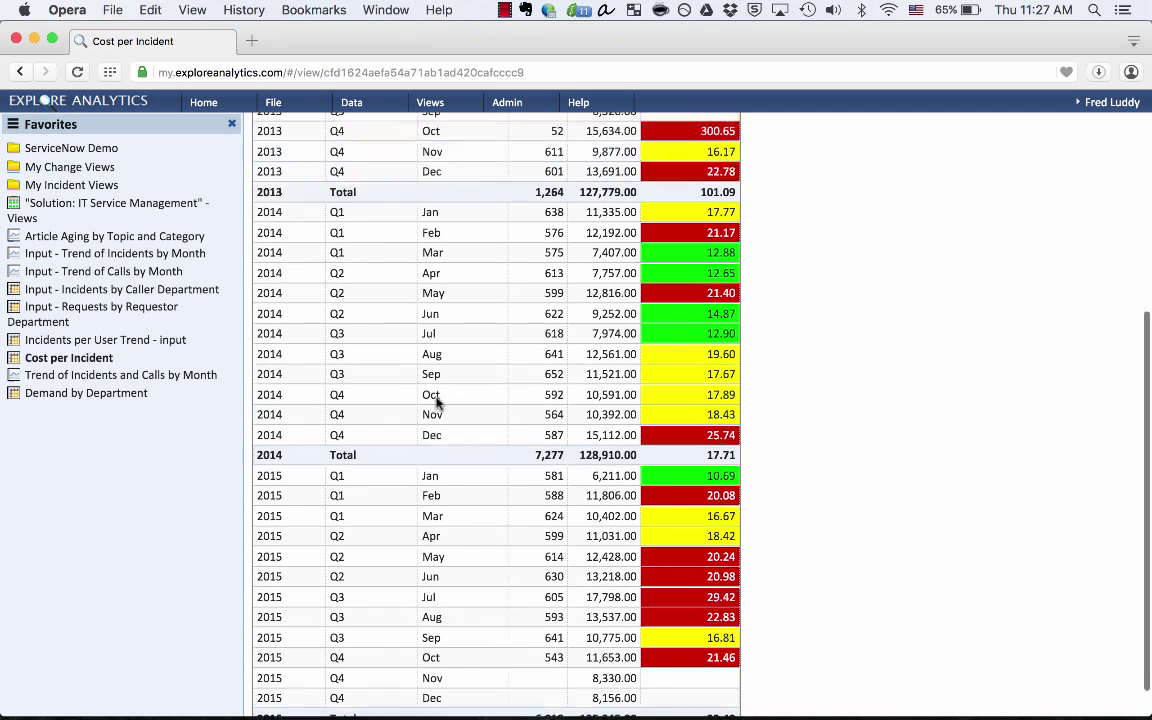